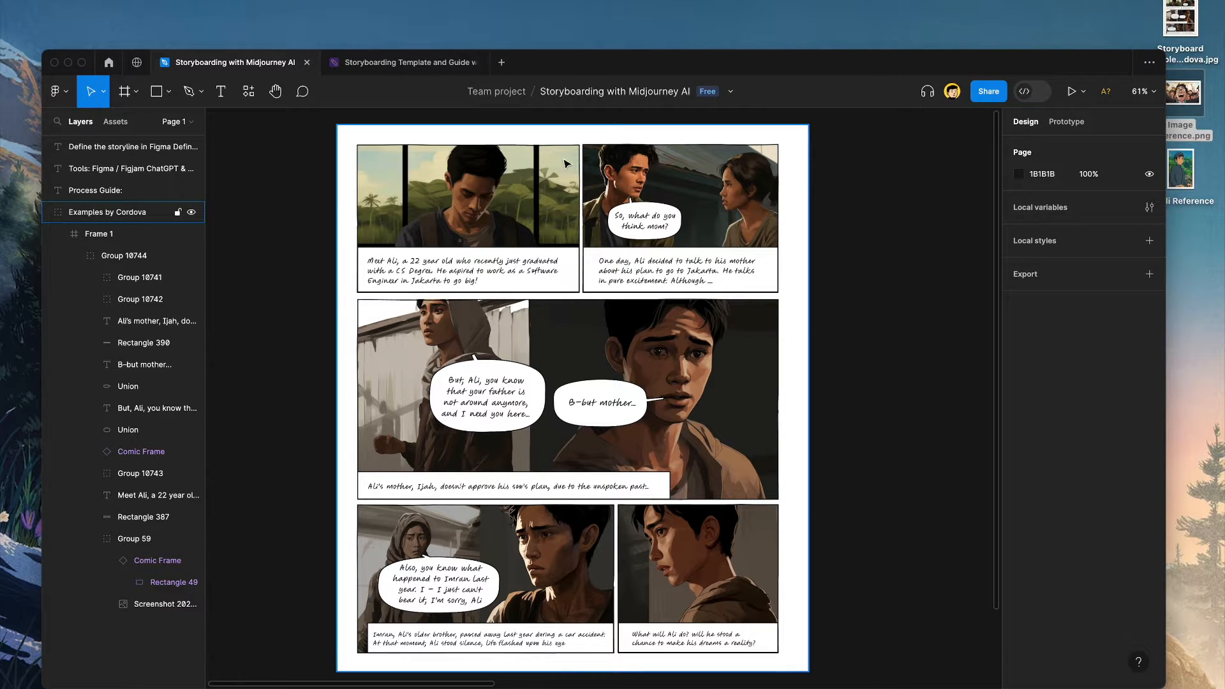
{"action": "mouse_move", "coordinate": [536, 221]}
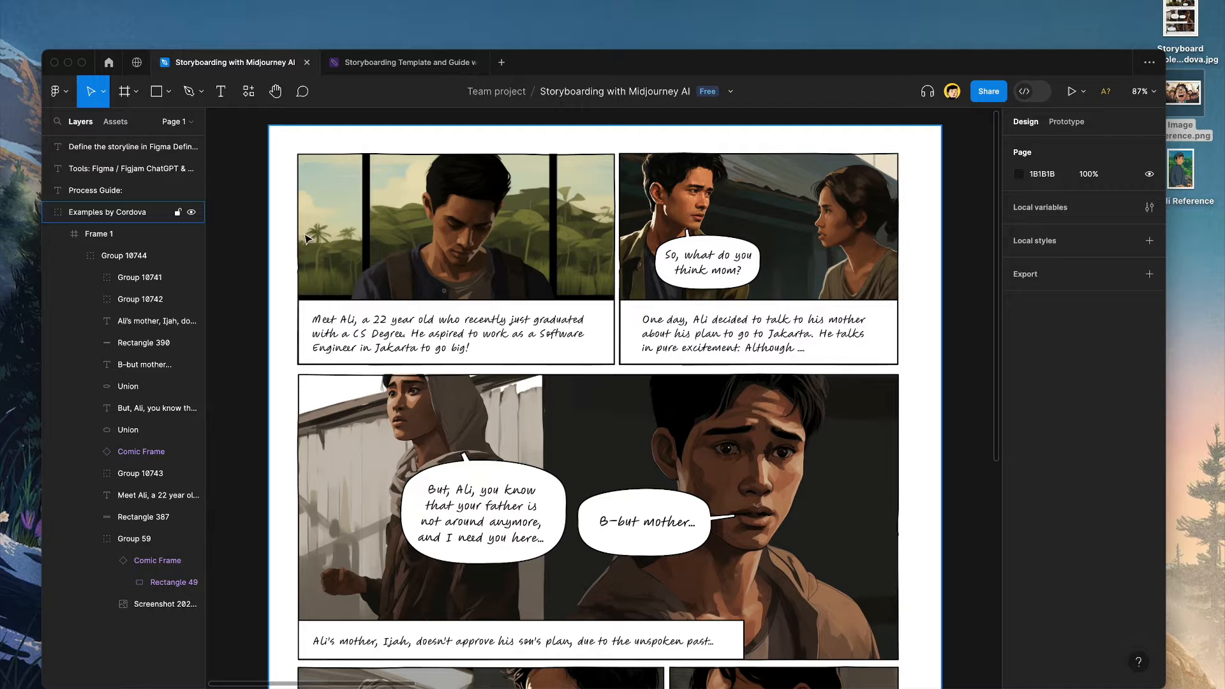
Open the 'Comics in Figma' community resource by Aviran Revach from the Community tab.
{"action": "left_click", "coordinate": [136, 62]}
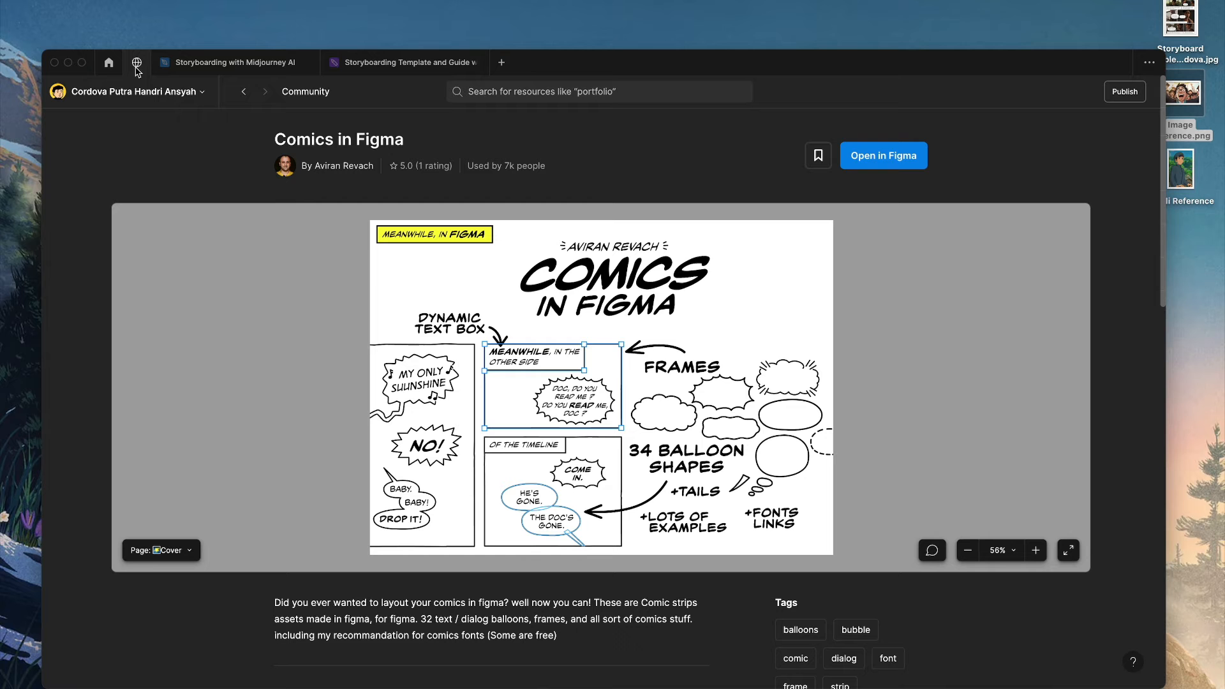
{"action": "mouse_move", "coordinate": [536, 116]}
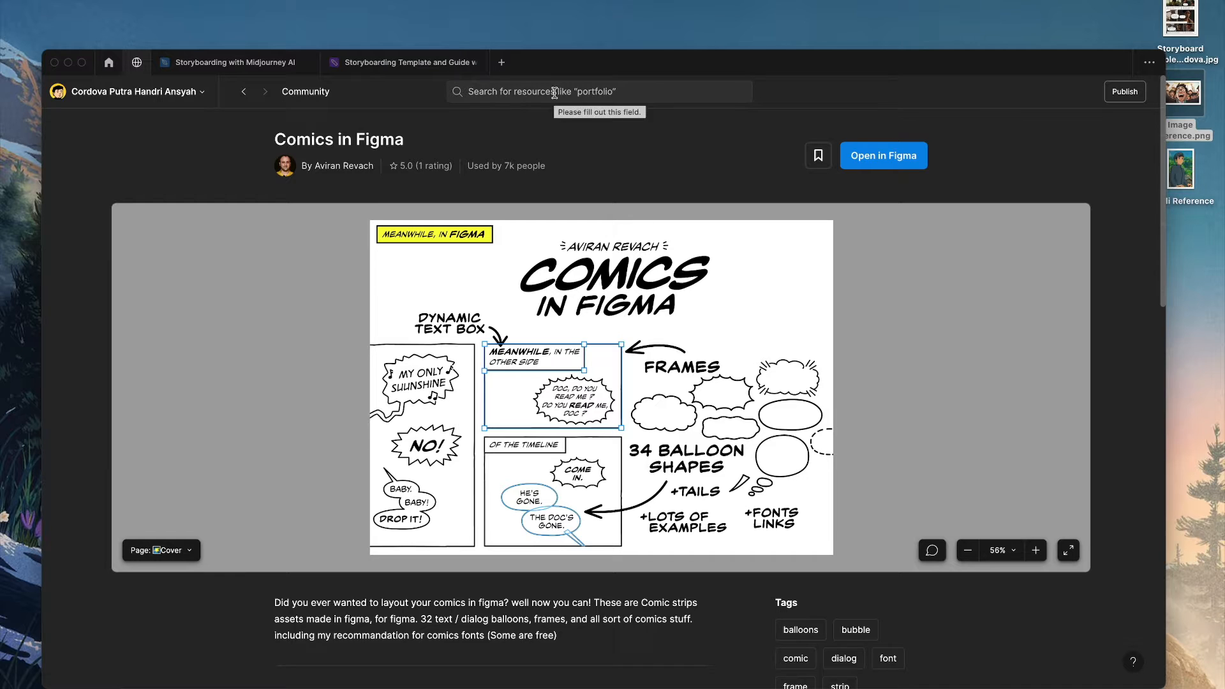
{"action": "mouse_move", "coordinate": [288, 150]}
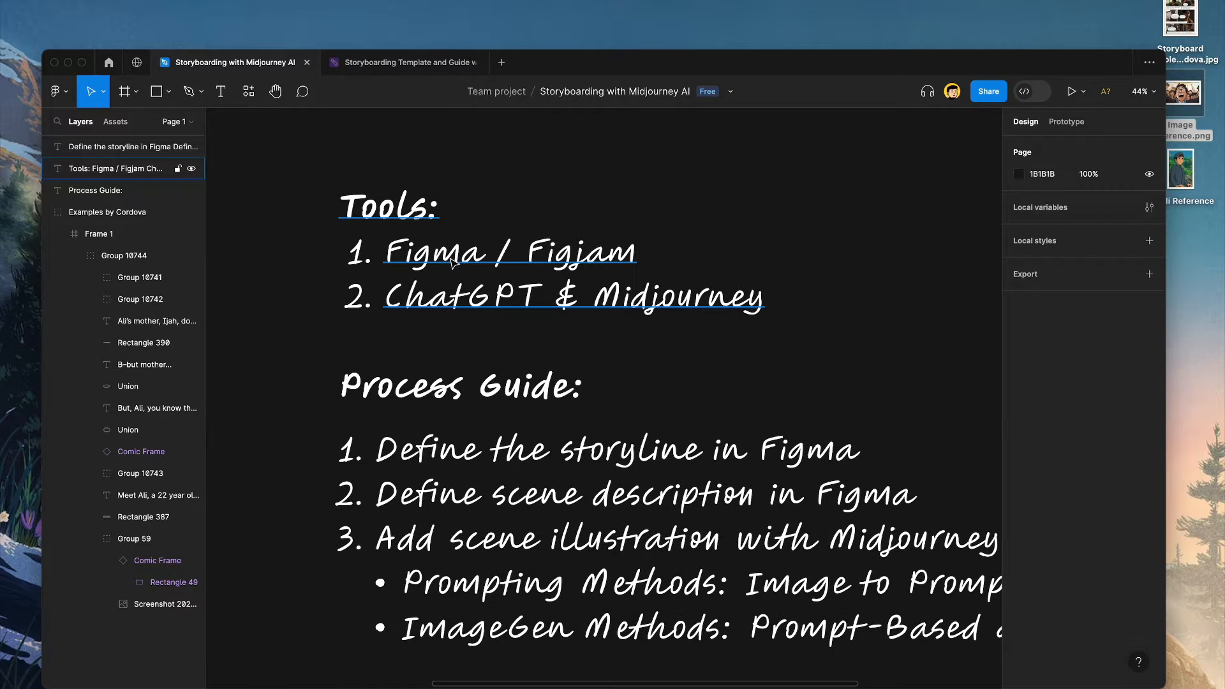
{"action": "mouse_move", "coordinate": [555, 257]}
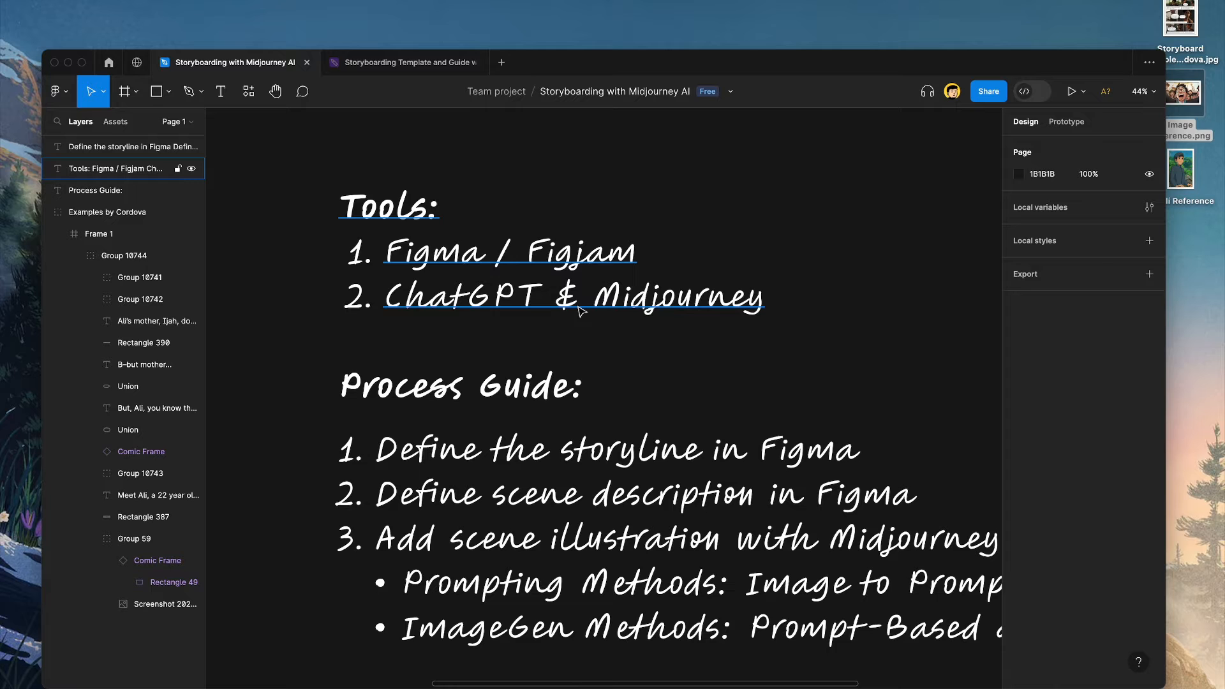
Bring the 'Storyboarding with Midjourney AI' file into view, showing the Tools list and Process Guide.
{"action": "scroll", "scroll_direction": "down", "scroll_amount": 3}
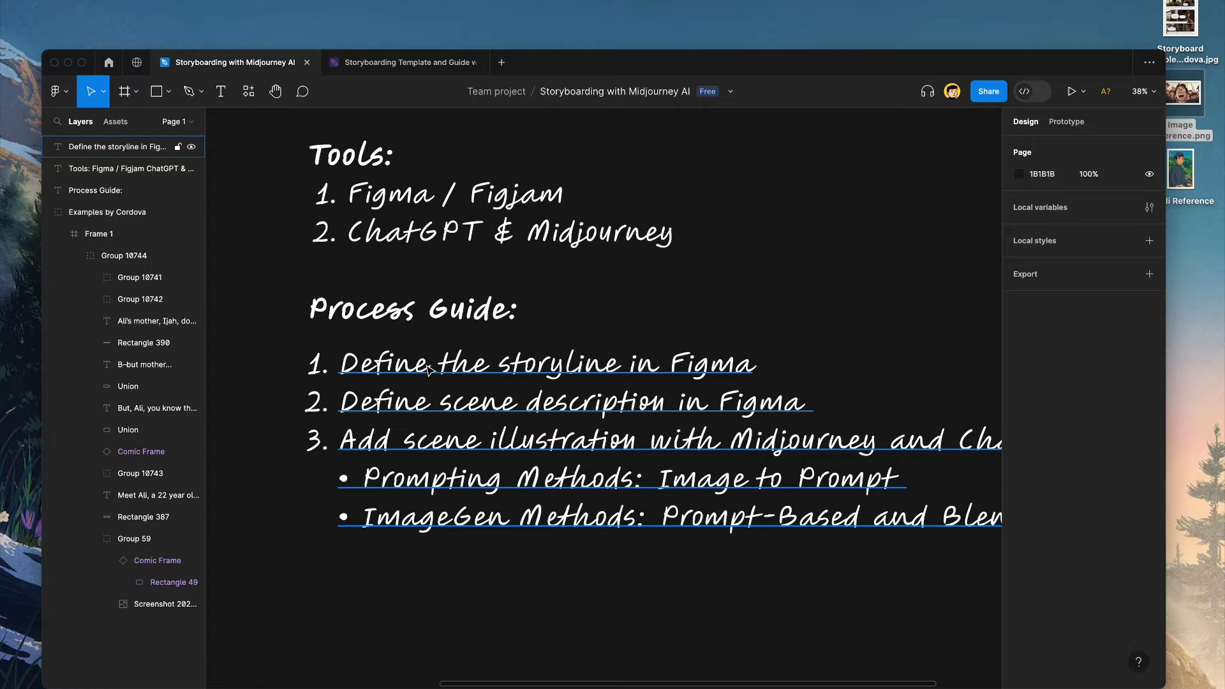
{"action": "mouse_move", "coordinate": [436, 427]}
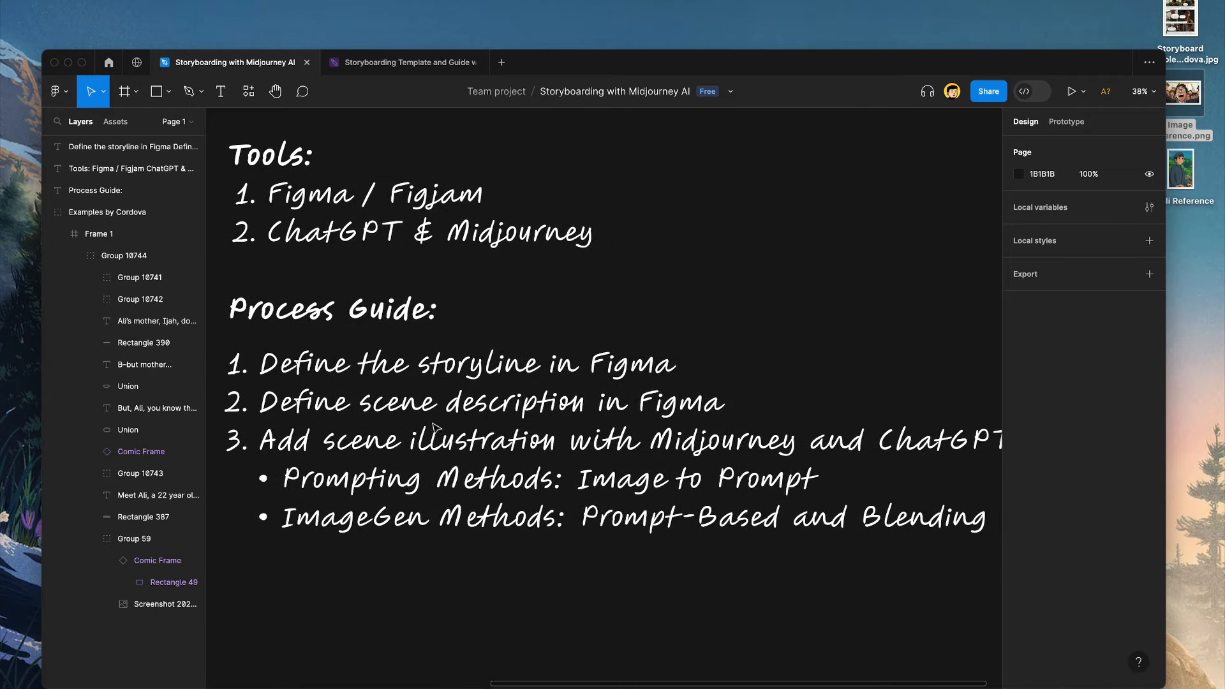
{"action": "left_click", "coordinate": [118, 147]}
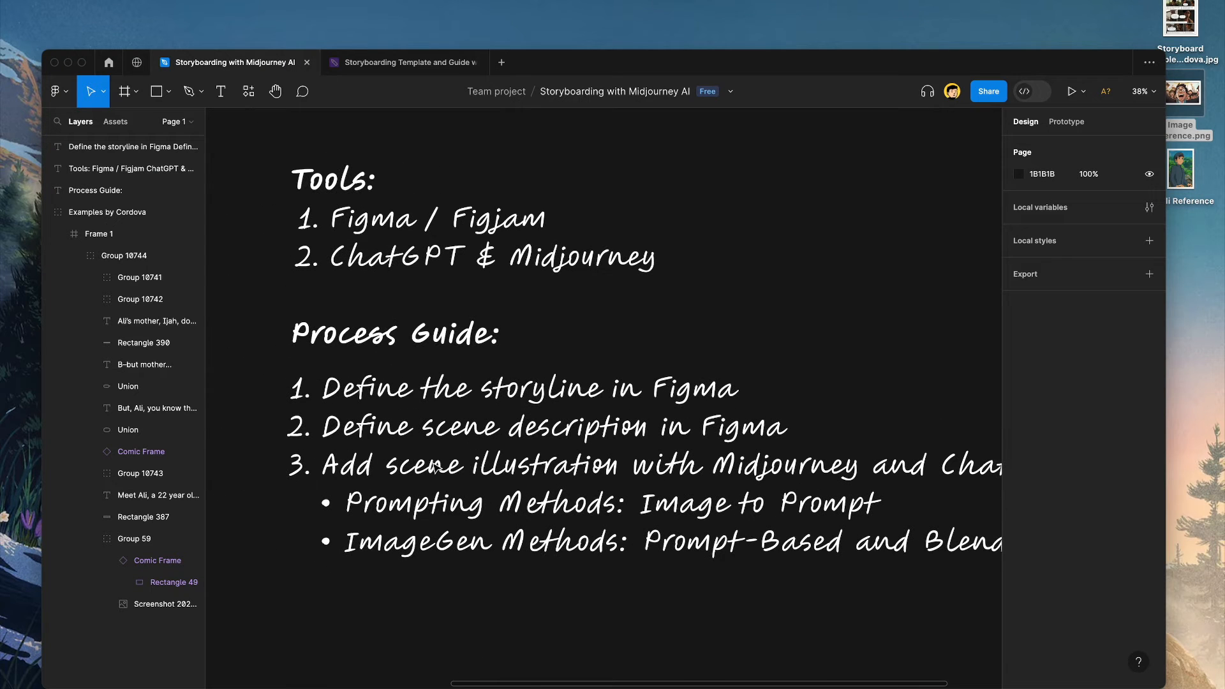
{"action": "left_click", "coordinate": [118, 146]}
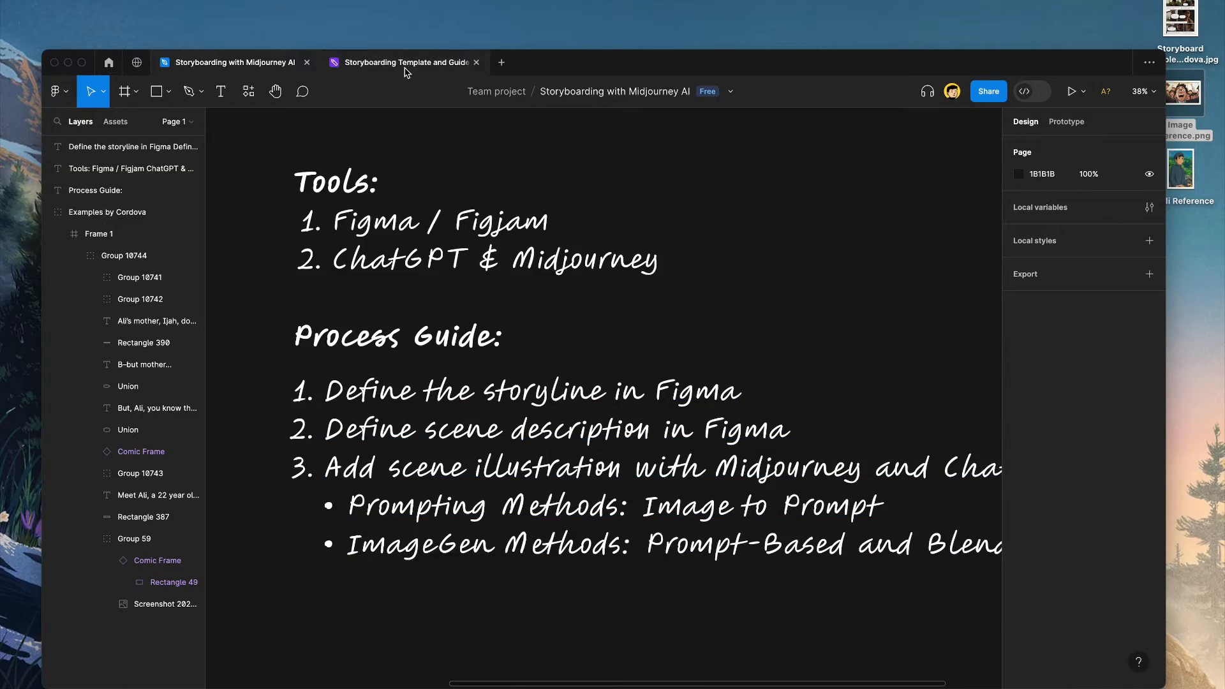
Open the 'Storyboarding Template and Guide' board and browse its Storyline section's eight empty panels.
{"action": "left_click", "coordinate": [401, 62]}
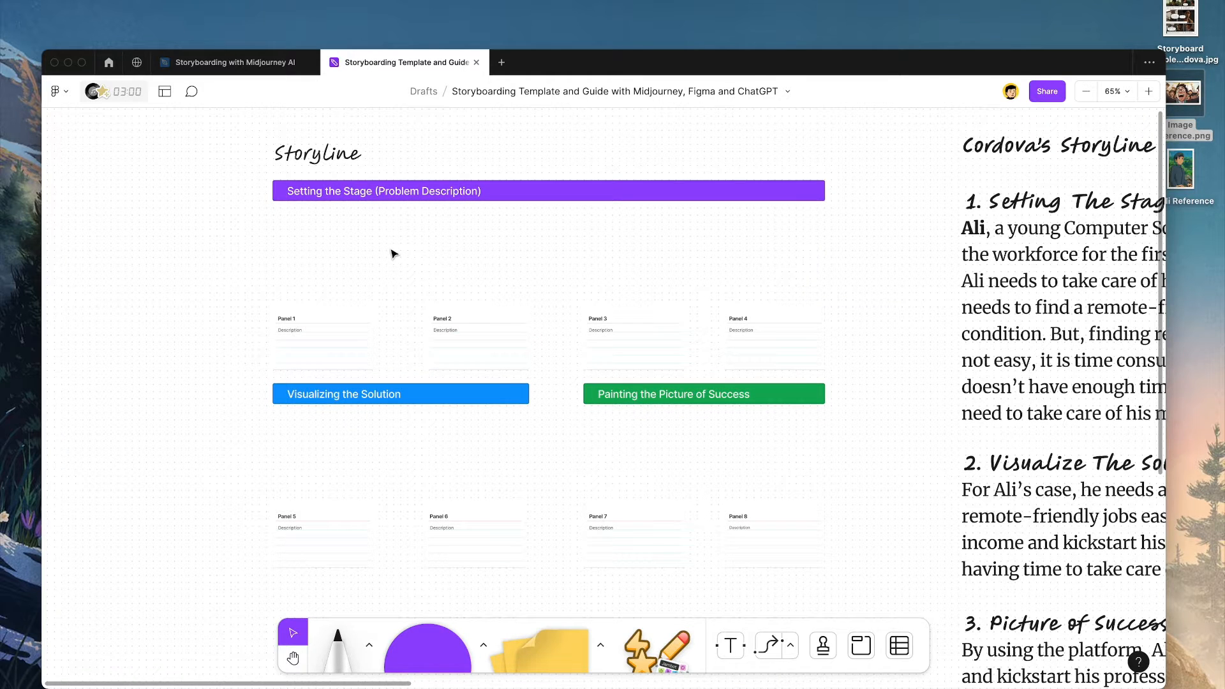
{"action": "mouse_move", "coordinate": [382, 204]}
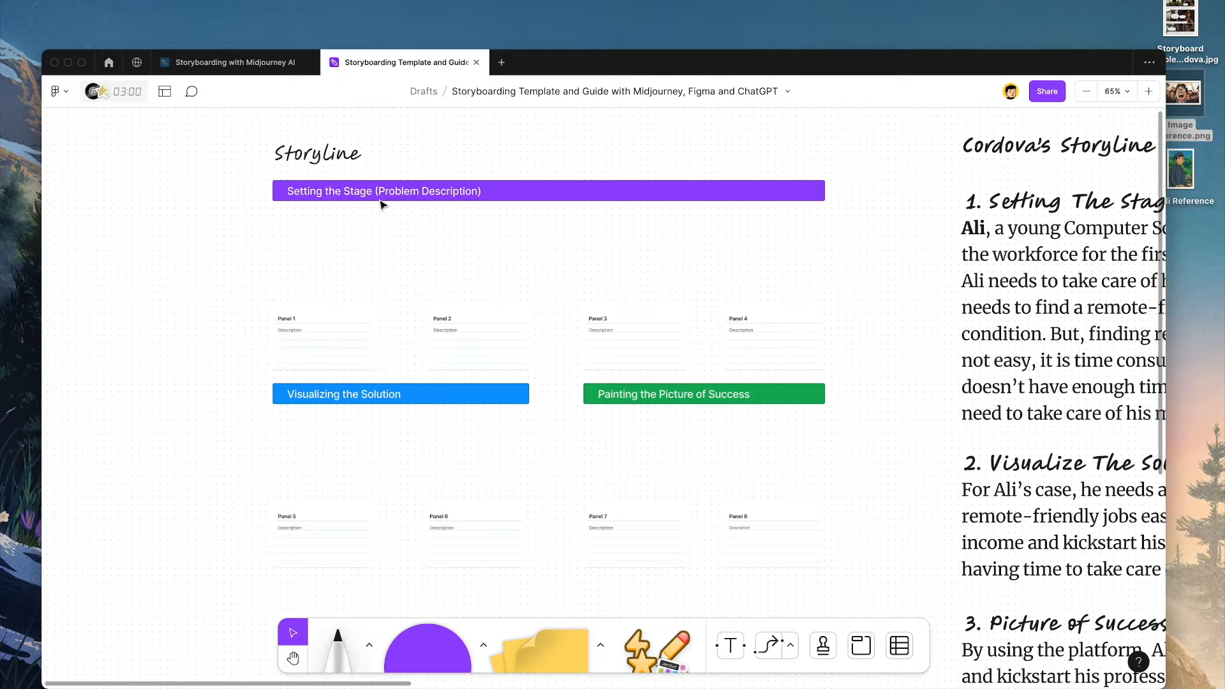
{"action": "scroll", "scroll_direction": "down", "scroll_amount": 3}
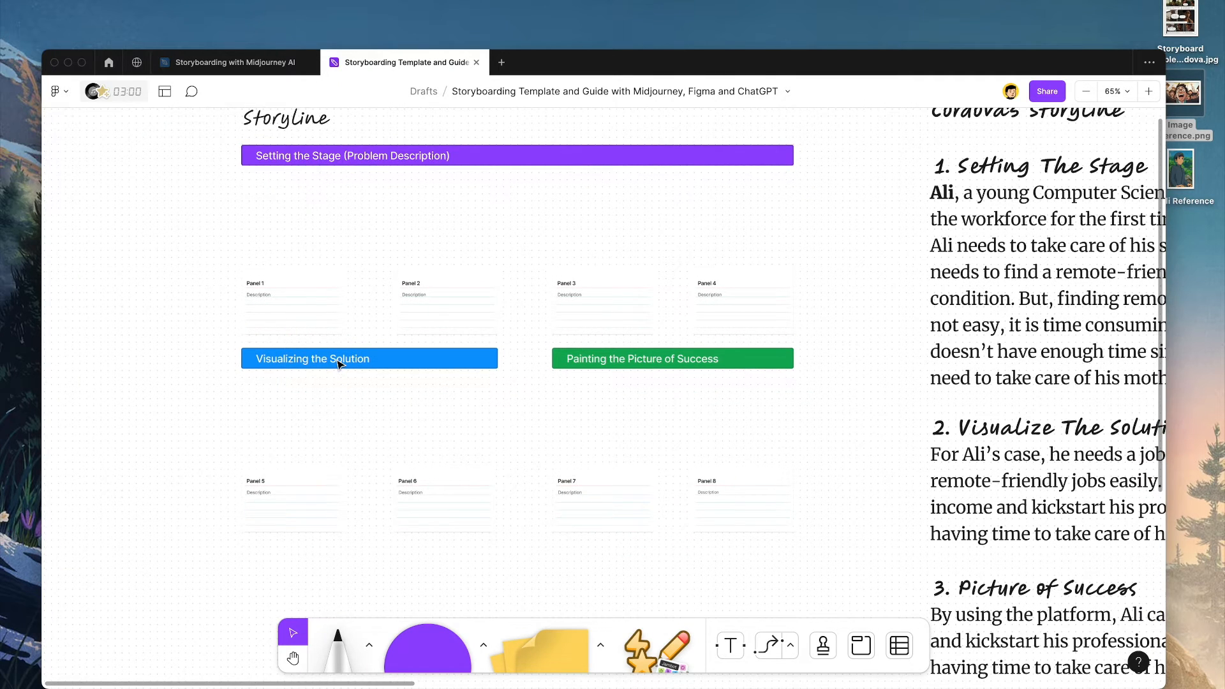
{"action": "scroll", "scroll_direction": "down", "scroll_amount": 3}
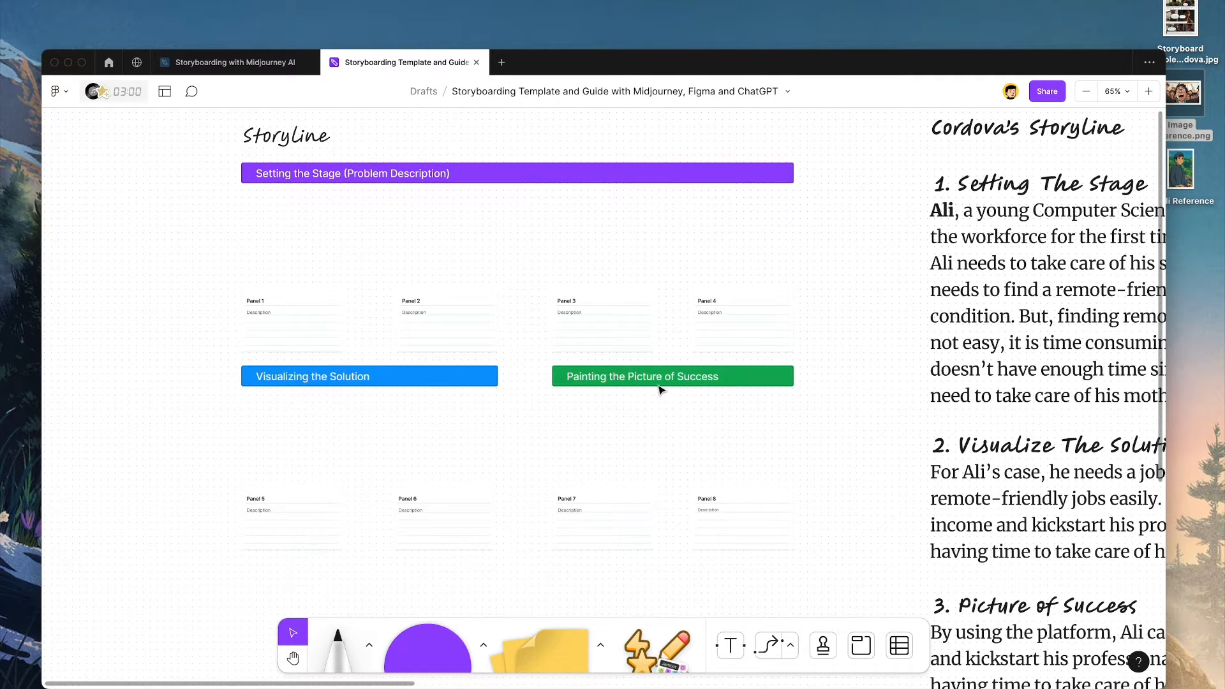
{"action": "mouse_move", "coordinate": [664, 391]}
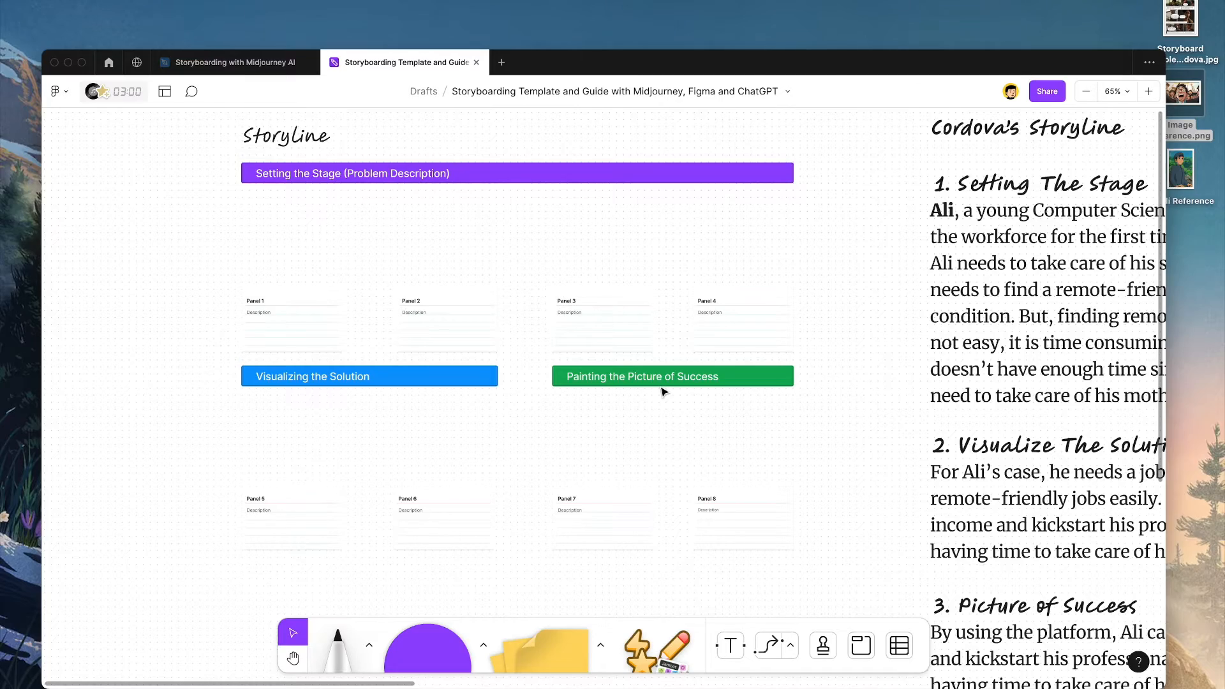
{"action": "scroll", "scroll_direction": "right", "scroll_amount": 3}
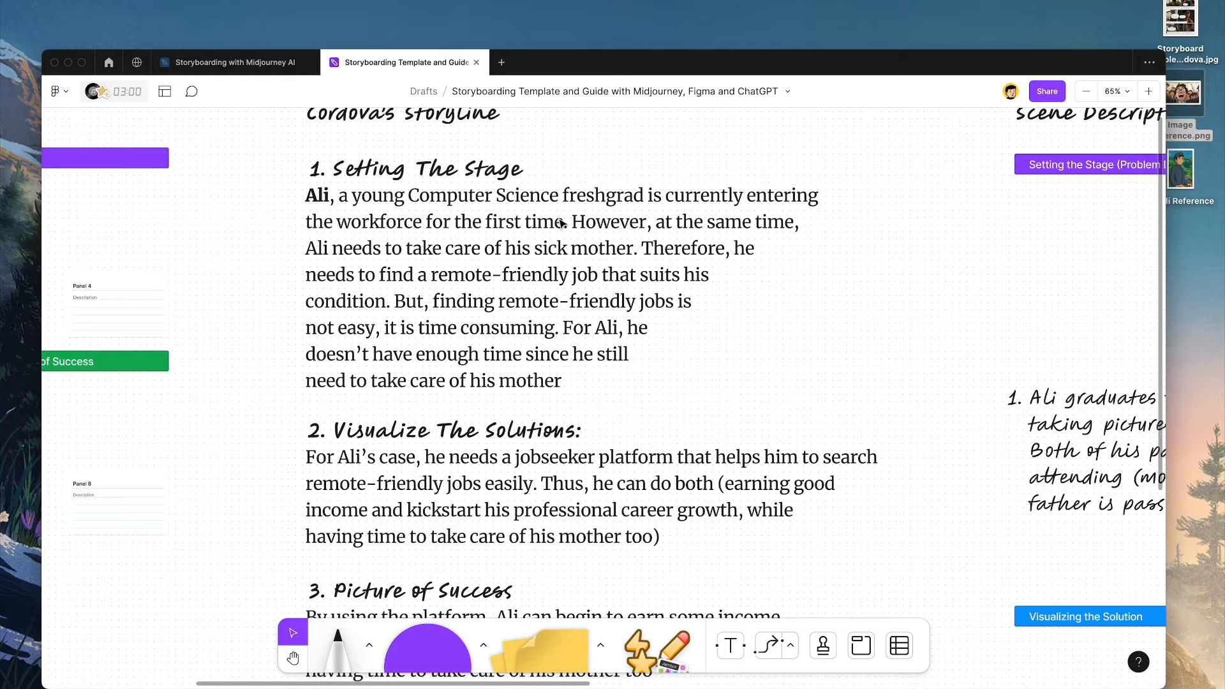
Read through Cordova's three-part storyline, then return to the Storyboarding with Midjourney AI file.
{"action": "scroll", "scroll_direction": "down", "scroll_amount": 3}
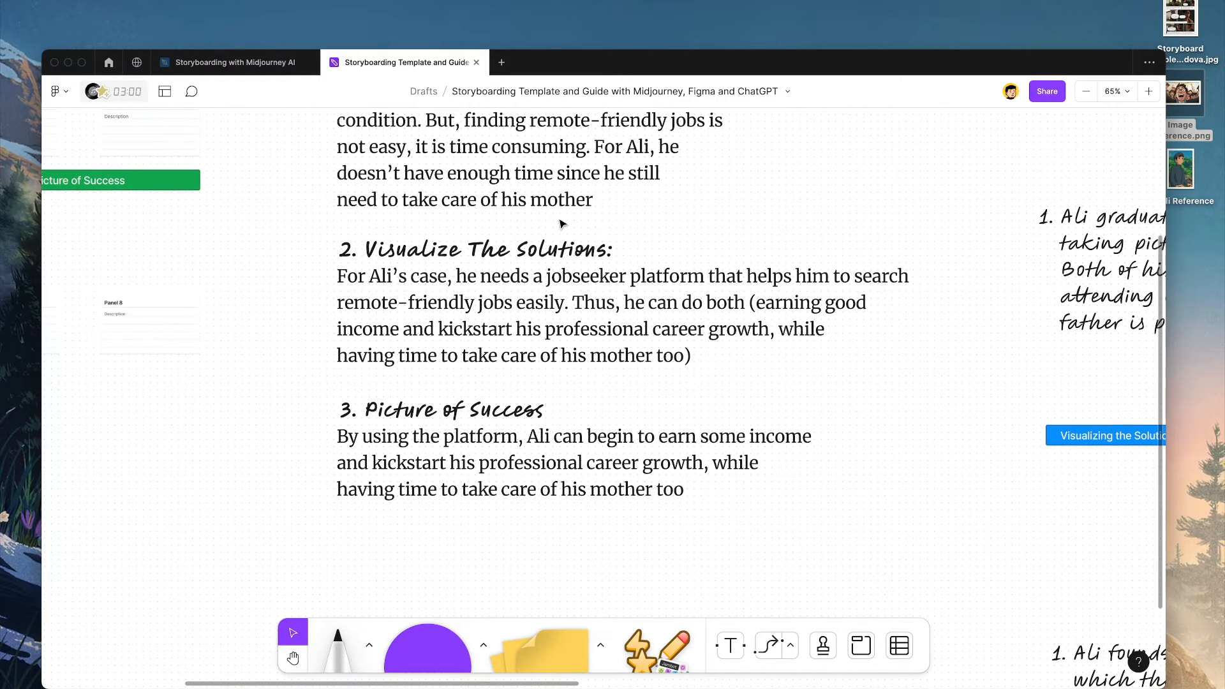
{"action": "scroll", "scroll_direction": "up", "scroll_amount": 3}
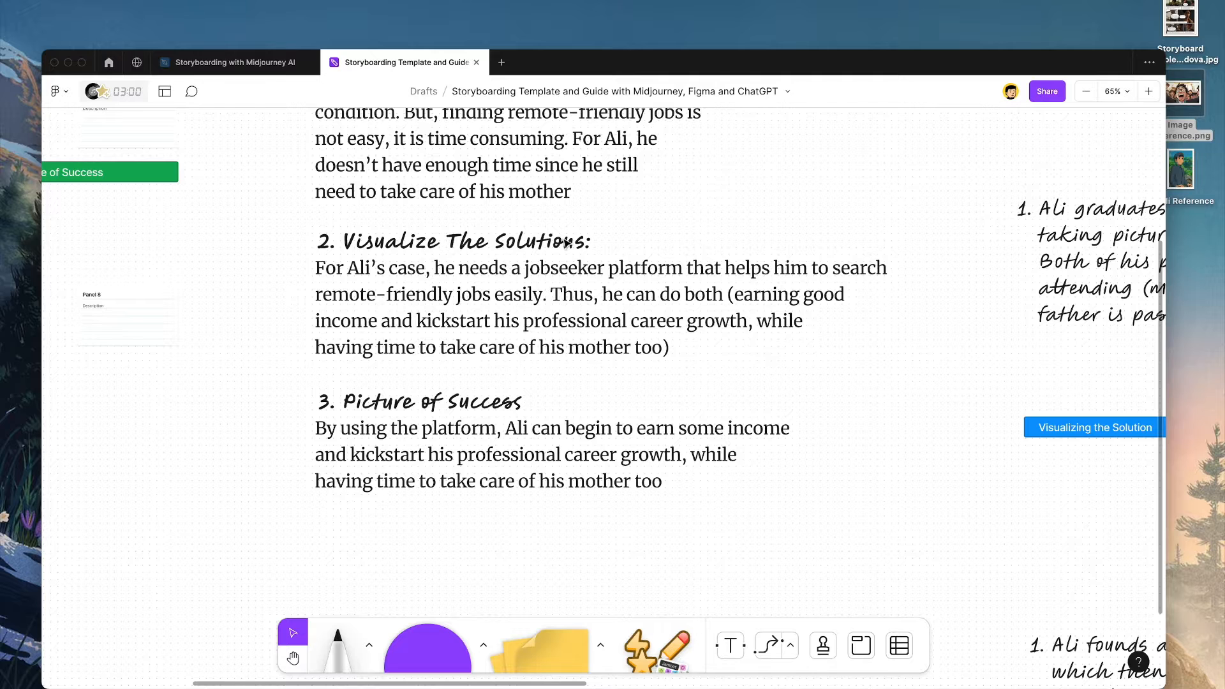
{"action": "scroll", "scroll_direction": "down", "scroll_amount": 3}
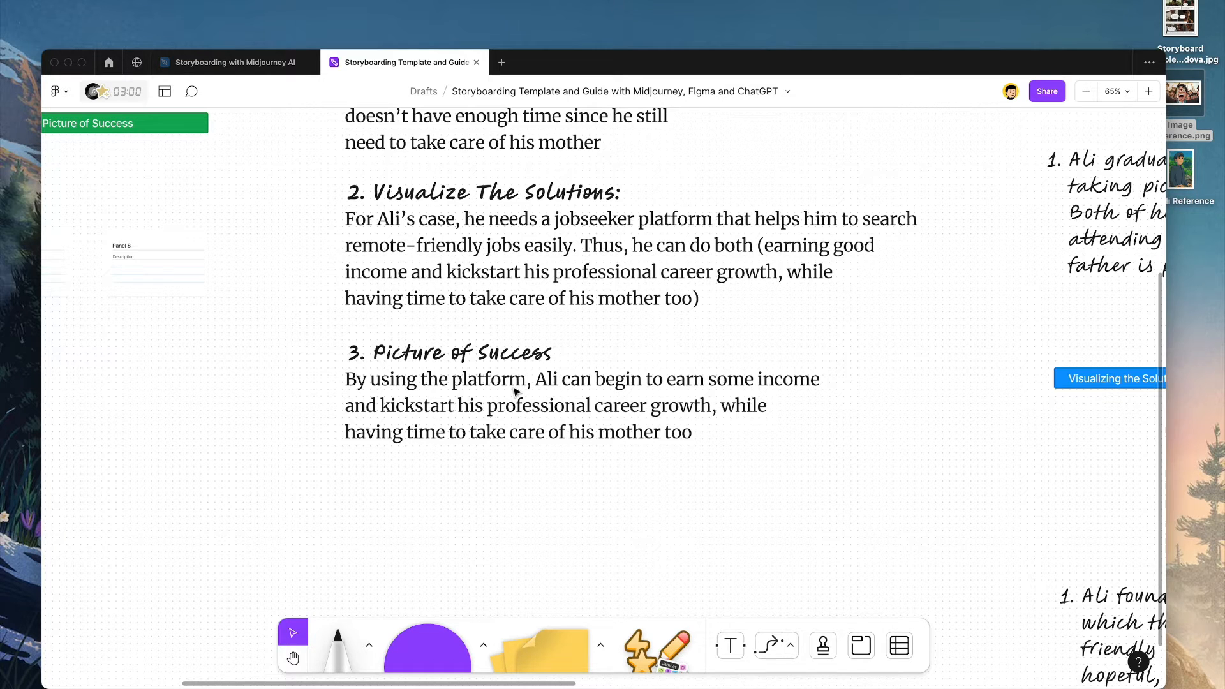
{"action": "left_click", "coordinate": [229, 62]}
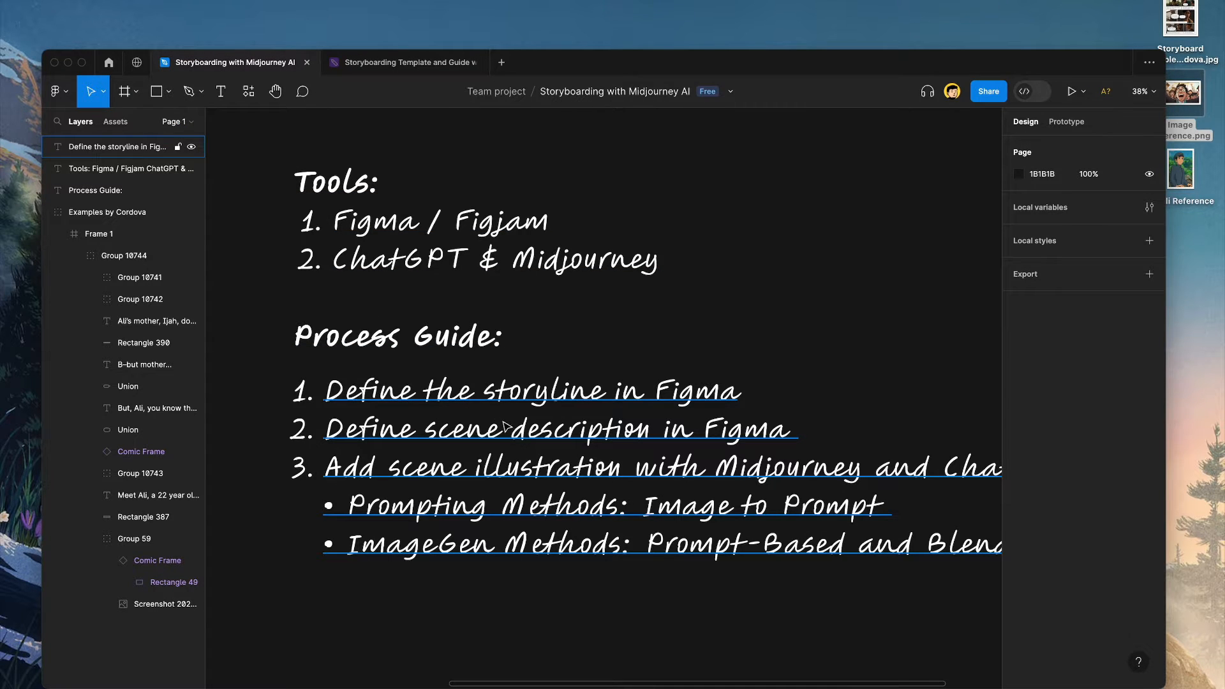
{"action": "left_click", "coordinate": [403, 62]}
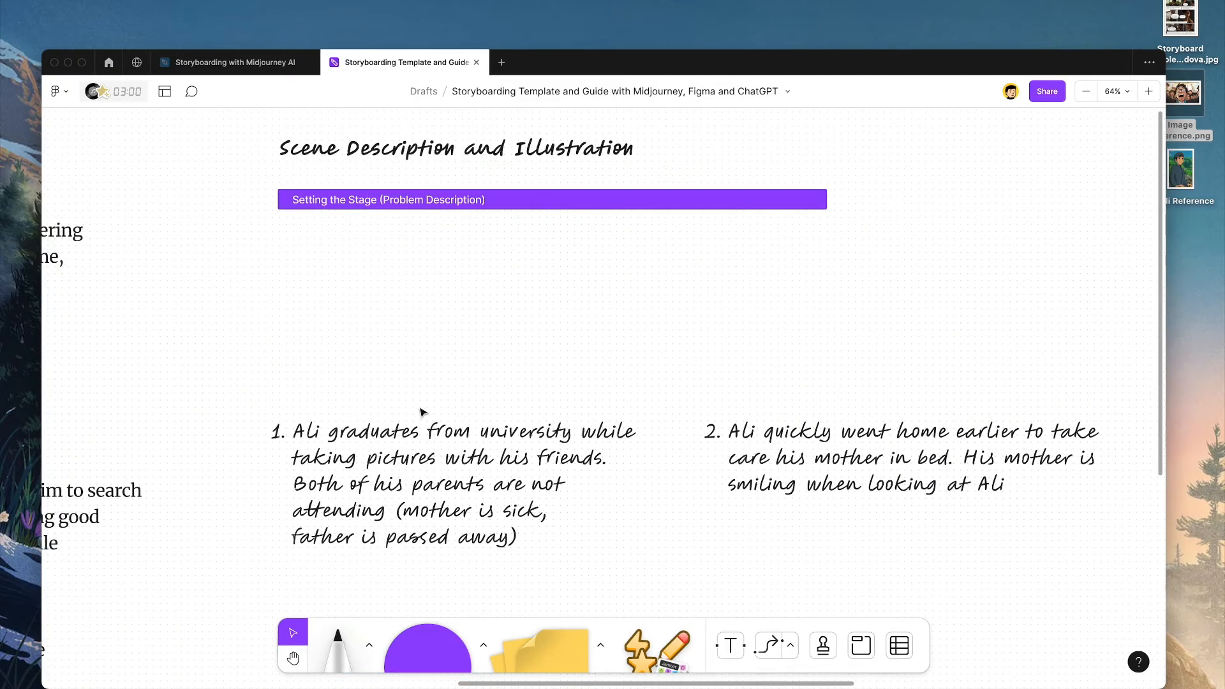
{"action": "mouse_move", "coordinate": [442, 278]}
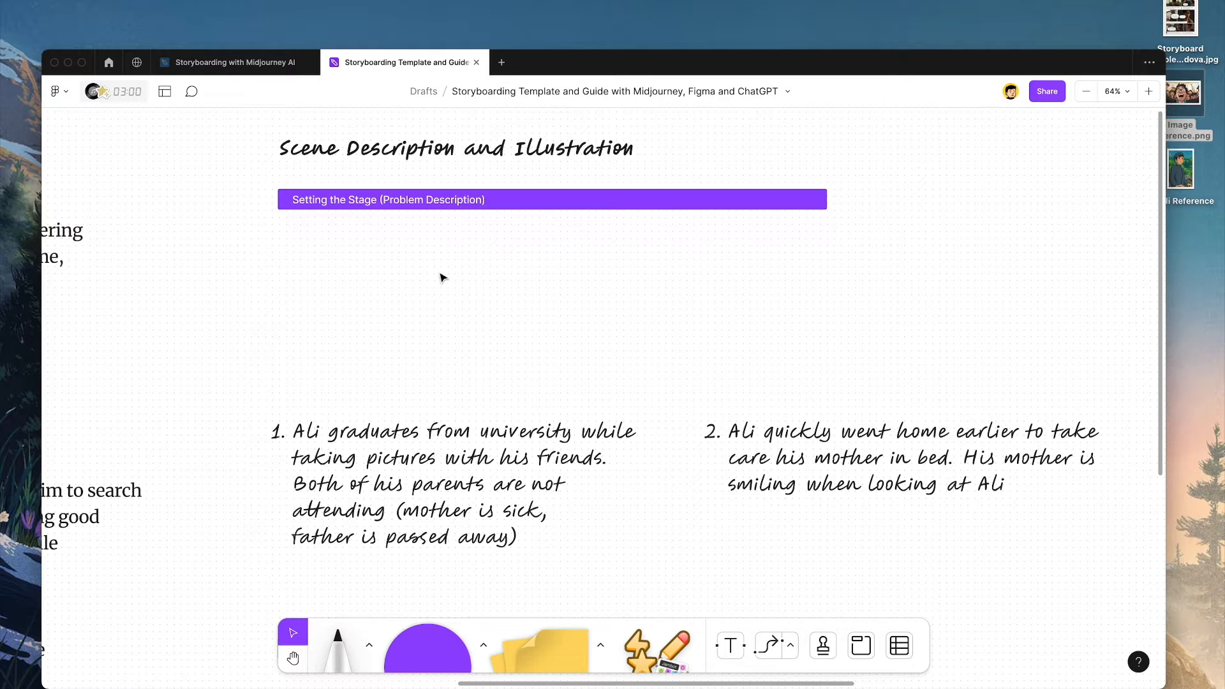
{"action": "mouse_move", "coordinate": [362, 213]}
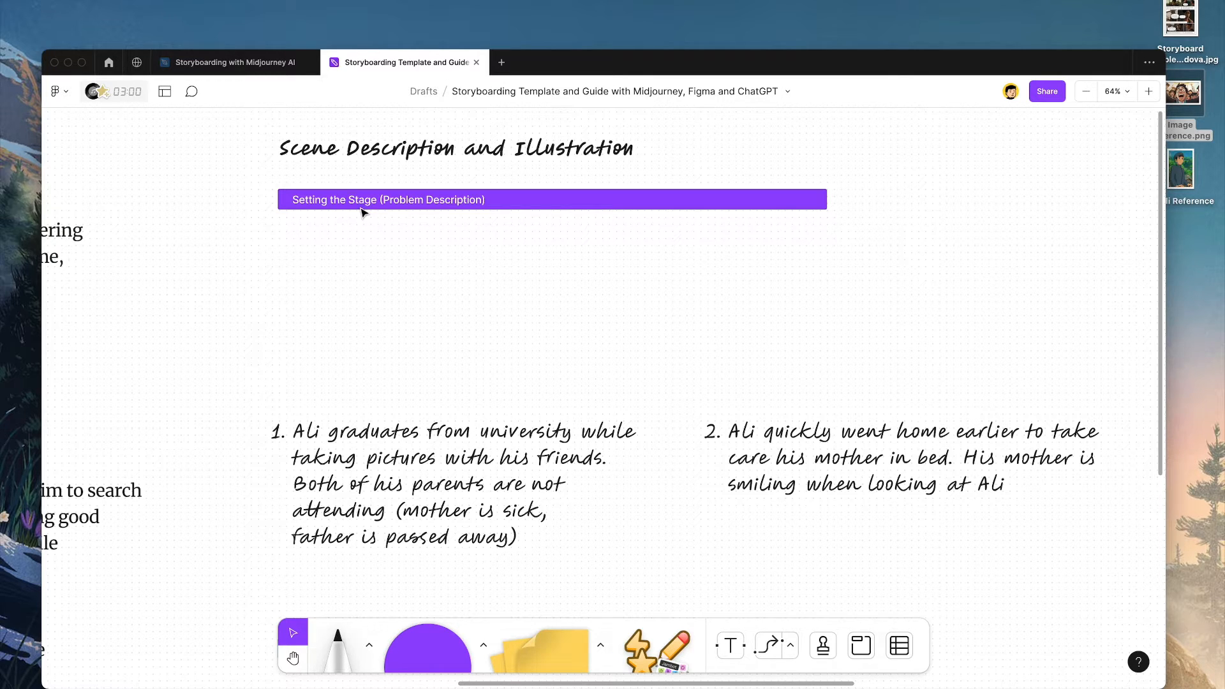
{"action": "scroll", "scroll_direction": "down", "scroll_amount": 3}
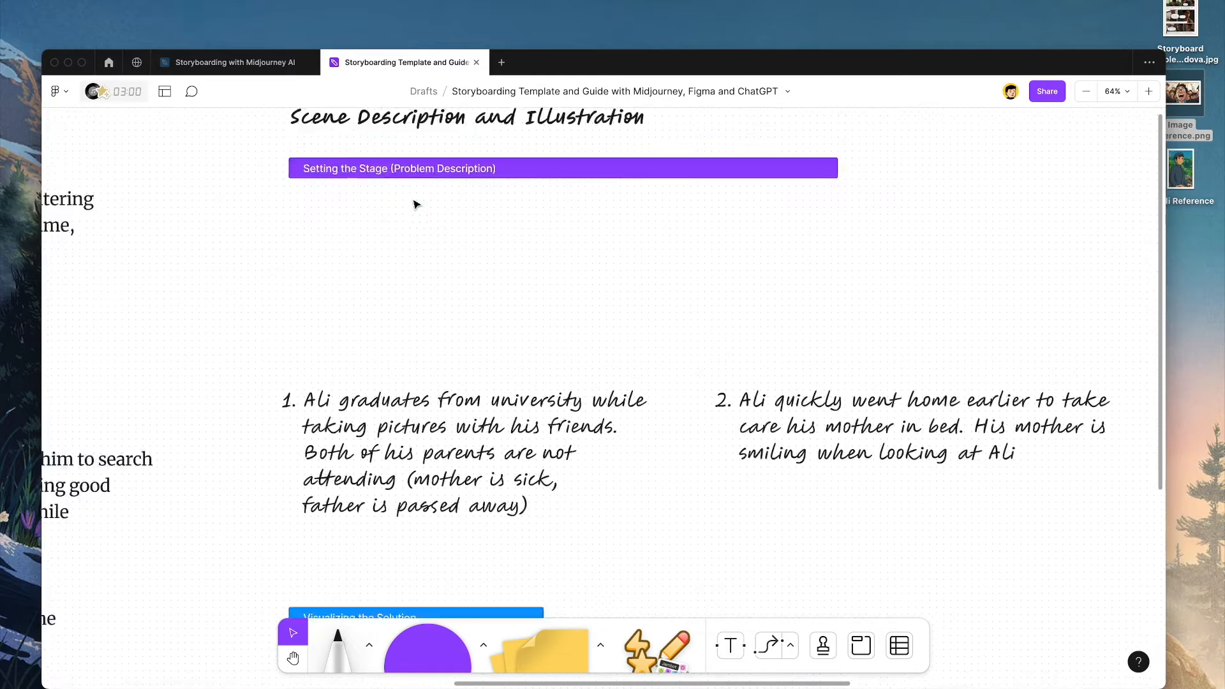
{"action": "scroll", "scroll_direction": "down", "scroll_amount": 3}
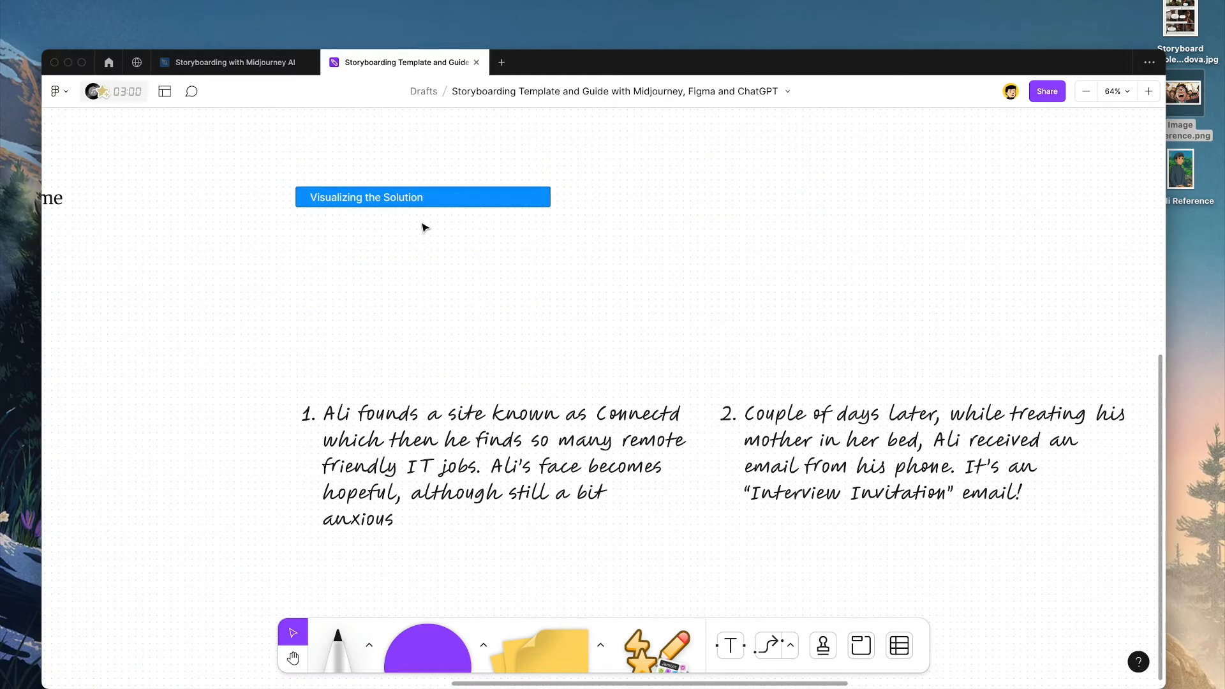
{"action": "scroll", "scroll_direction": "right", "scroll_amount": 3}
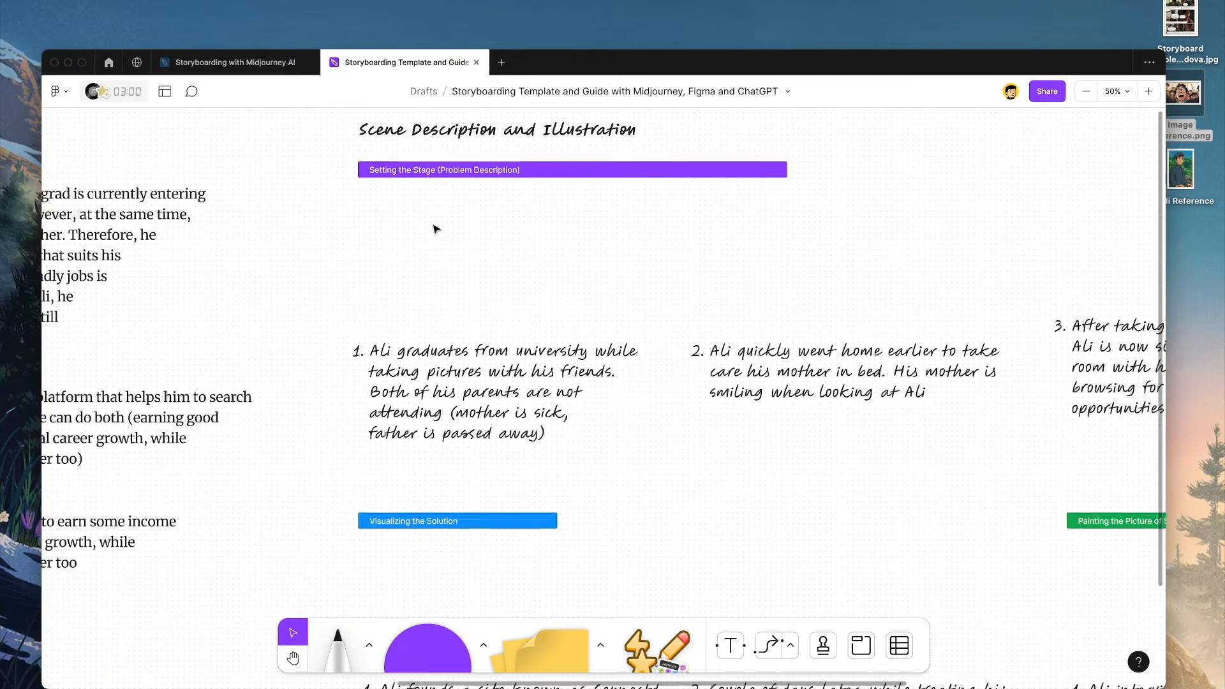
{"action": "mouse_move", "coordinate": [762, 358]}
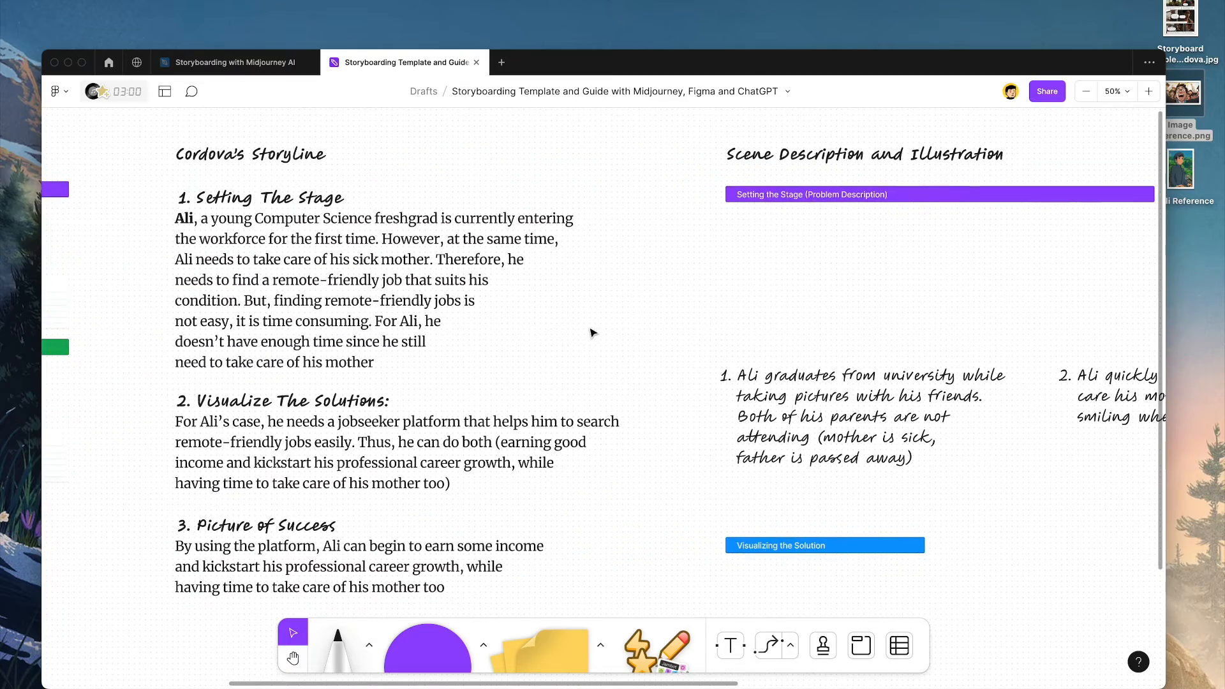
{"action": "mouse_move", "coordinate": [361, 256]}
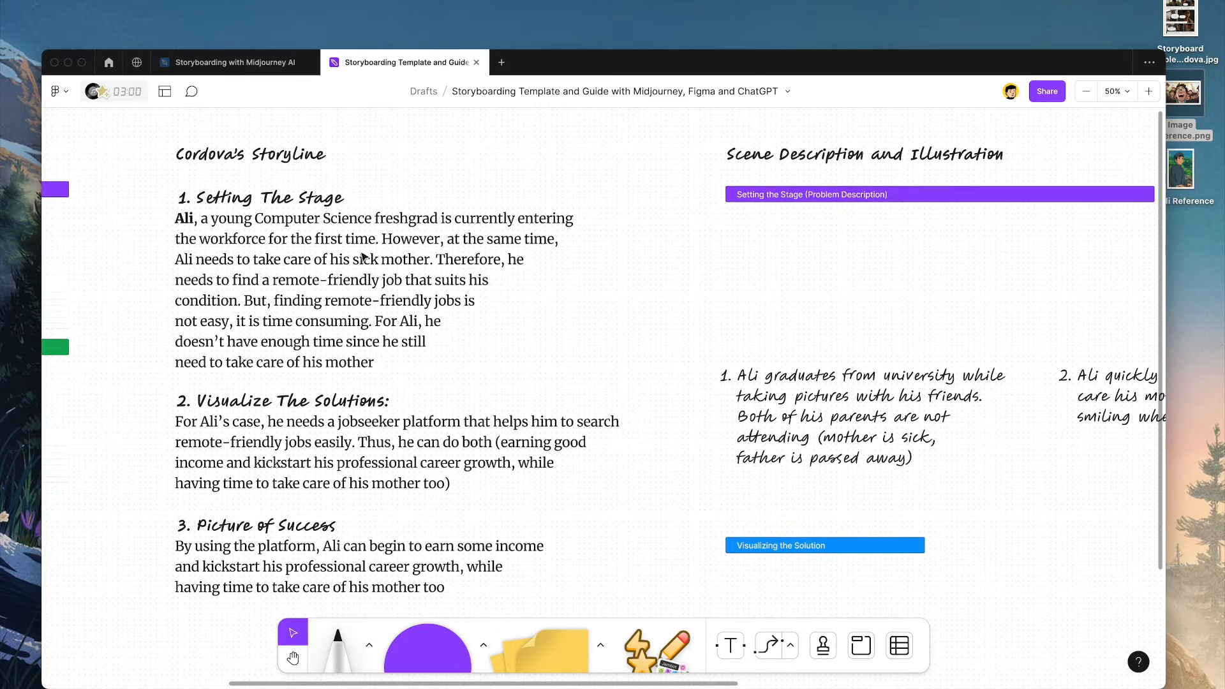
{"action": "mouse_move", "coordinate": [414, 289]}
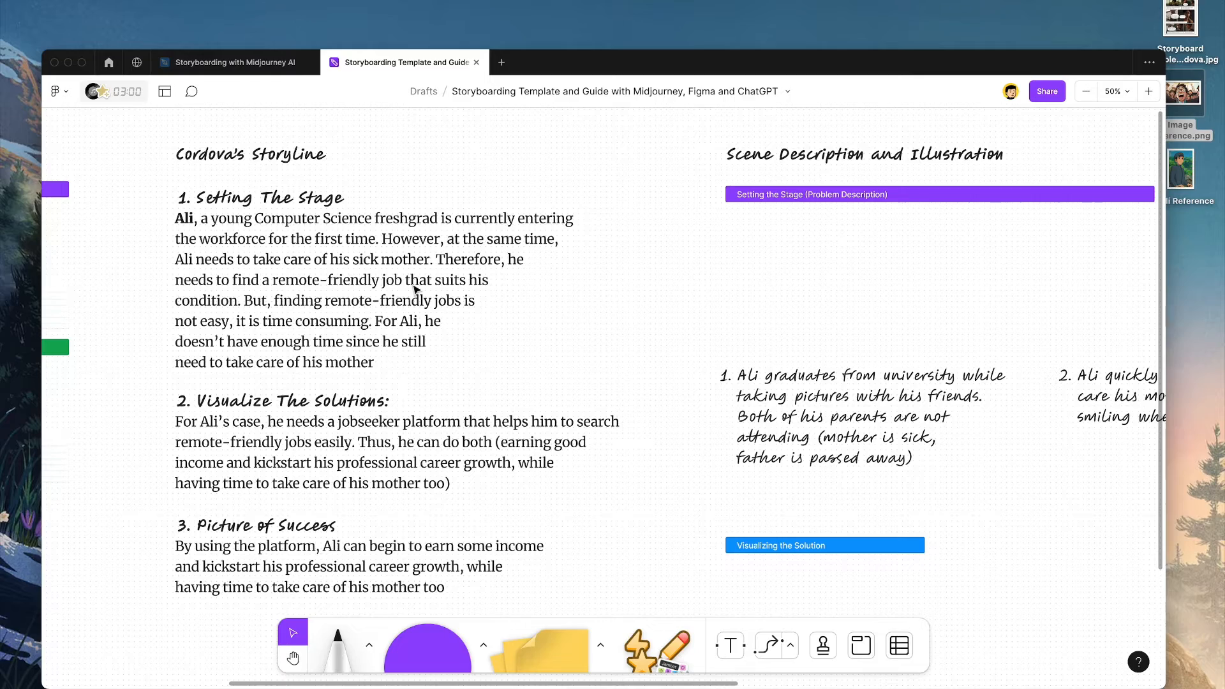
{"action": "scroll", "scroll_direction": "right", "scroll_amount": 3}
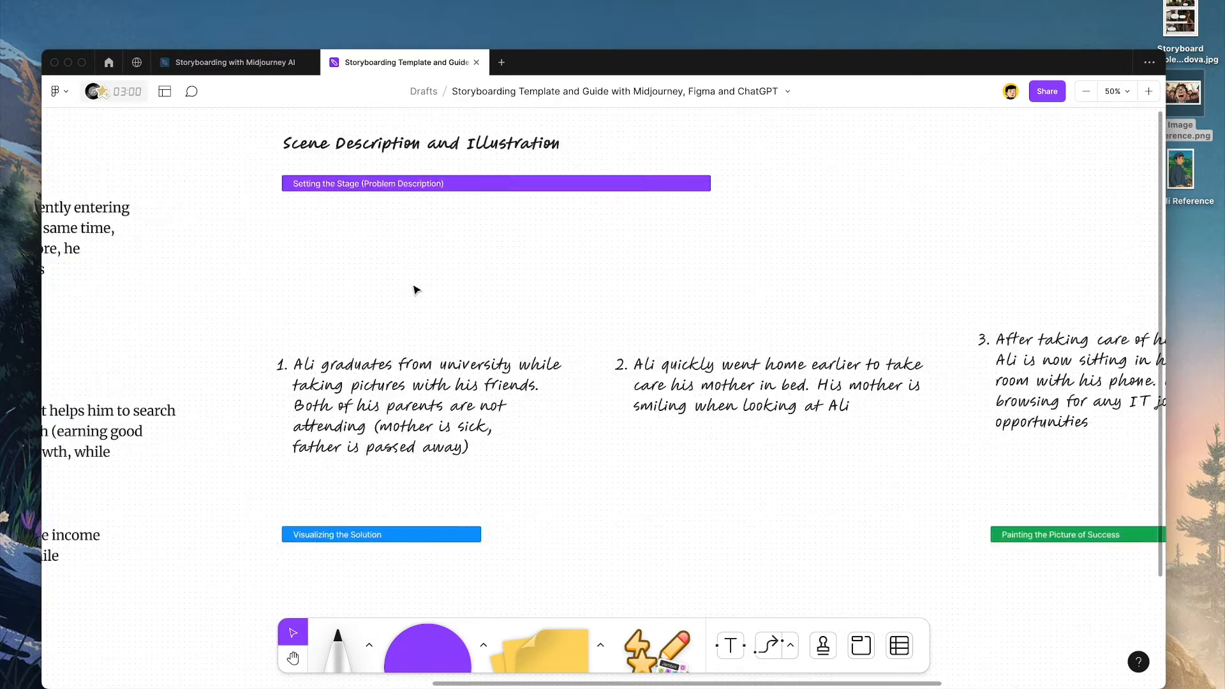
{"action": "left_click", "coordinate": [1148, 90]}
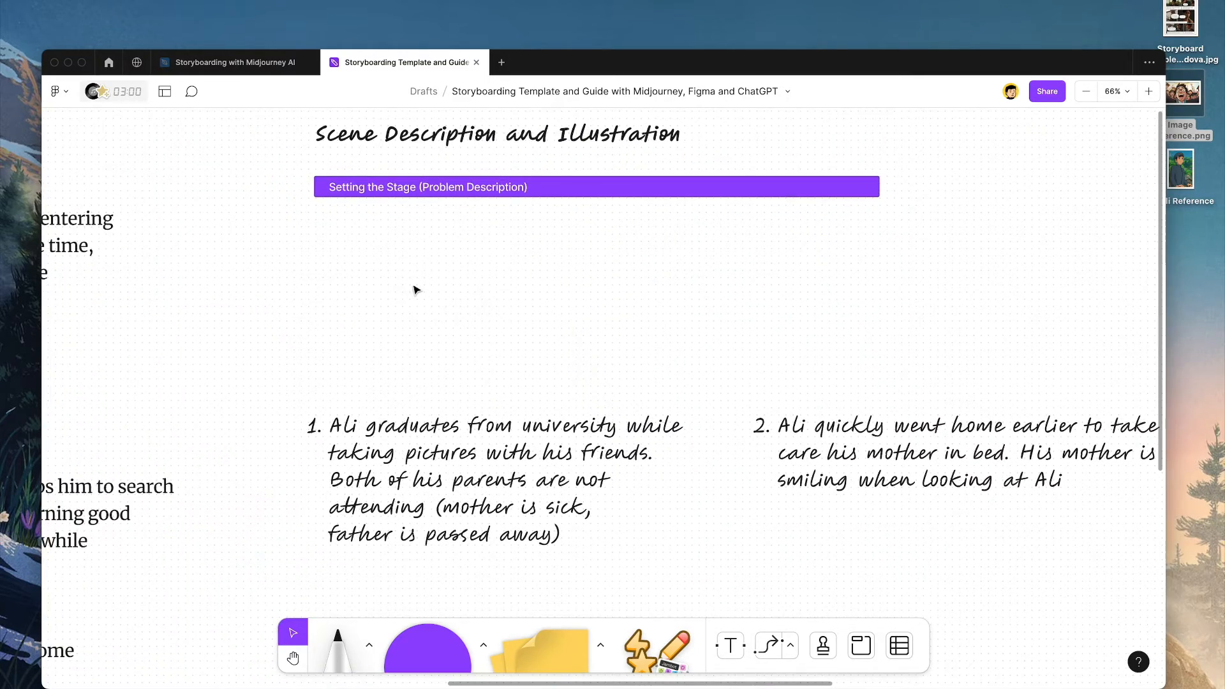
{"action": "mouse_move", "coordinate": [440, 268]}
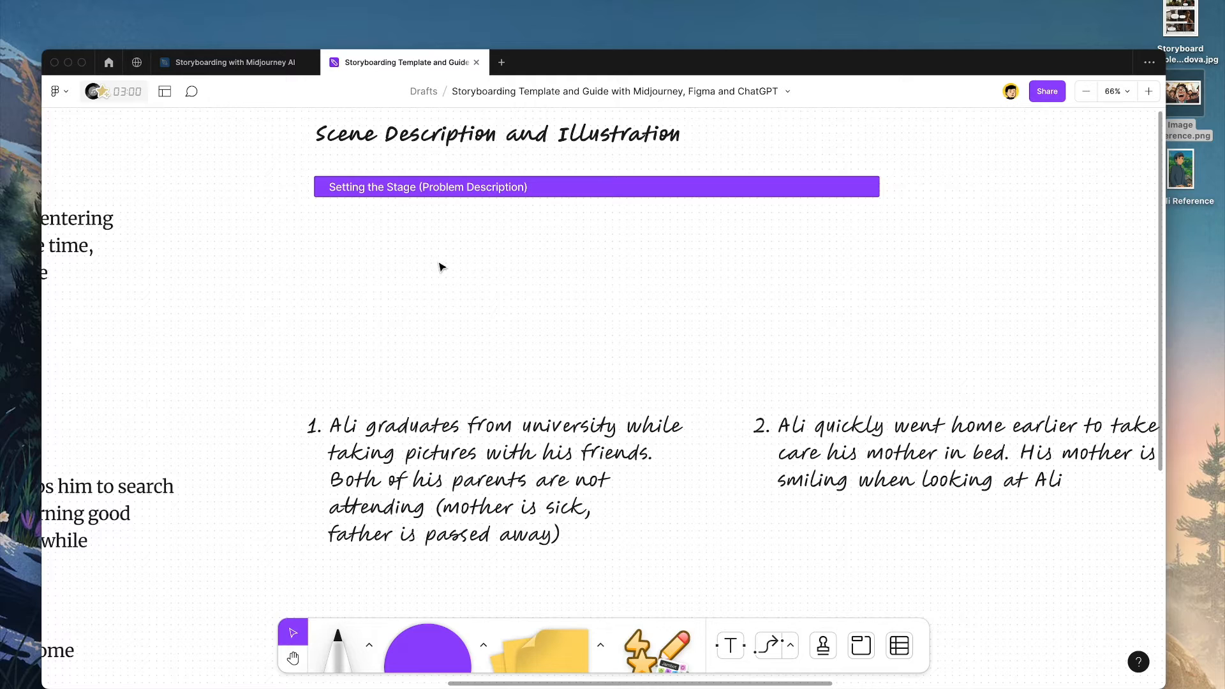
{"action": "mouse_move", "coordinate": [339, 442]}
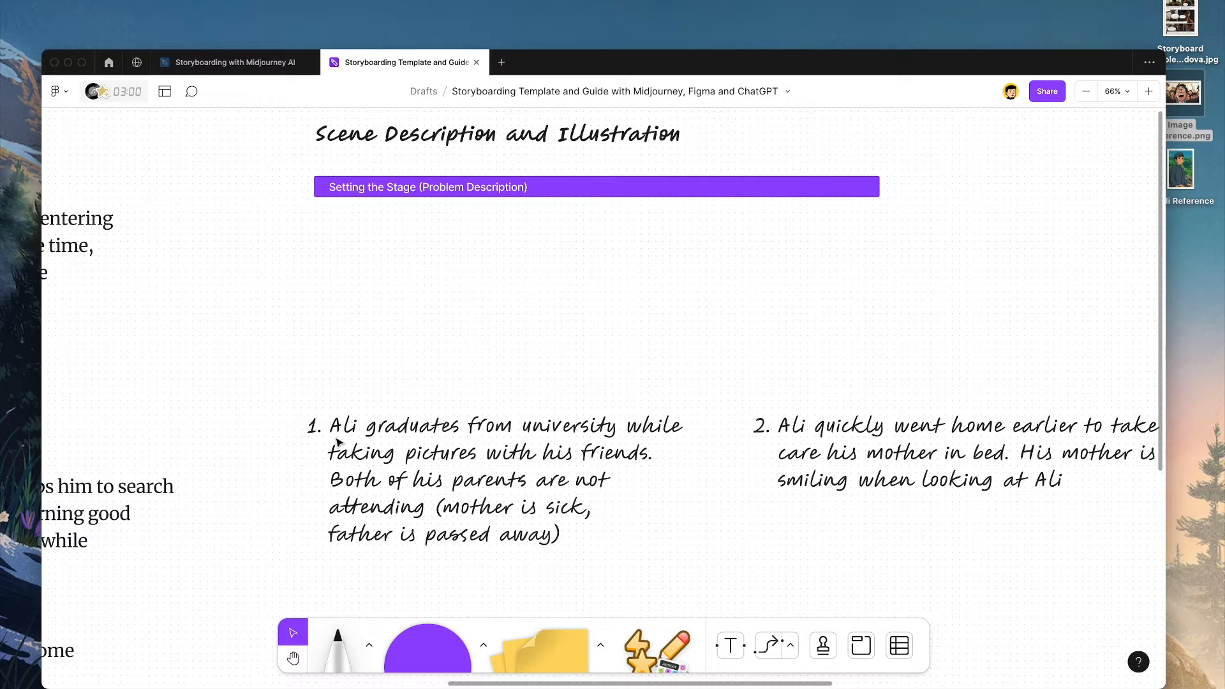
{"action": "mouse_move", "coordinate": [402, 475]}
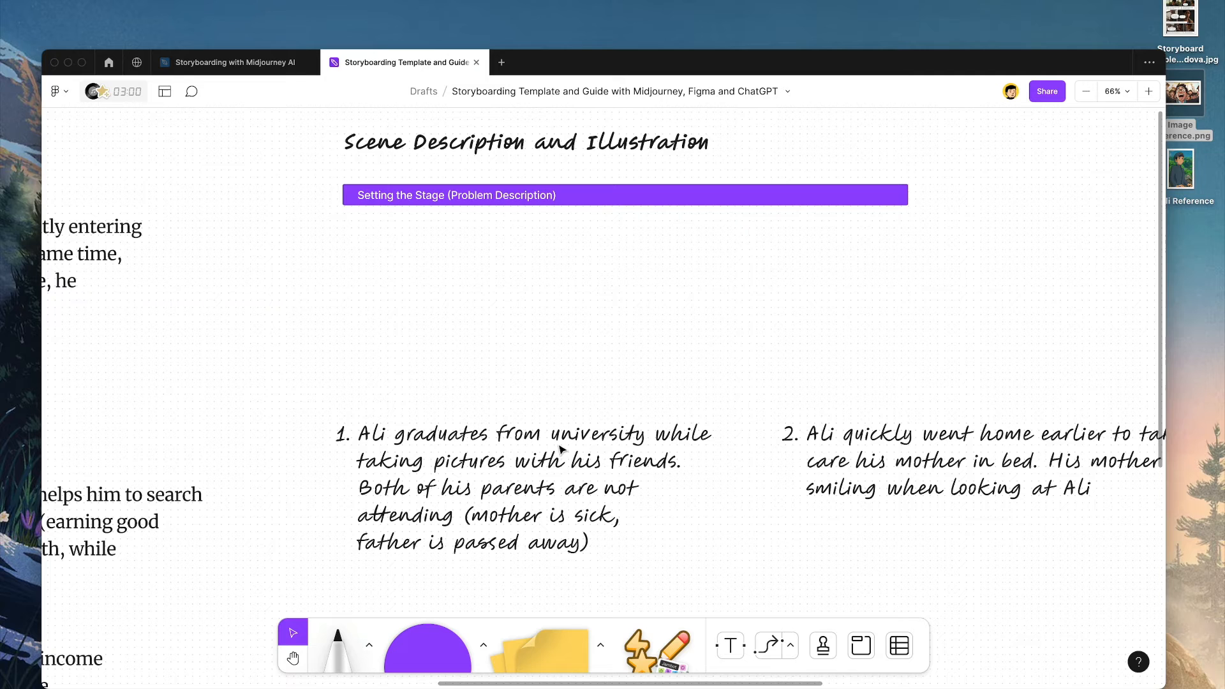
{"action": "mouse_move", "coordinate": [719, 486]}
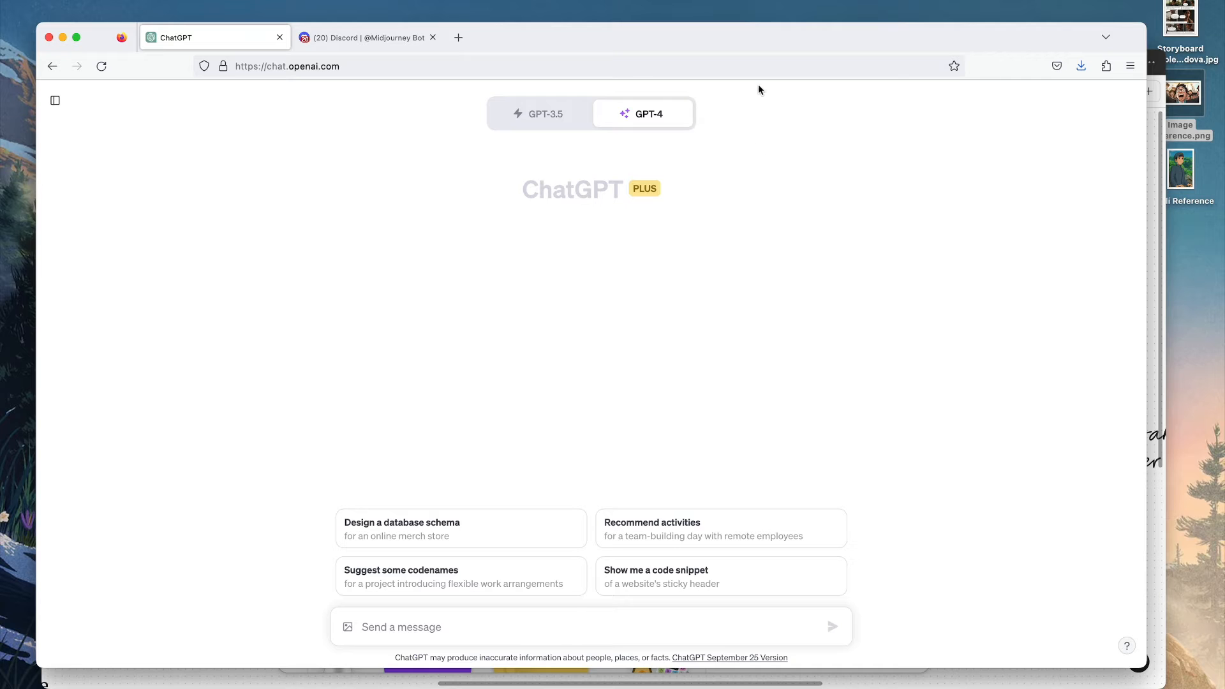
{"action": "mouse_move", "coordinate": [625, 492]}
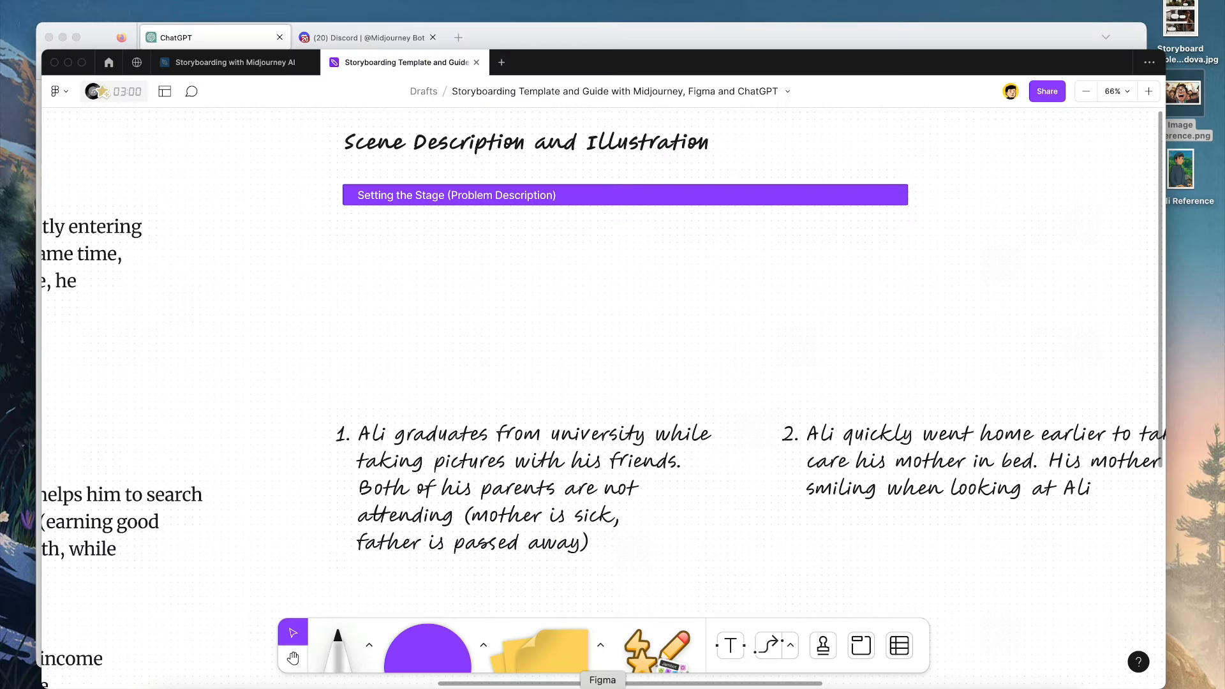
Return to the Storyboarding with Midjourney AI file's Process Guide.
{"action": "left_click", "coordinate": [227, 61]}
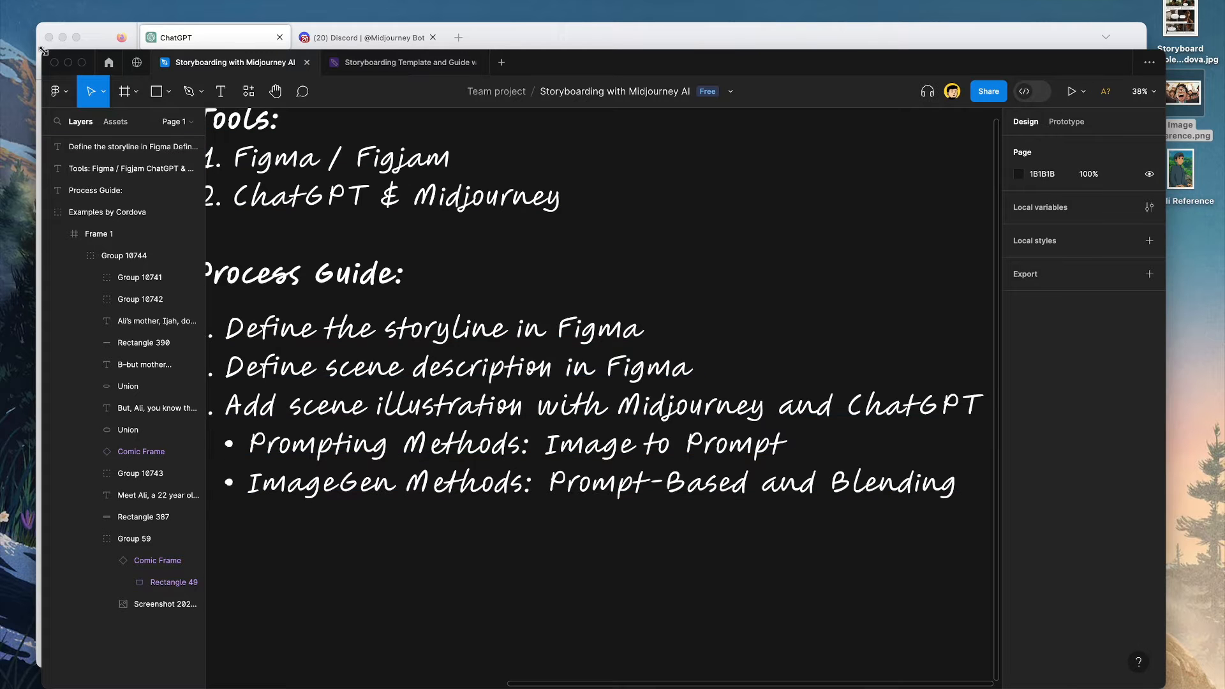
{"action": "mouse_move", "coordinate": [67, 61]}
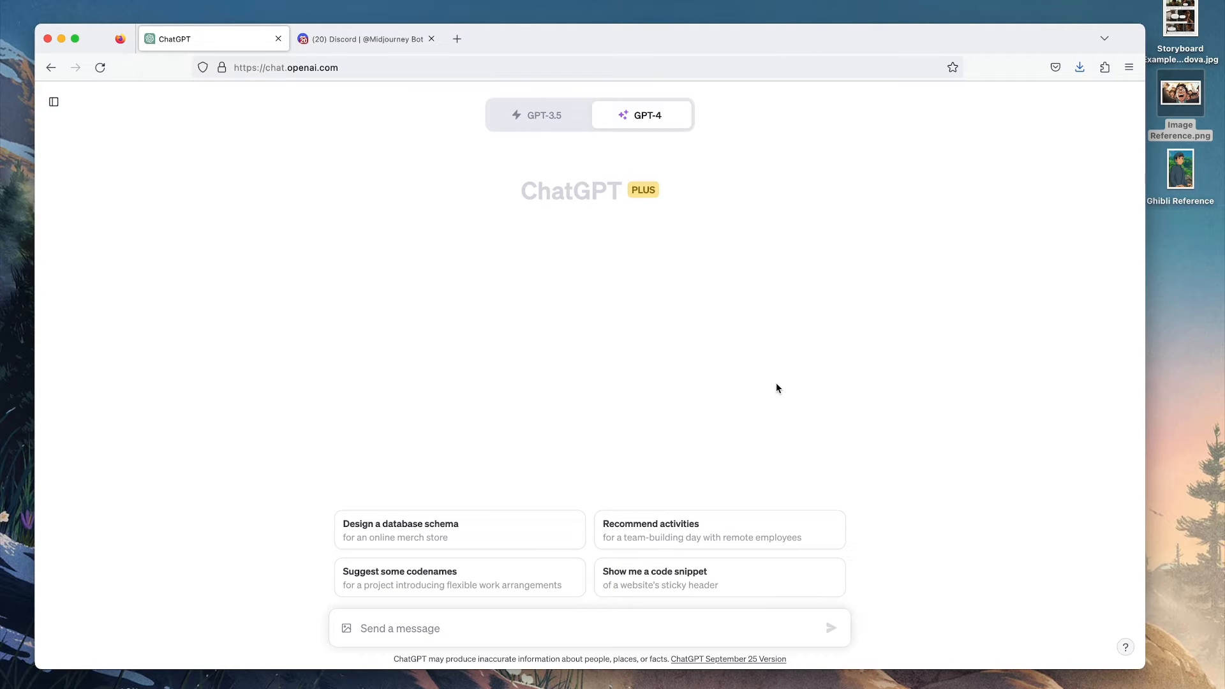
{"action": "mouse_move", "coordinate": [773, 392]}
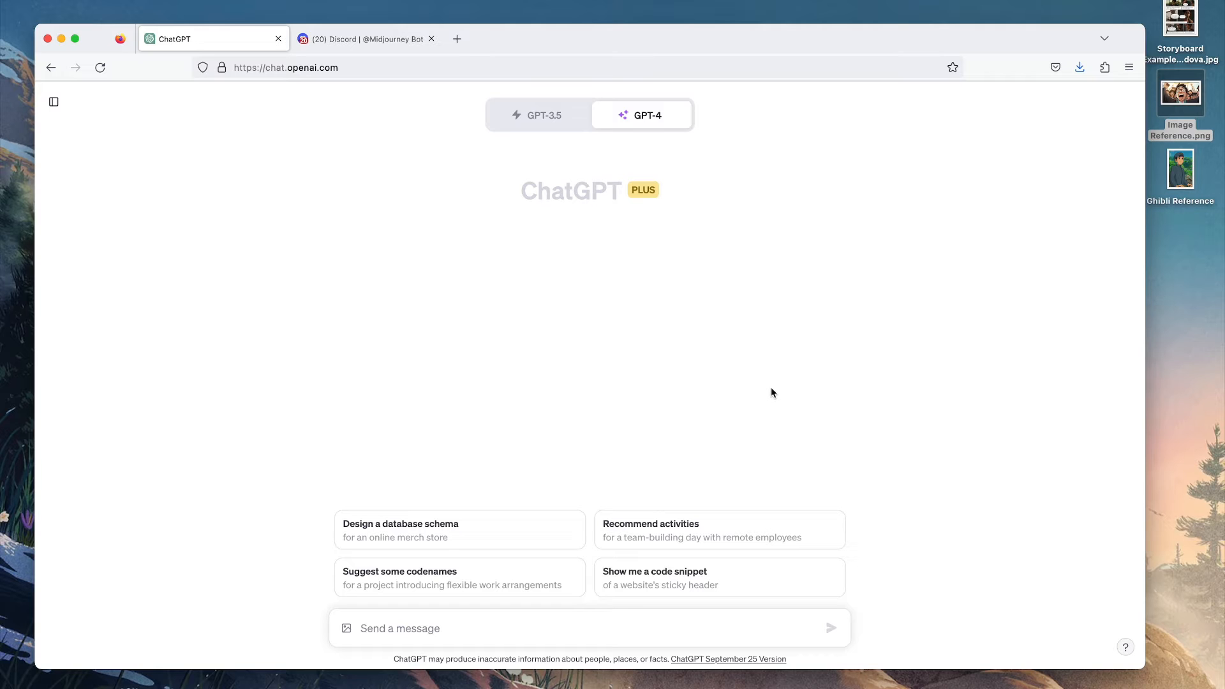
{"action": "mouse_move", "coordinate": [979, 266]}
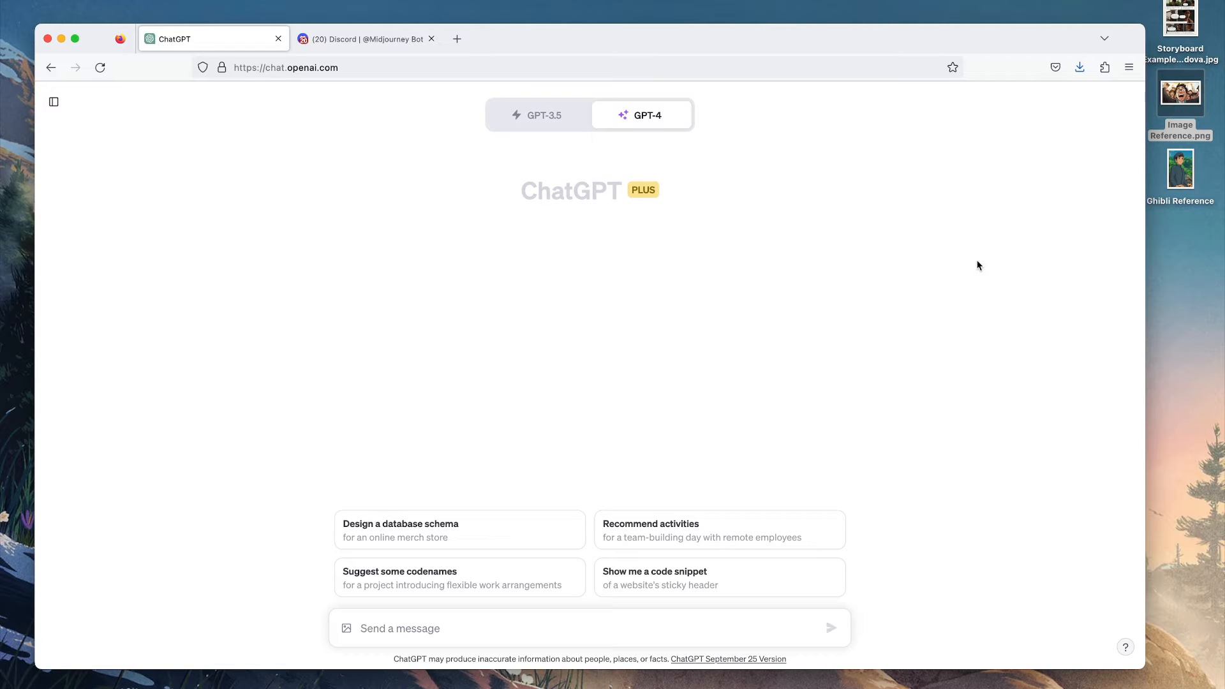
Attach Image Reference.png to a new GPT-4 chat message.
{"action": "double_click", "coordinate": [1180, 94]}
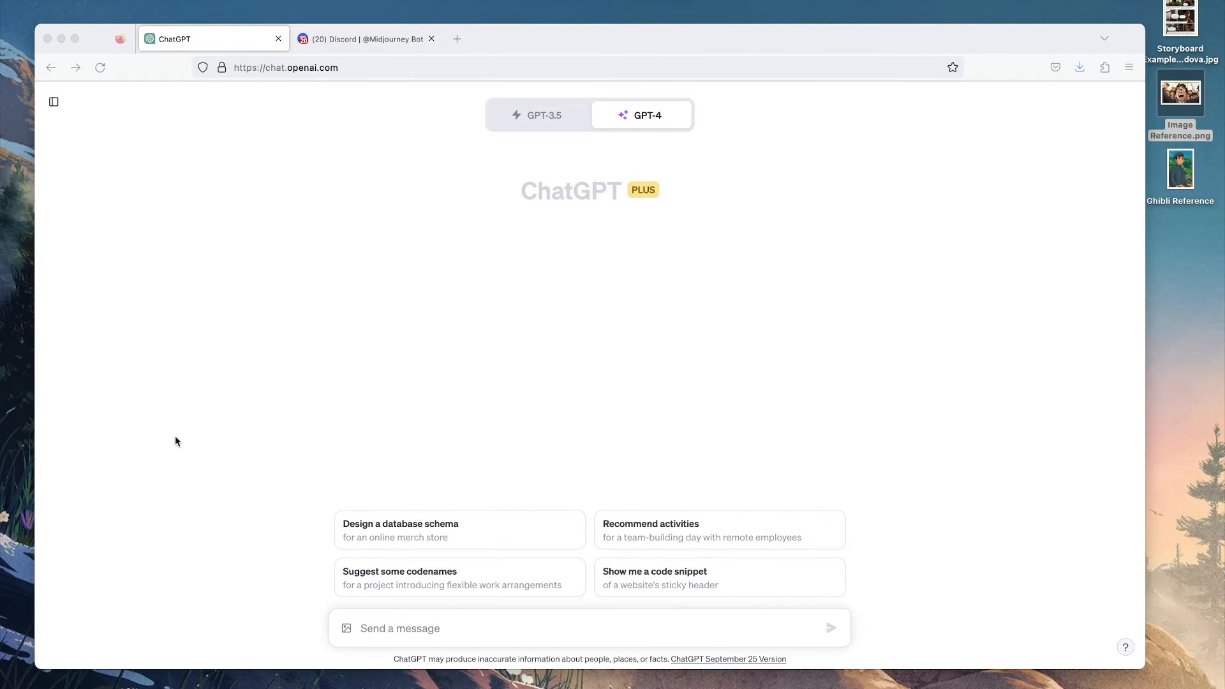
{"action": "left_click", "coordinate": [344, 628]}
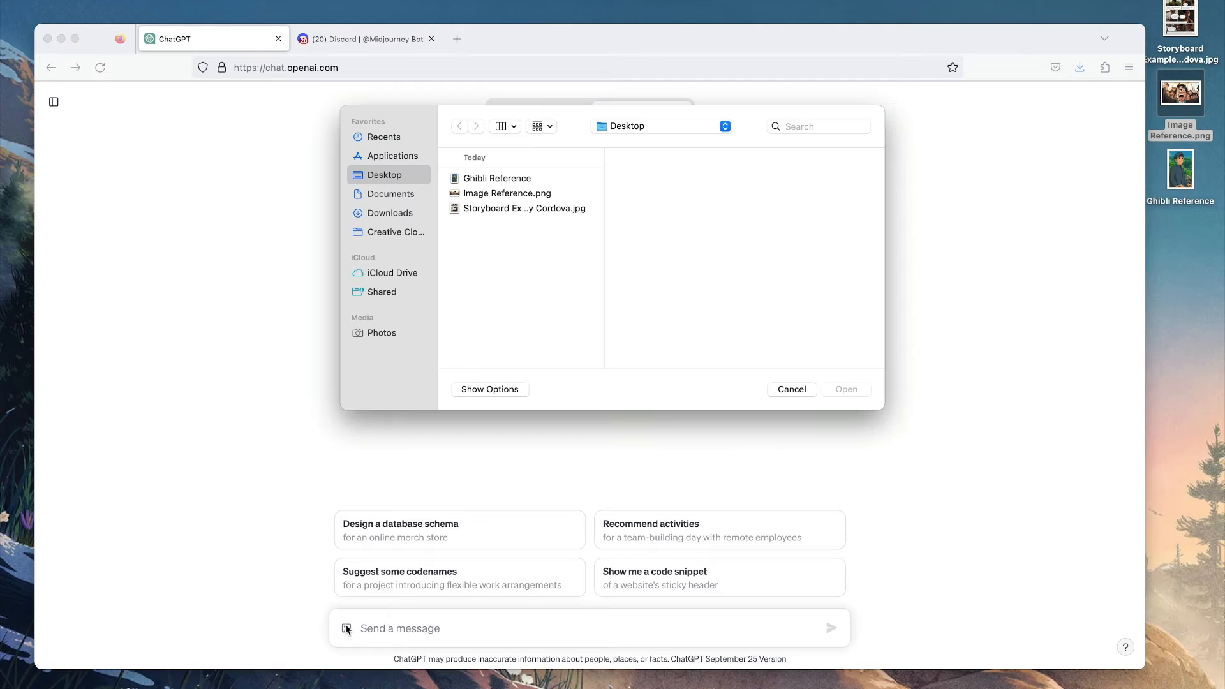
{"action": "mouse_move", "coordinate": [519, 199]}
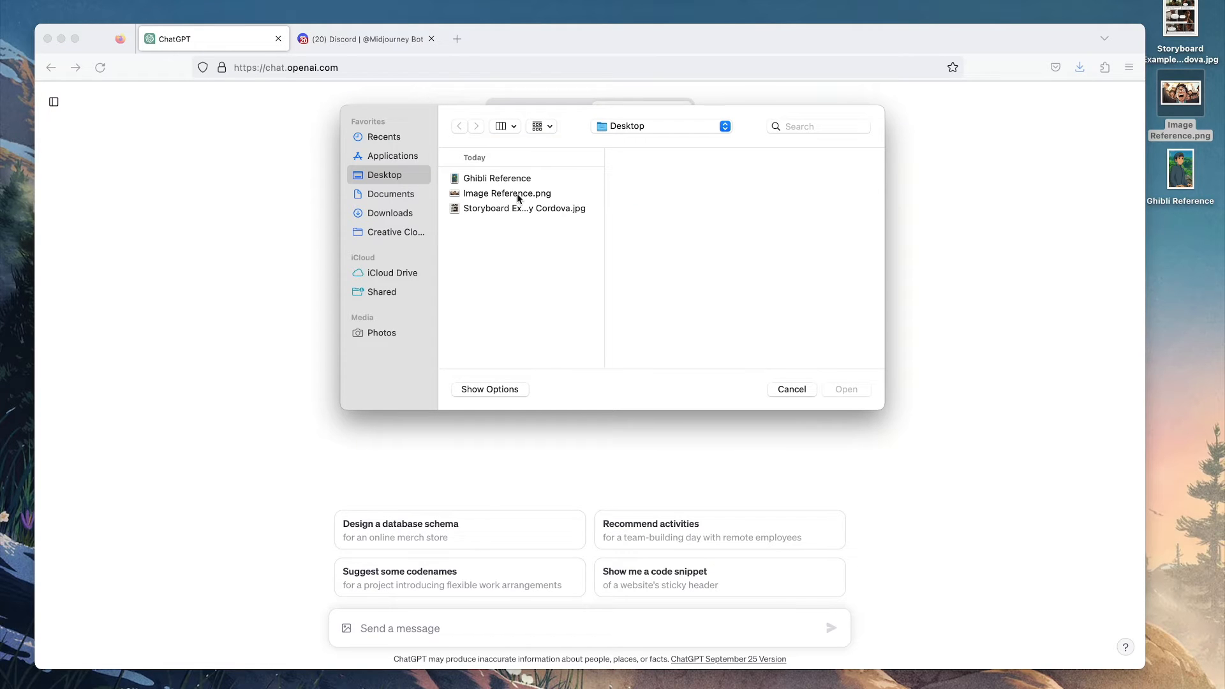
{"action": "left_click", "coordinate": [791, 389]}
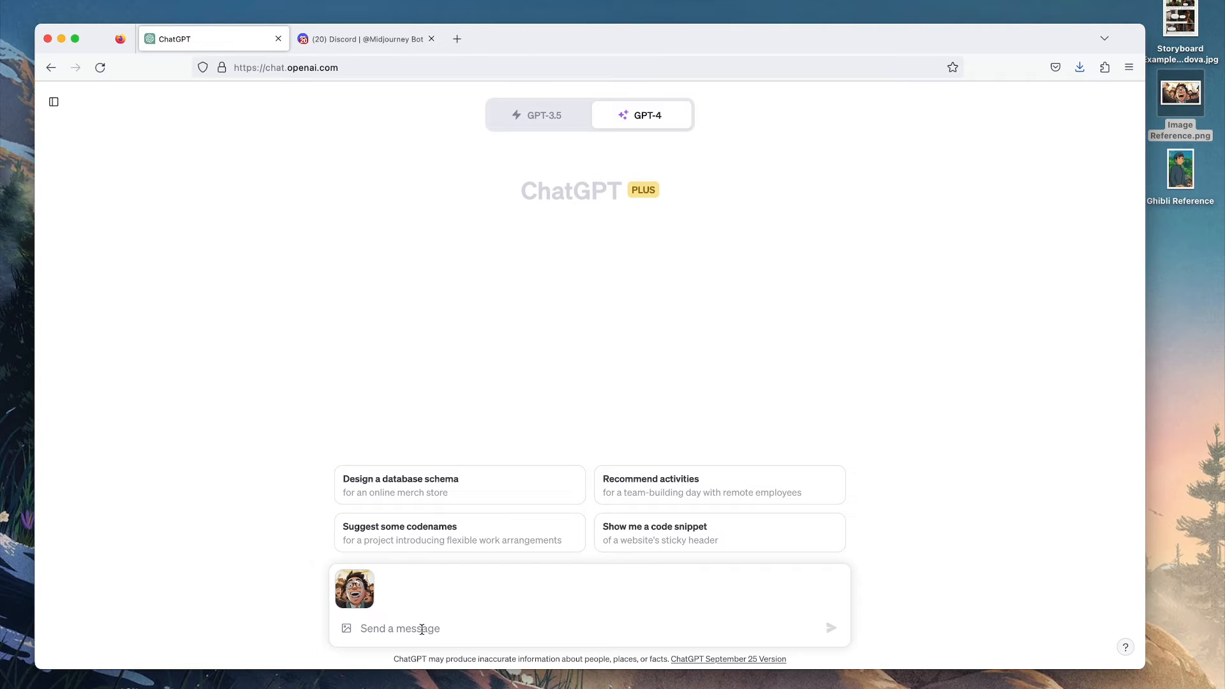
Ask GPT-4 'Describe this image for me' and get its joyful celebration description.
{"action": "type", "text": "Describe this ima"}
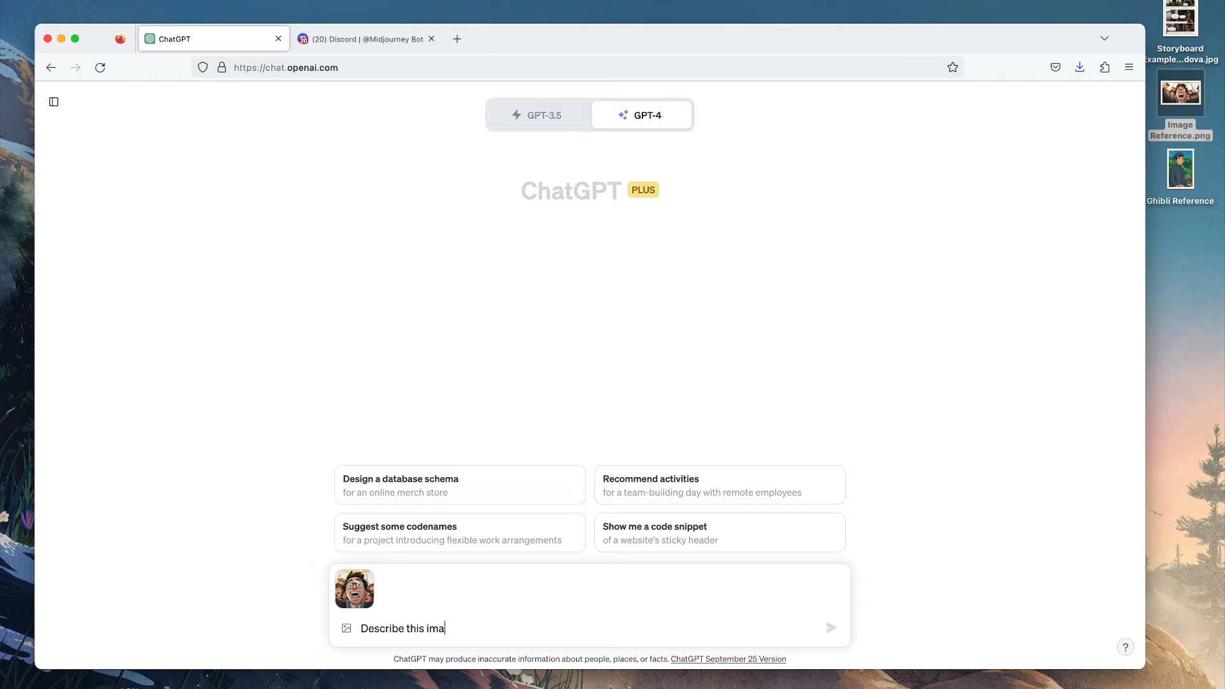
{"action": "type", "text": "ge for me"}
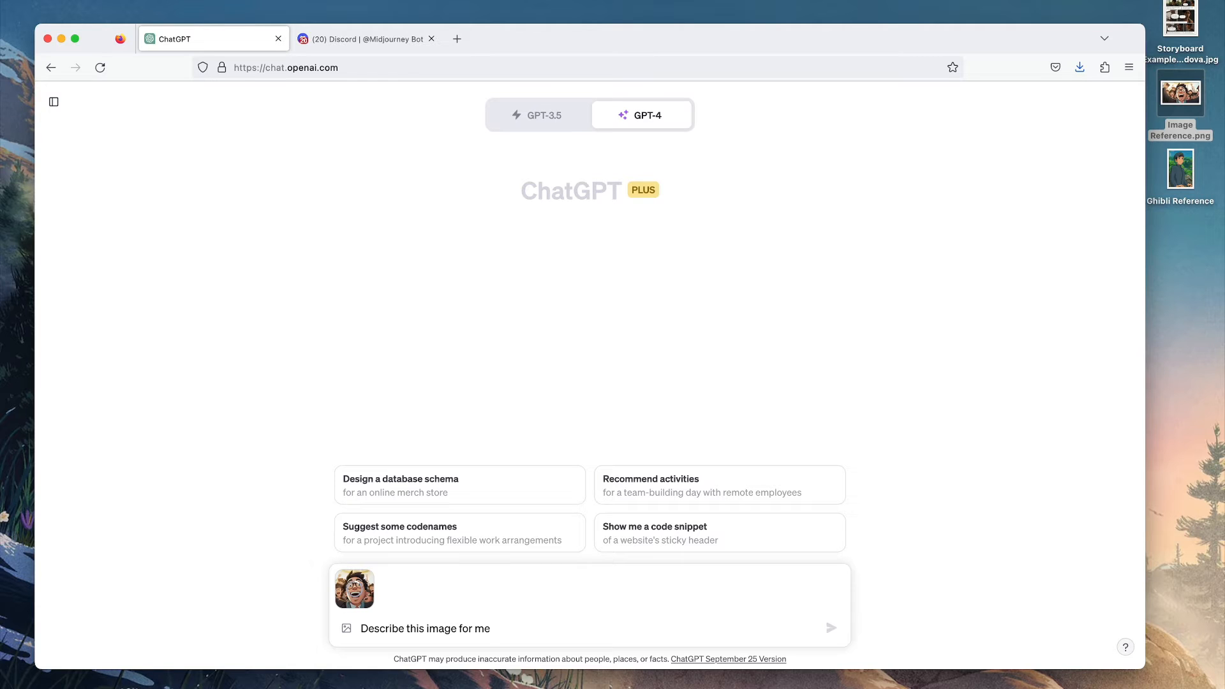
{"action": "mouse_move", "coordinate": [648, 257]}
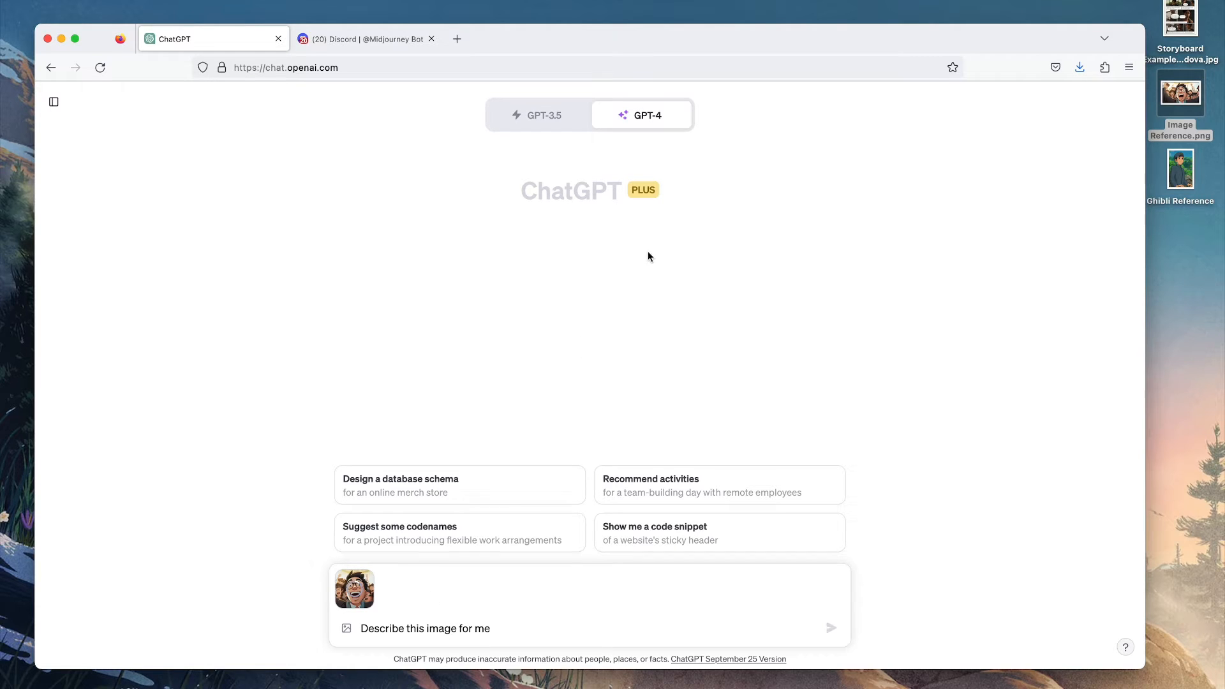
{"action": "left_click", "coordinate": [647, 115]}
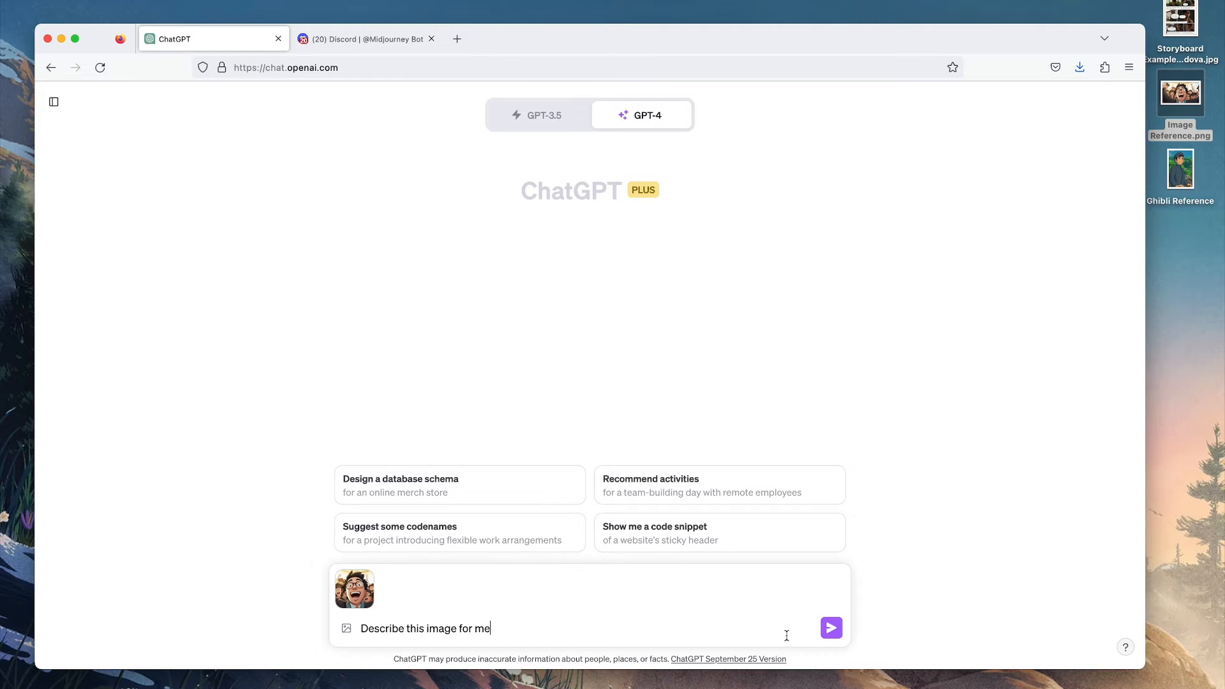
{"action": "left_click", "coordinate": [831, 628]}
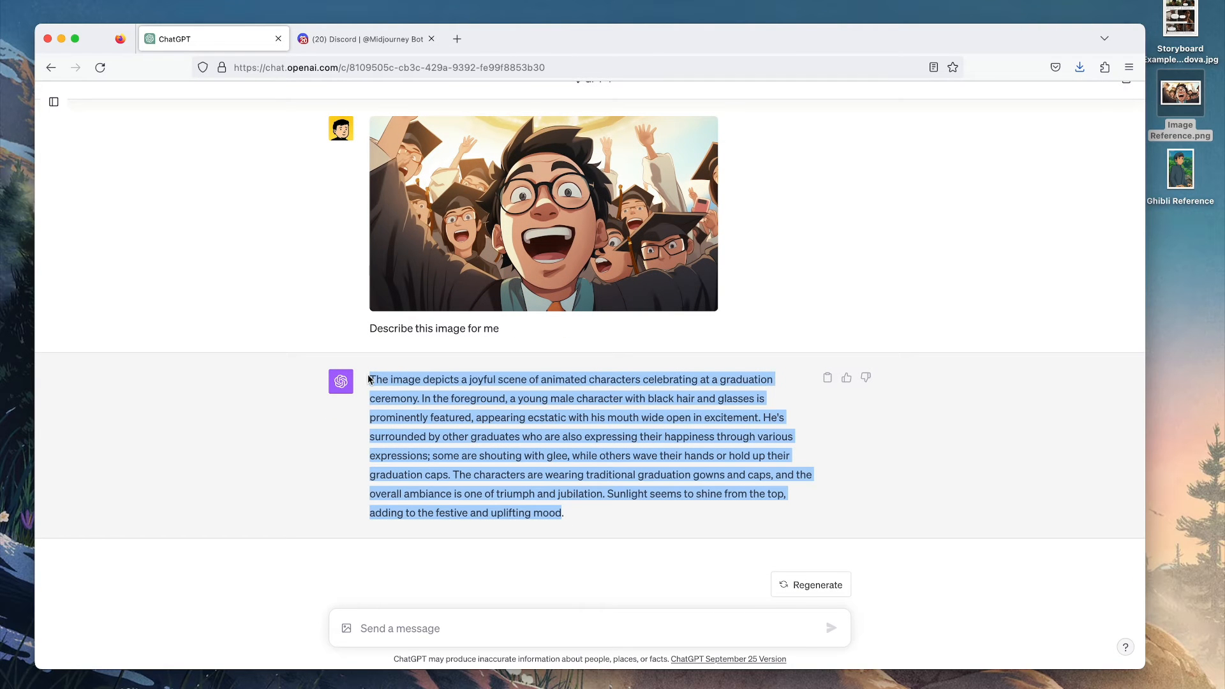
{"action": "left_click", "coordinate": [364, 38]}
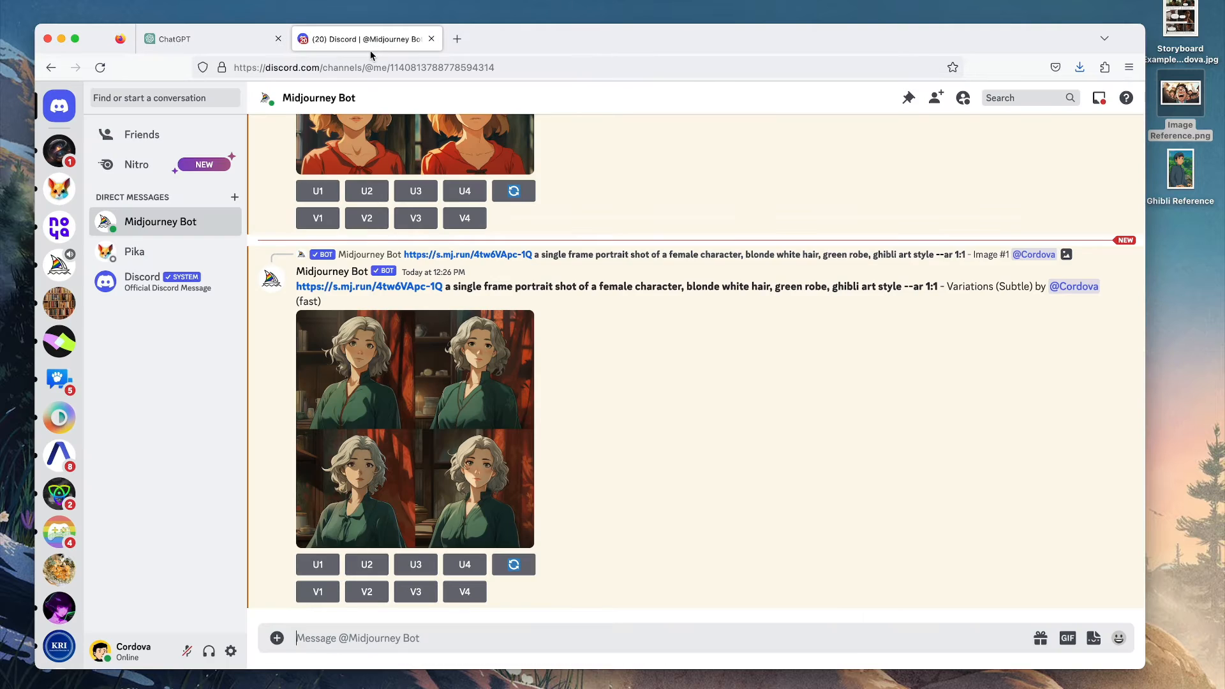
{"action": "mouse_move", "coordinate": [347, 598]}
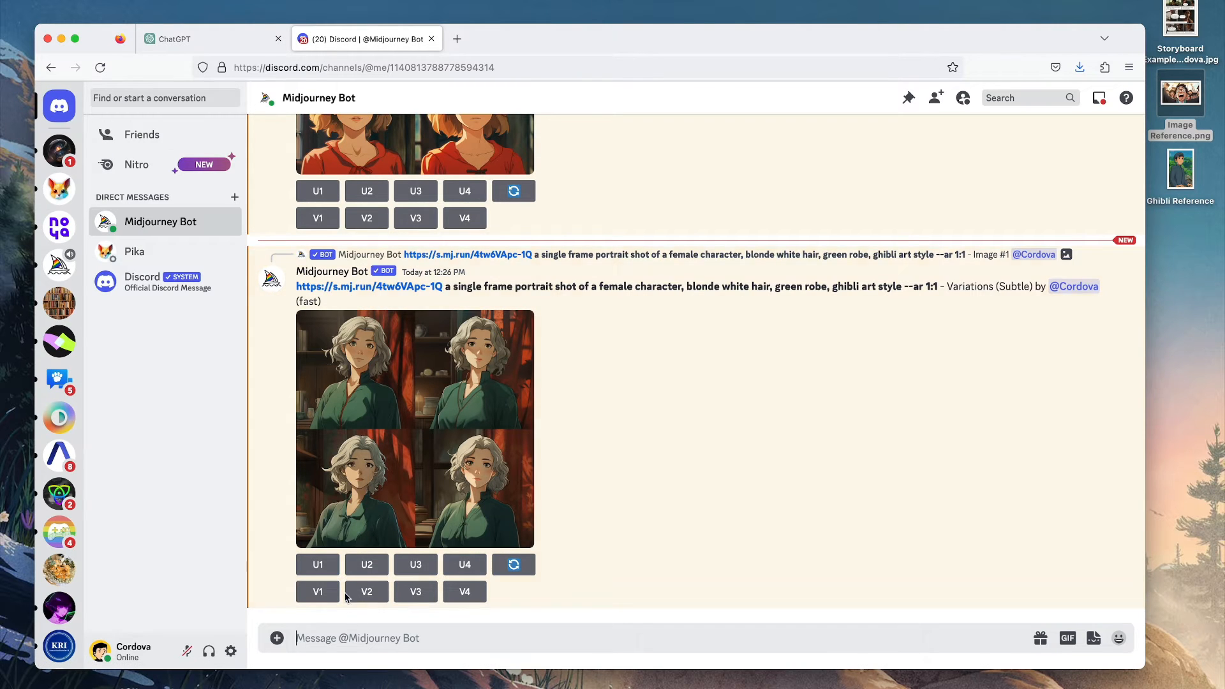
Draft a Midjourney /imagine prompt beginning 'Create a storyboard illustration that' with the pasted description.
{"action": "scroll", "scroll_direction": "down", "scroll_amount": 3}
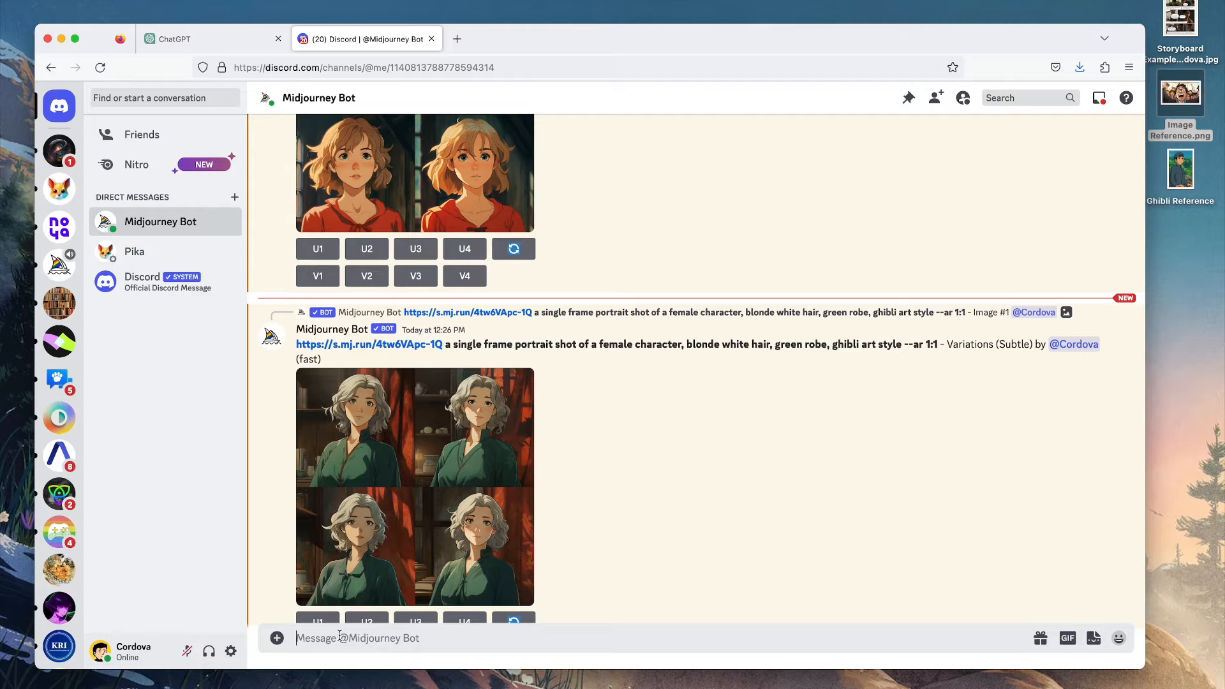
{"action": "type", "text": "/imagine"}
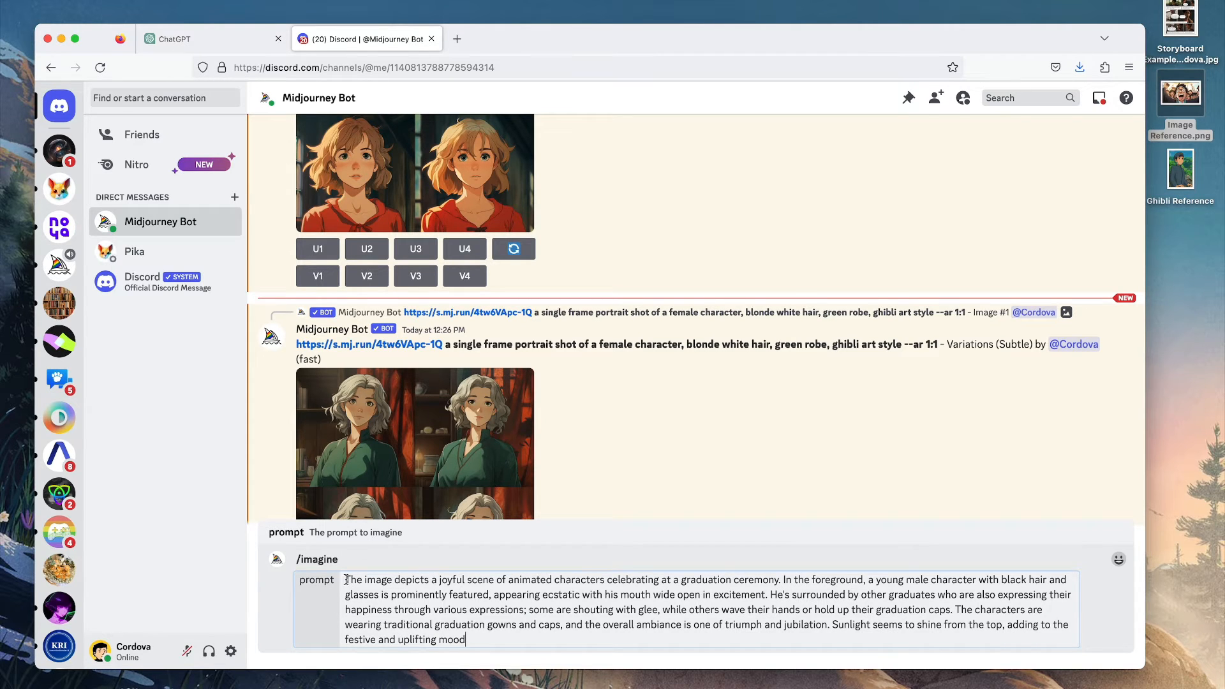
{"action": "type", "text": "Creat"}
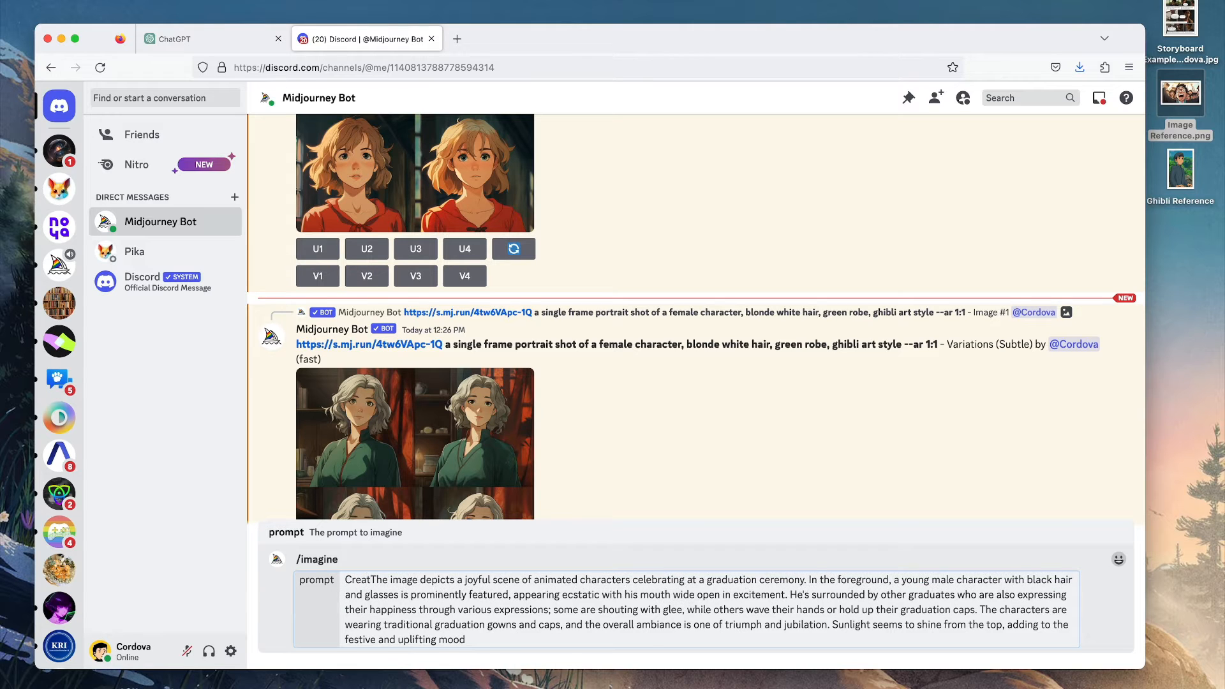
{"action": "type", "text": "Create a storyboard"}
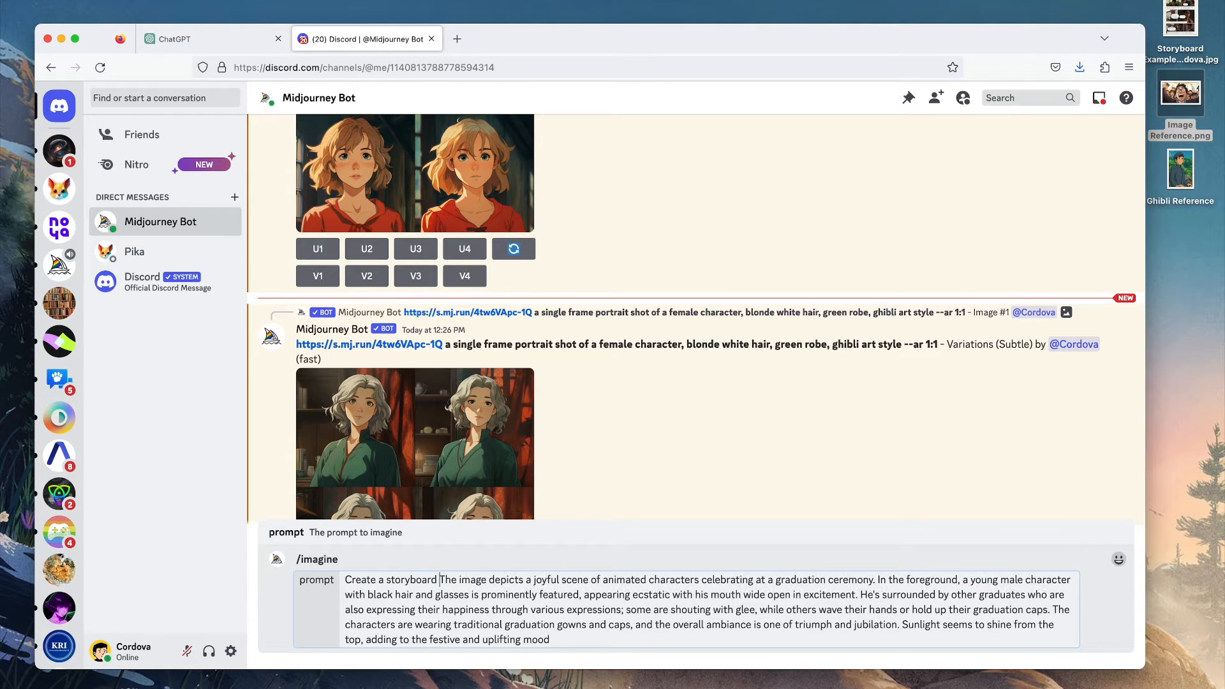
{"action": "type", "text": "illustration"}
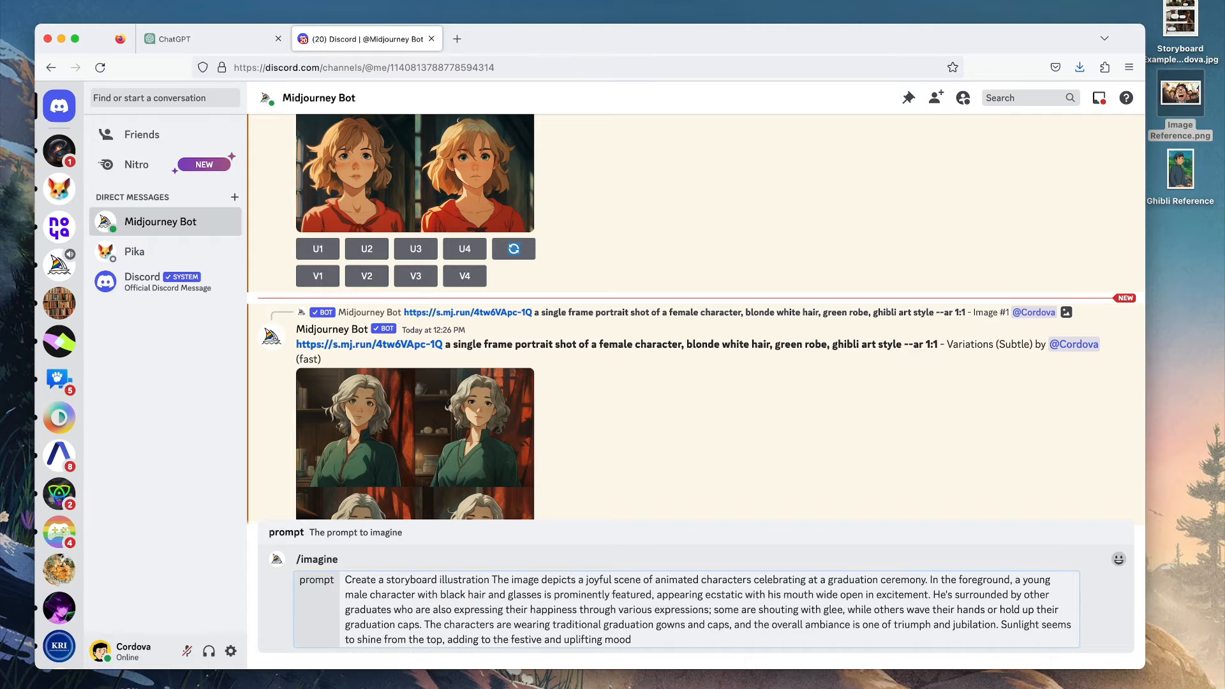
{"action": "type", "text": "that"}
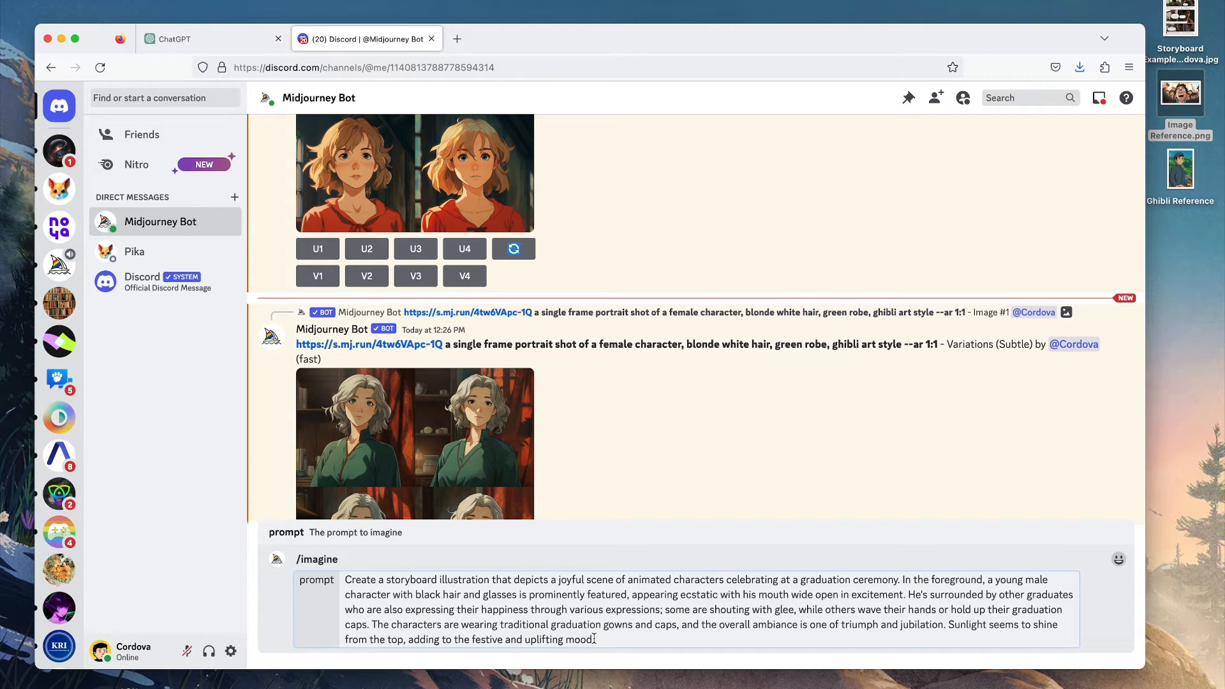
{"action": "scroll", "scroll_direction": "up", "scroll_amount": 3}
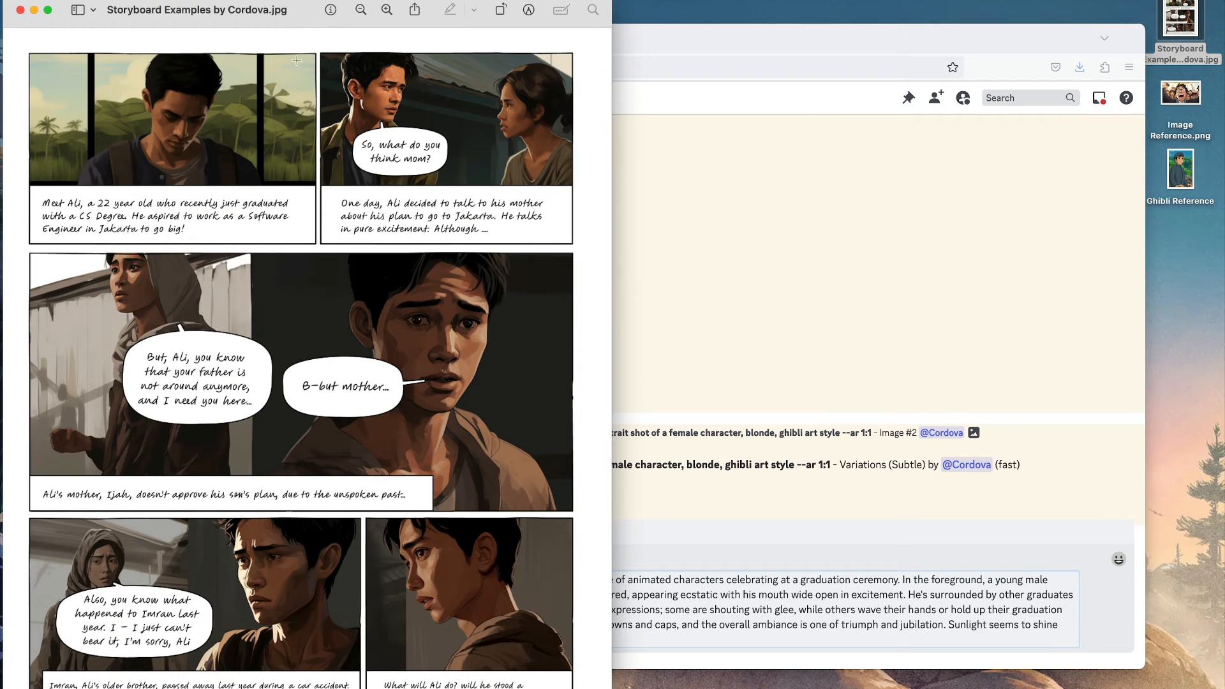
{"action": "mouse_move", "coordinate": [521, 71]}
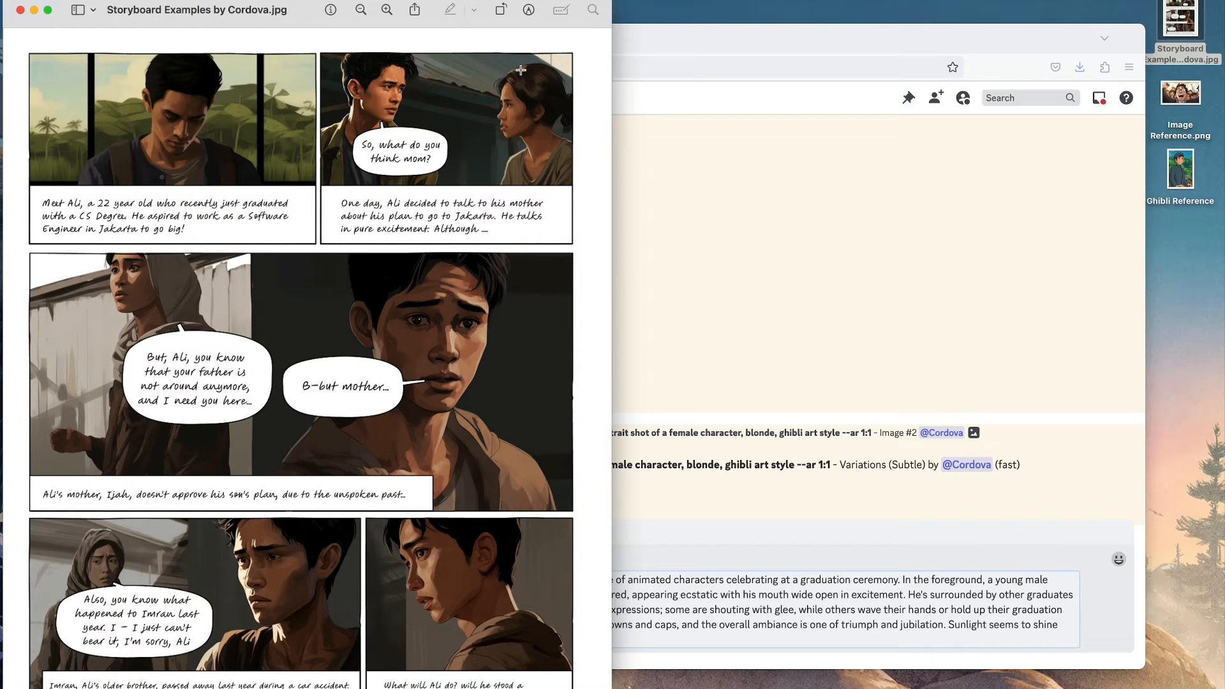
{"action": "mouse_move", "coordinate": [518, 115]}
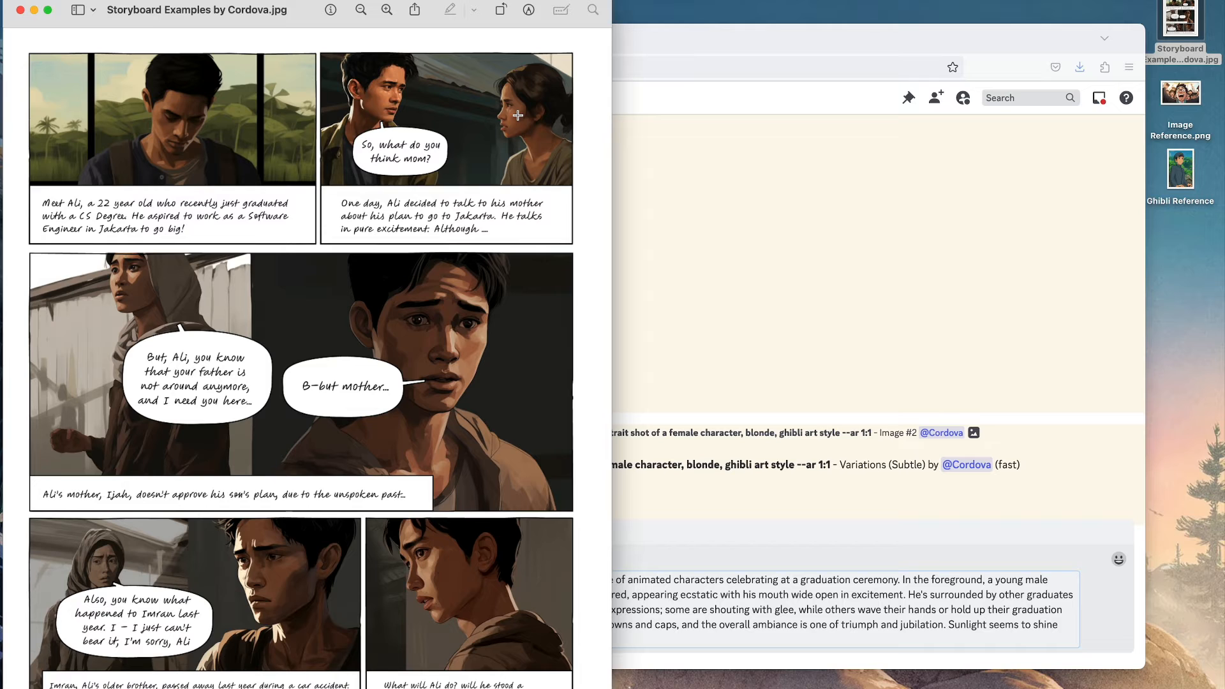
{"action": "mouse_move", "coordinate": [225, 344]}
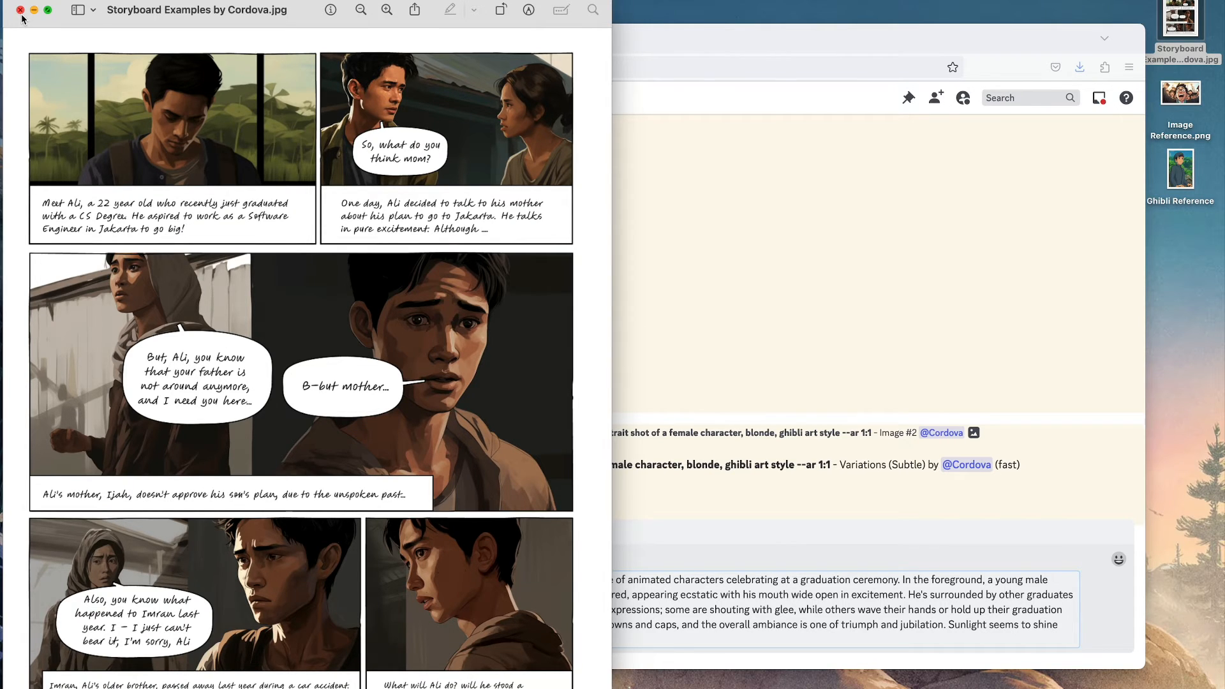
Submit the storyboard illustration prompt and view the four graduation-celebration images.
{"action": "left_click", "coordinate": [22, 10]}
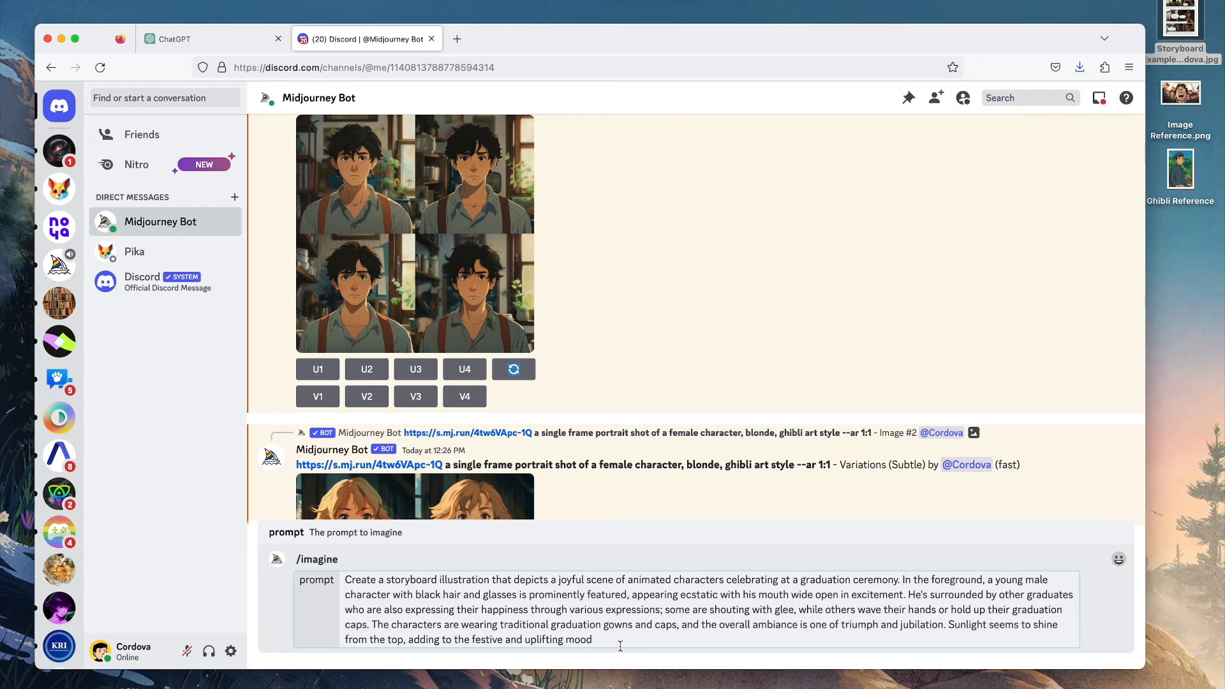
{"action": "type", "text": "--ar 16"}
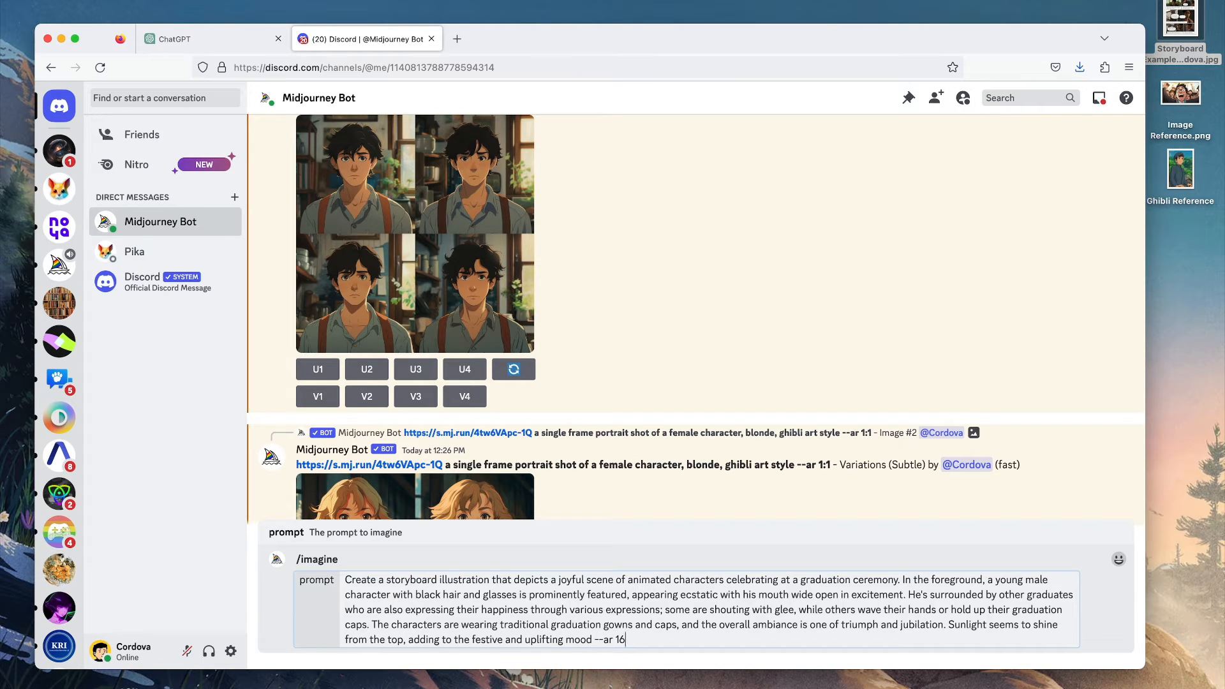
{"action": "key", "text": "Return"}
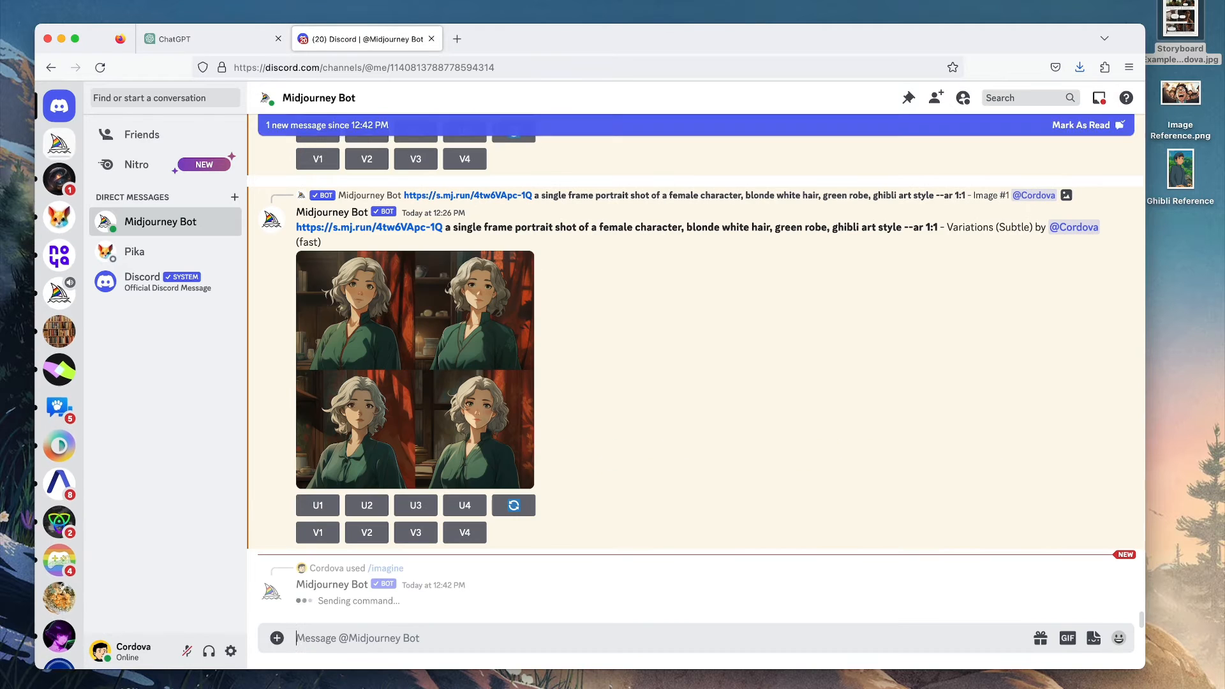
{"action": "scroll", "scroll_direction": "down", "scroll_amount": 3}
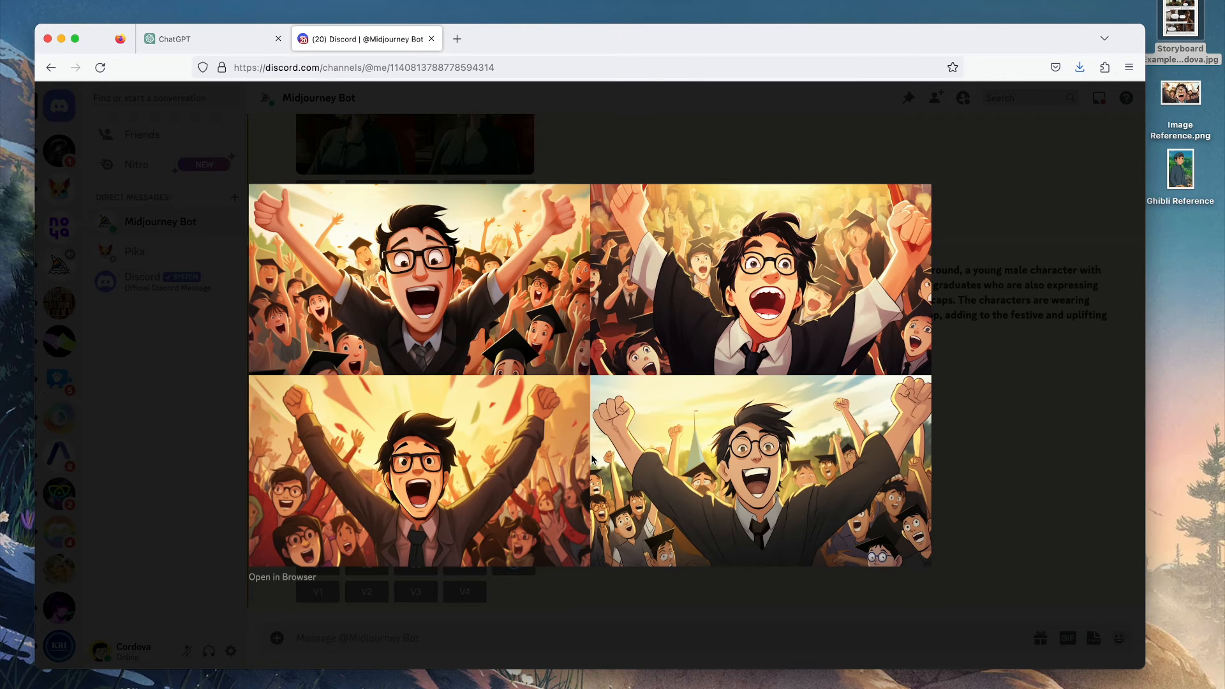
{"action": "mouse_move", "coordinate": [633, 536]}
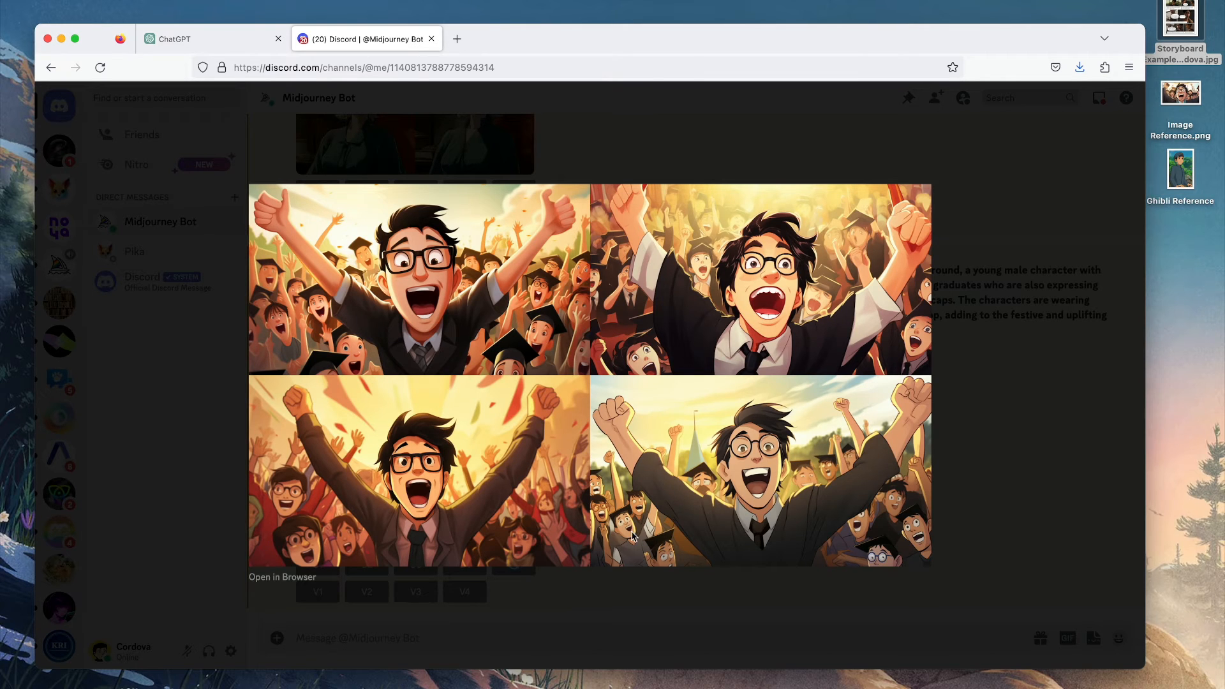
{"action": "mouse_move", "coordinate": [674, 581]}
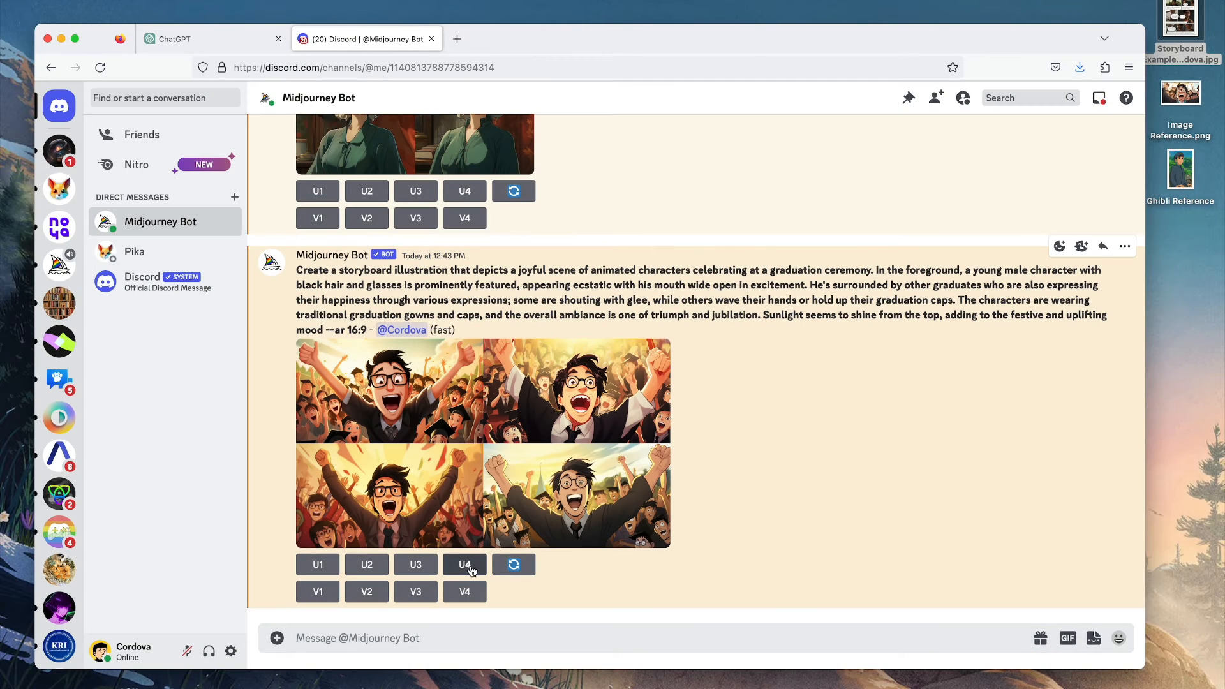
Request an upscale of the fourth graduation image with U4.
{"action": "left_click", "coordinate": [463, 564]}
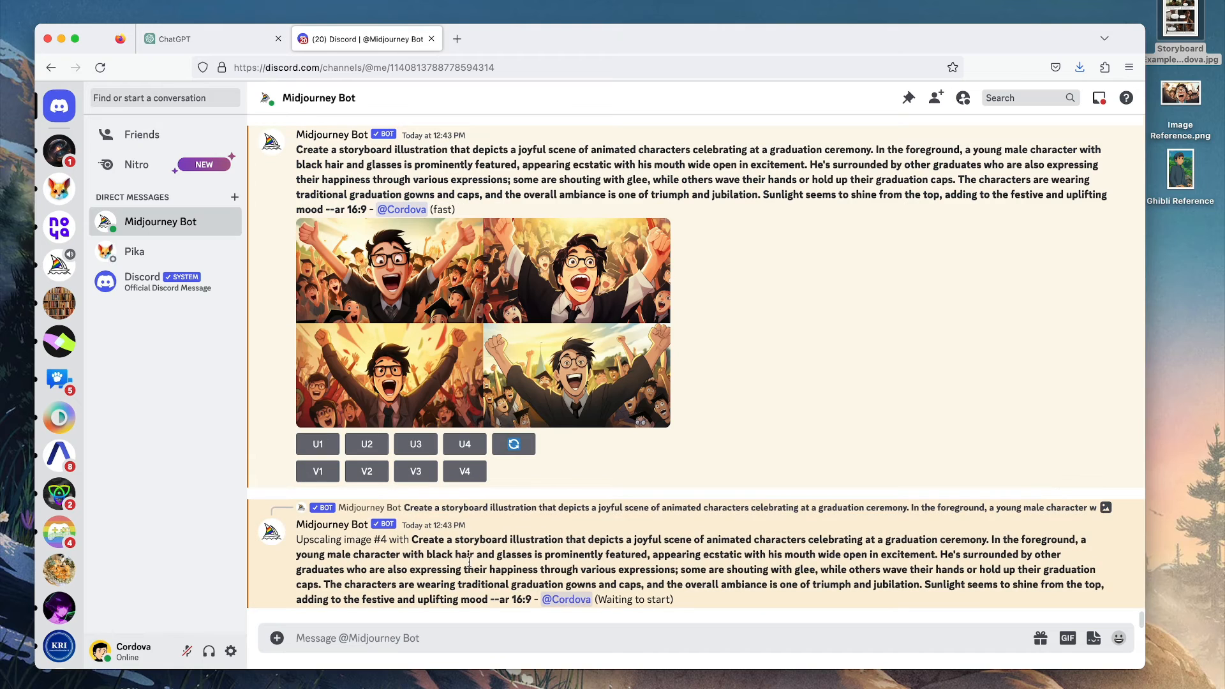
{"action": "left_click", "coordinate": [464, 444]}
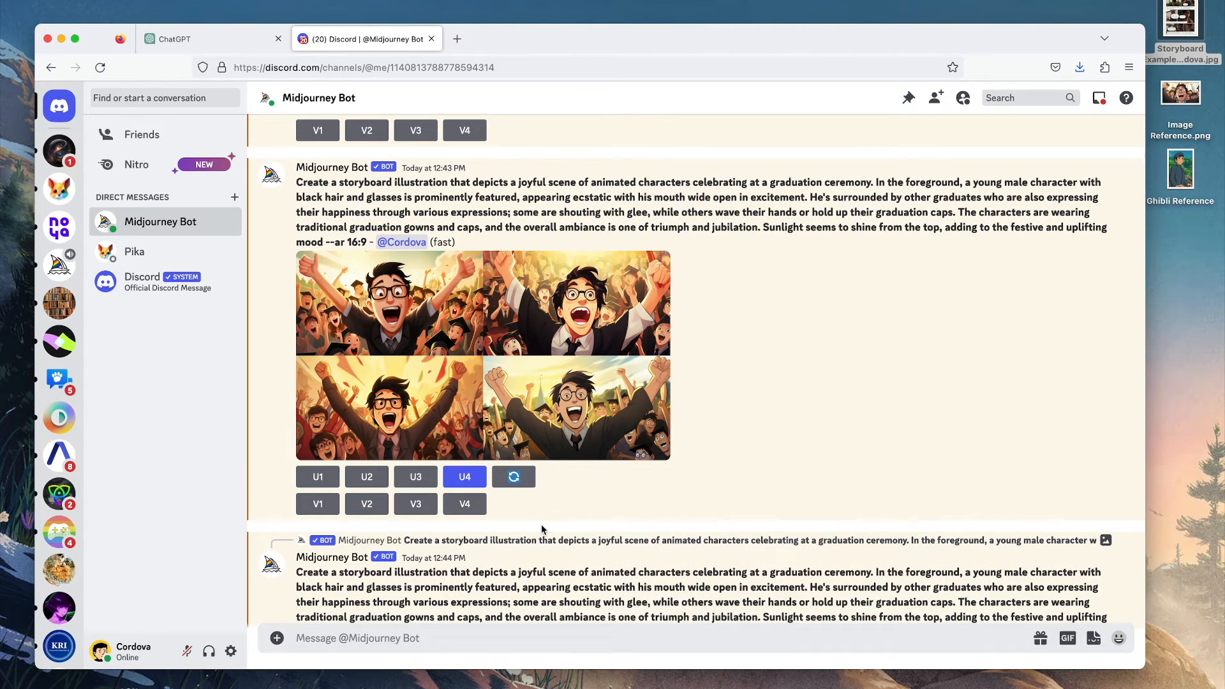
{"action": "mouse_move", "coordinate": [506, 212]}
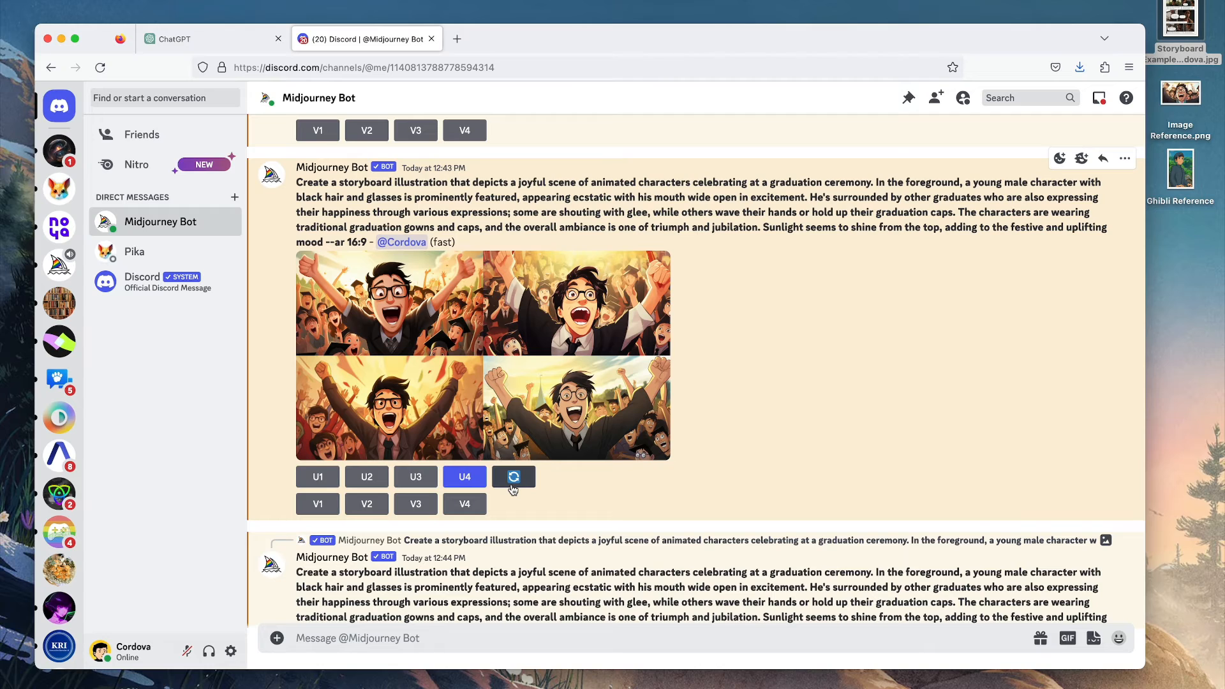
{"action": "mouse_move", "coordinate": [427, 527]}
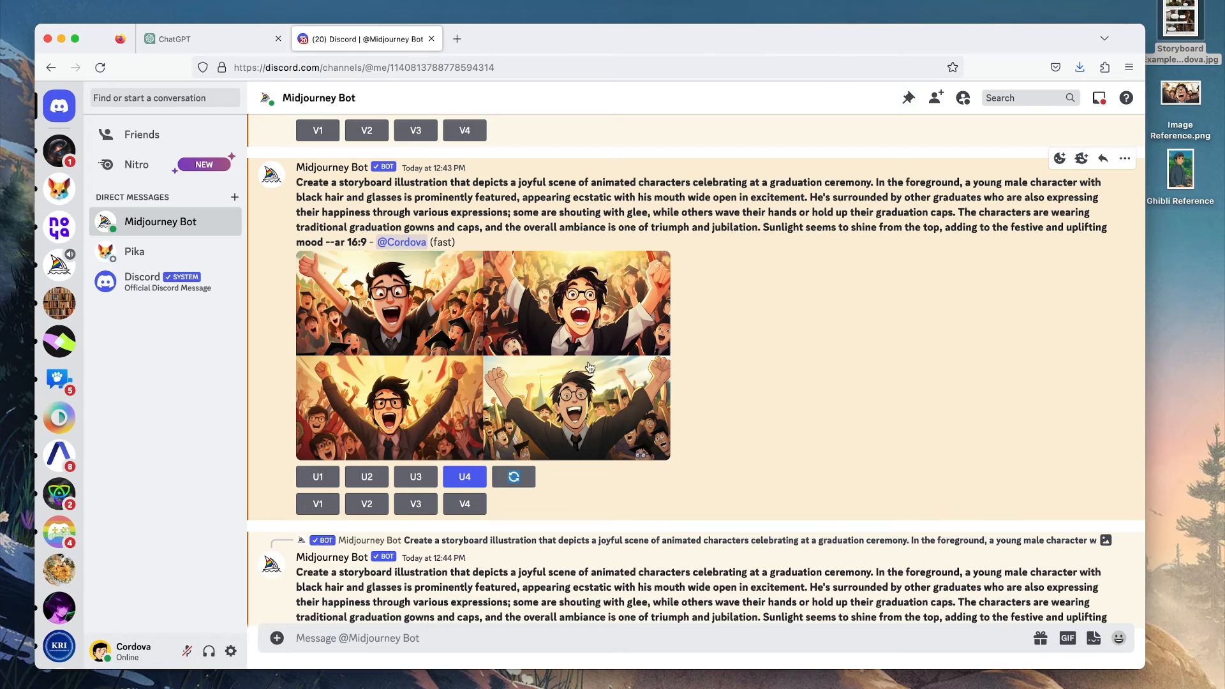
{"action": "mouse_move", "coordinate": [593, 393]}
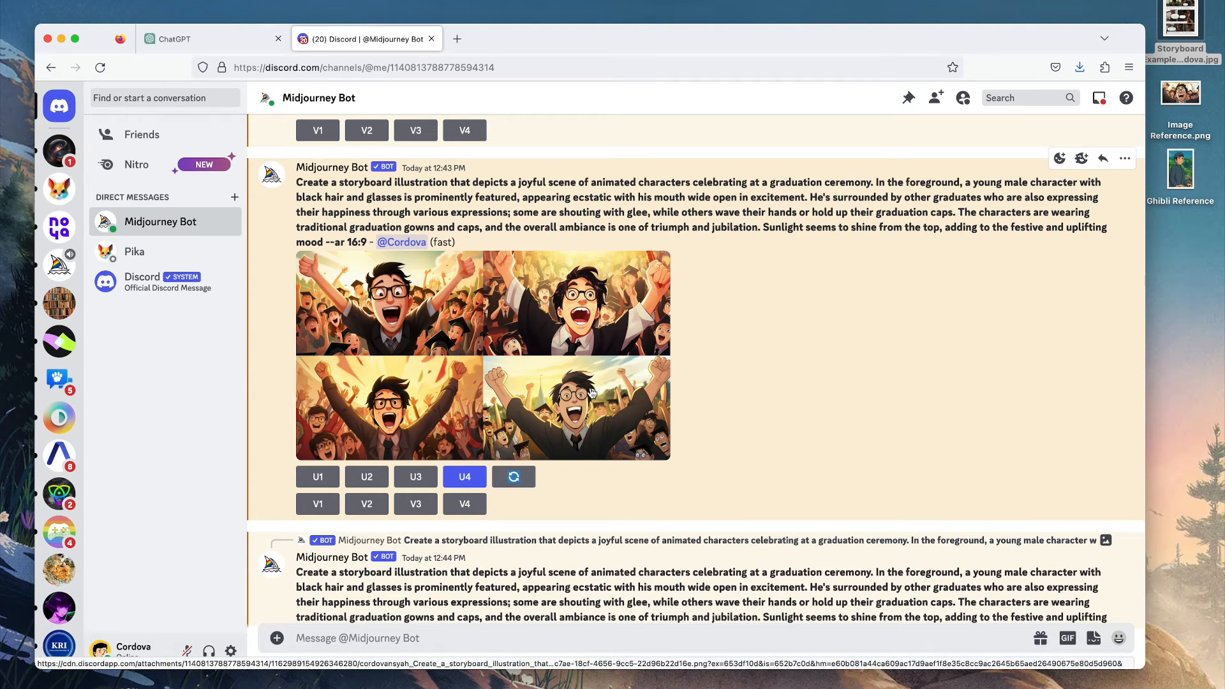
{"action": "mouse_move", "coordinate": [270, 14]}
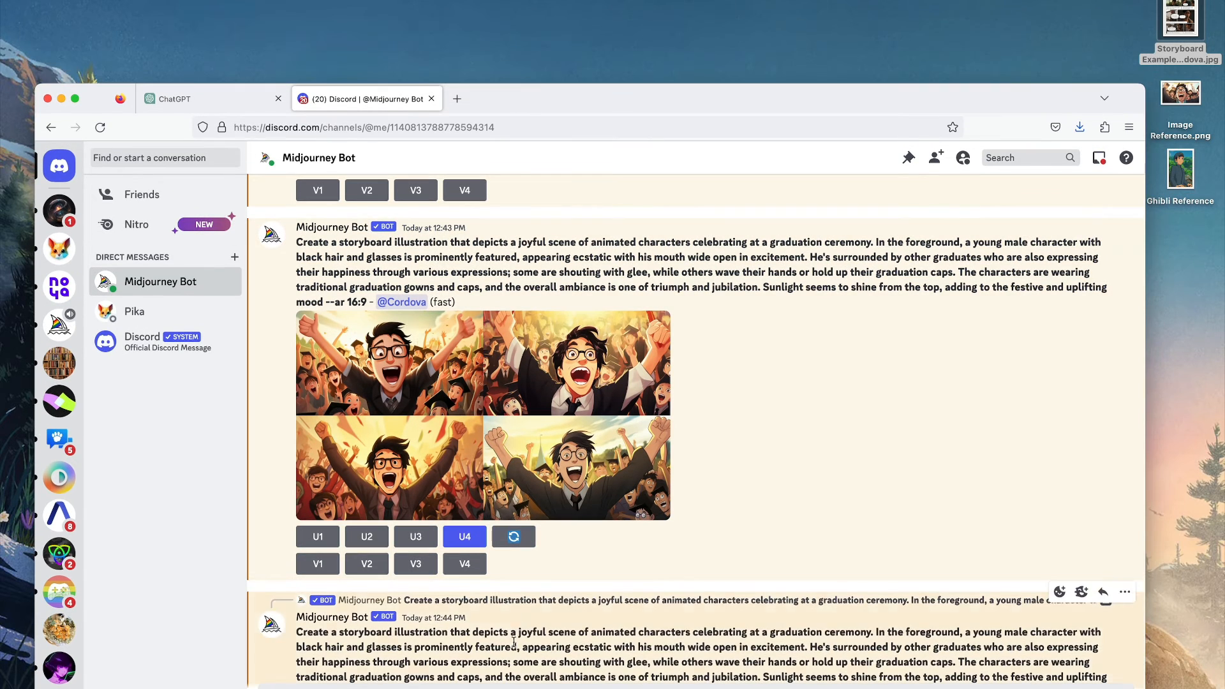
{"action": "left_click", "coordinate": [229, 62]}
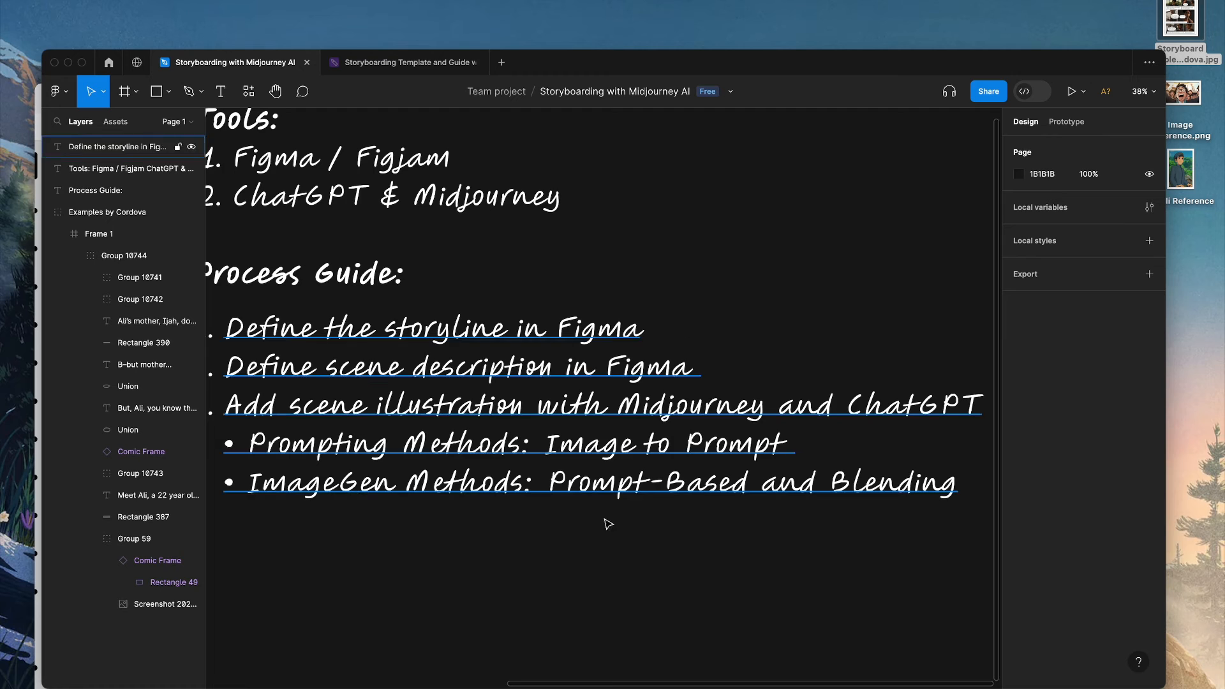
{"action": "scroll", "scroll_direction": "down", "scroll_amount": 3}
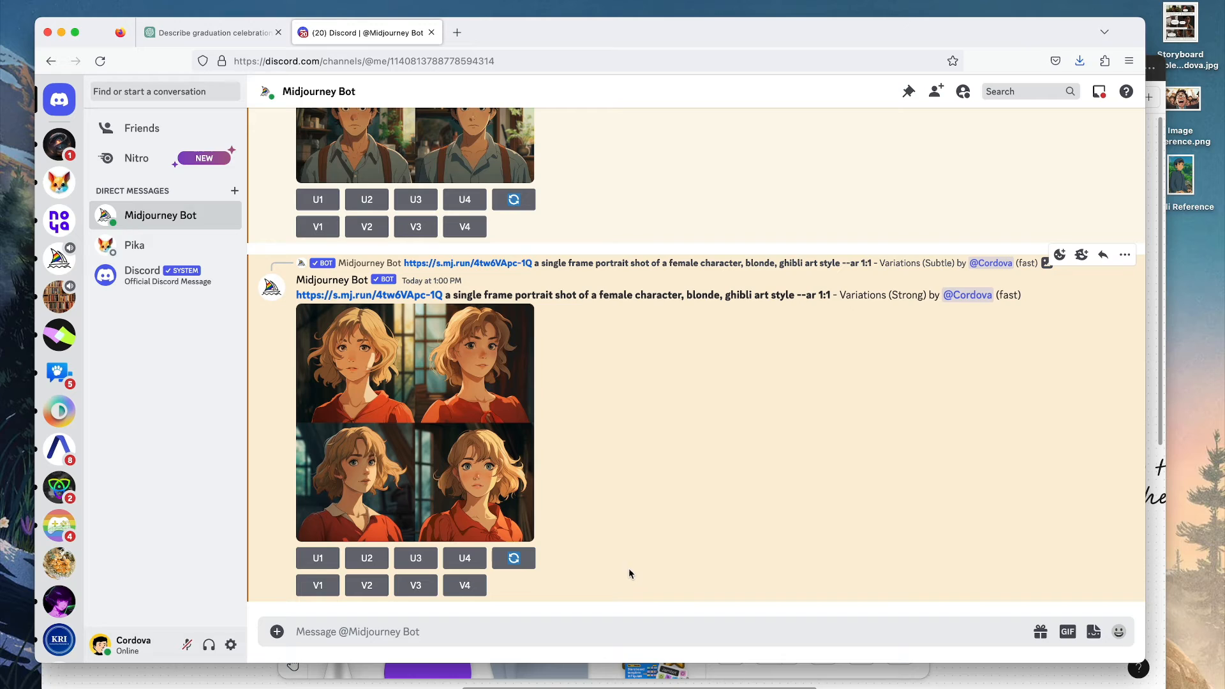
Submit a /blend of Image Reference.png and Ghibli Reference.jpg in Landscape dimensions.
{"action": "left_click", "coordinate": [594, 631]}
{"action": "type", "text": "/blend"}
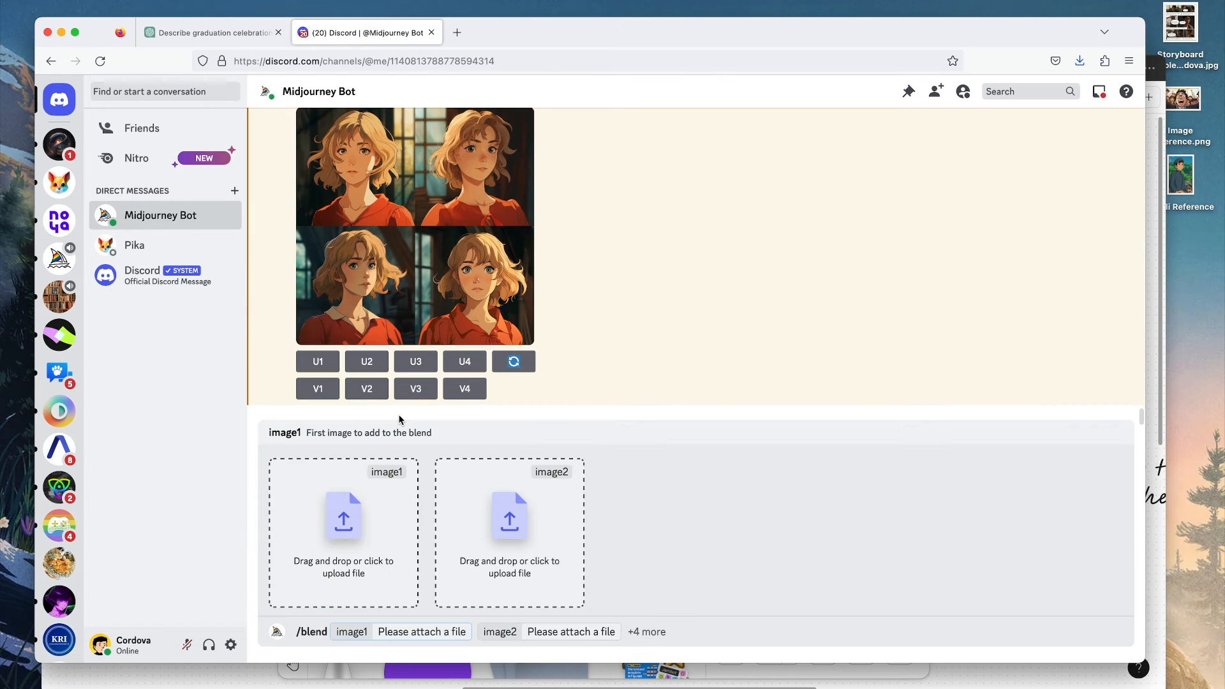
{"action": "mouse_move", "coordinate": [436, 526]}
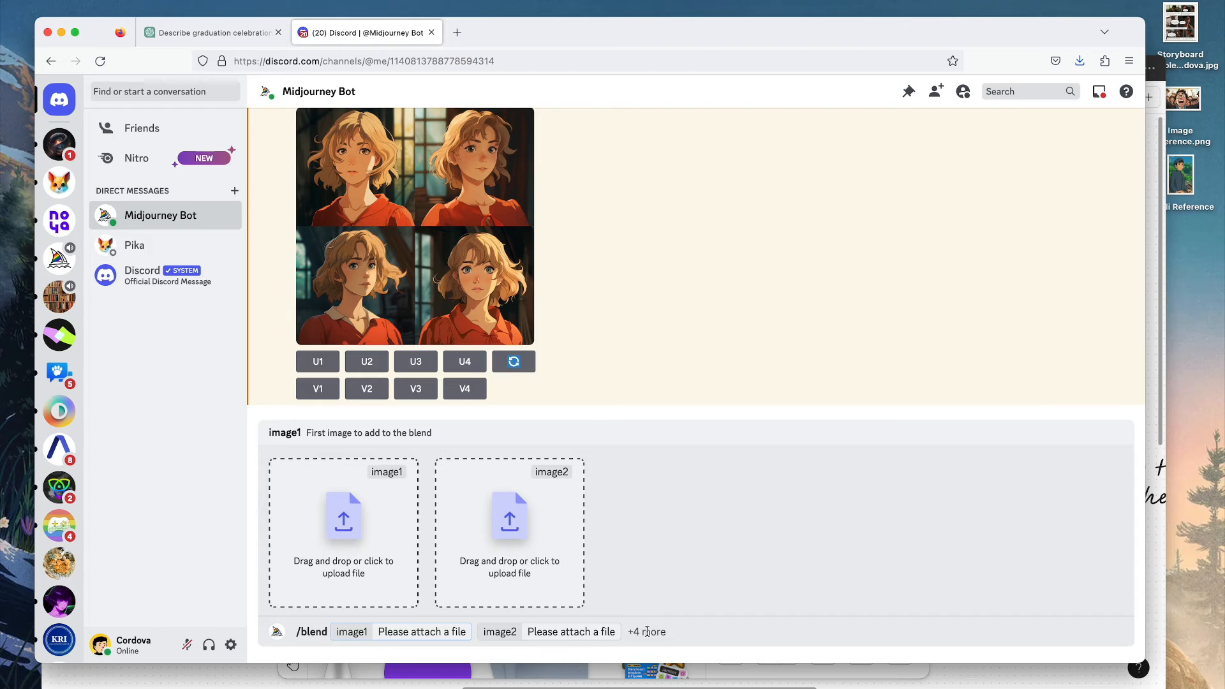
{"action": "left_click", "coordinate": [647, 631]}
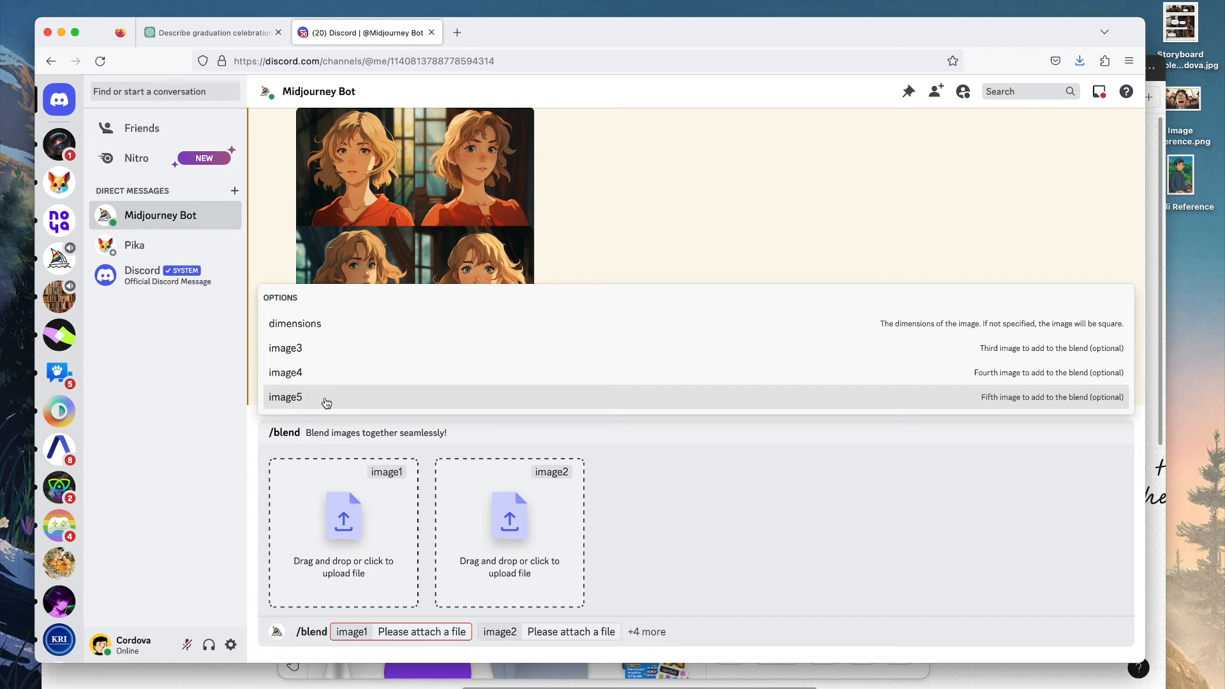
{"action": "mouse_move", "coordinate": [332, 323]}
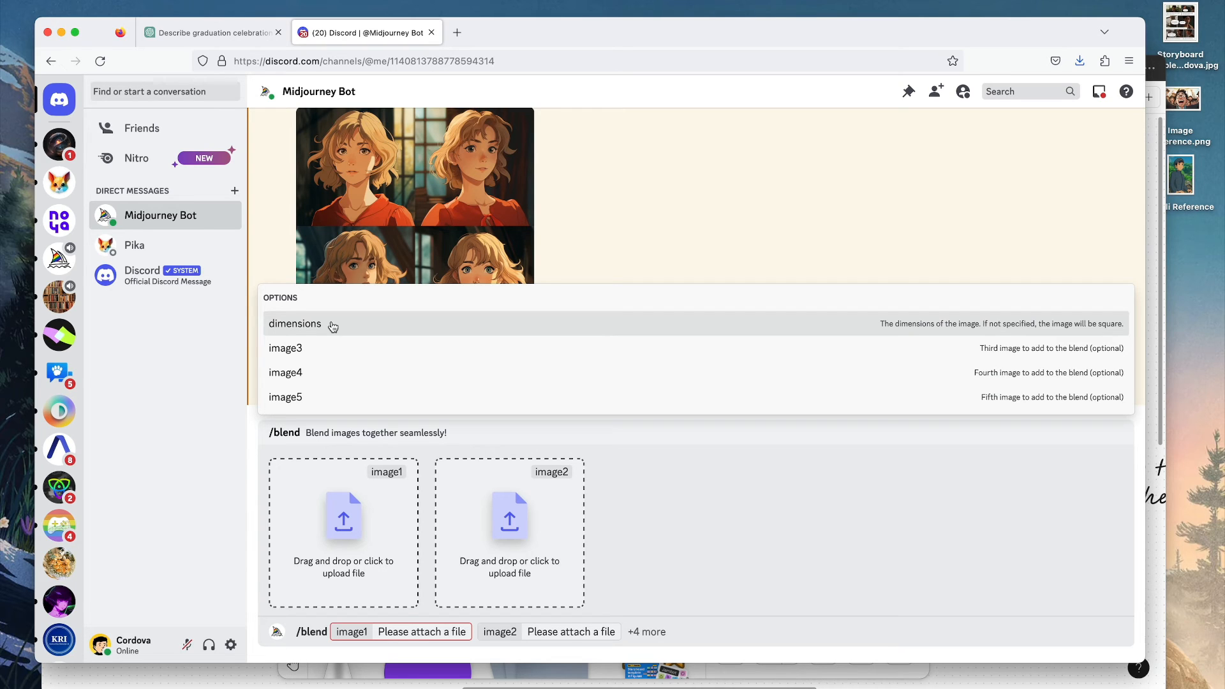
{"action": "left_click", "coordinate": [294, 324]}
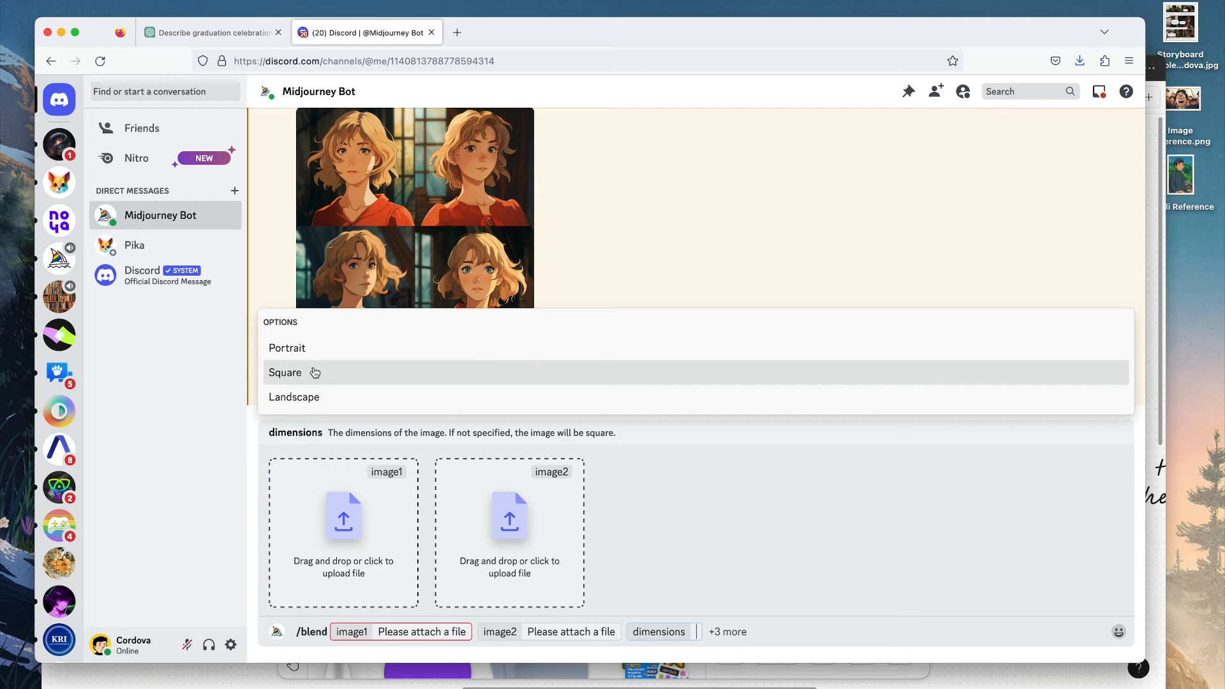
{"action": "mouse_move", "coordinate": [312, 404]}
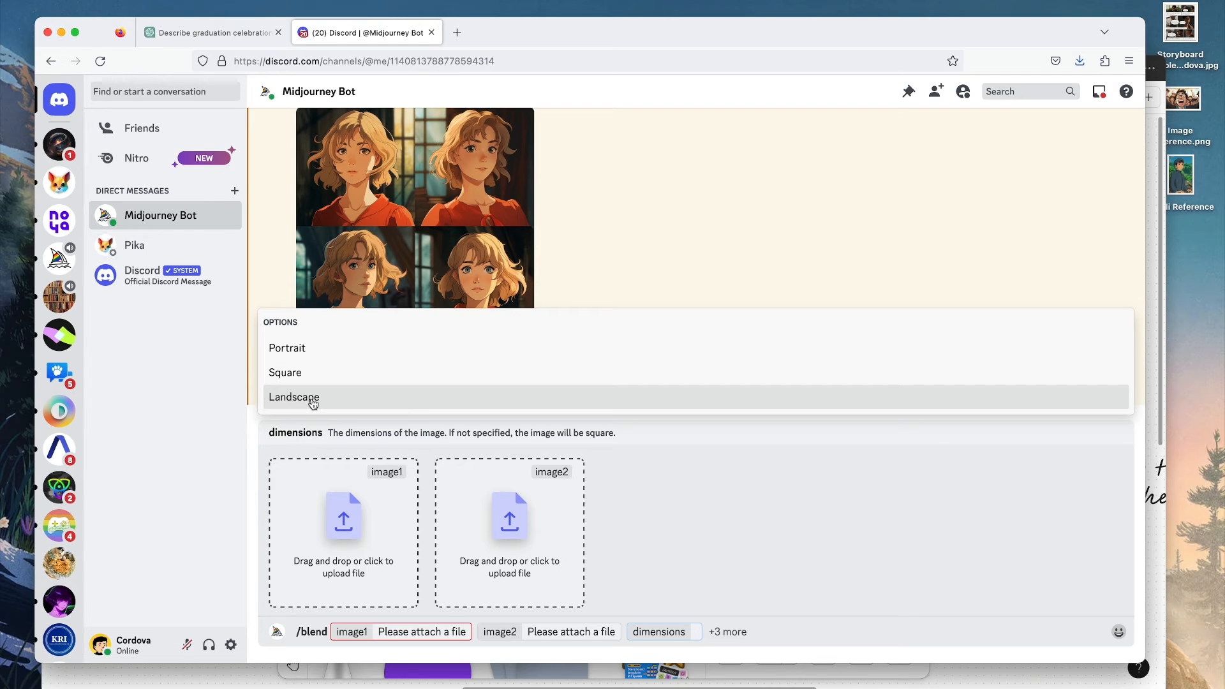
{"action": "mouse_move", "coordinate": [374, 539]}
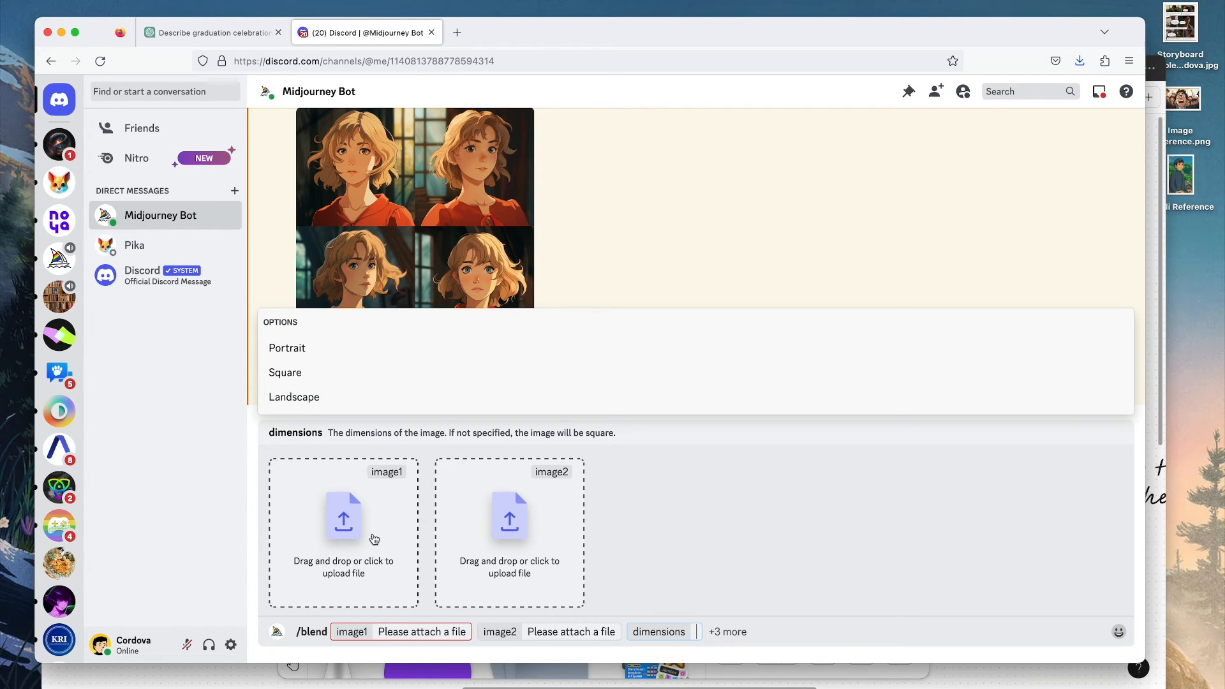
{"action": "mouse_move", "coordinate": [425, 533]}
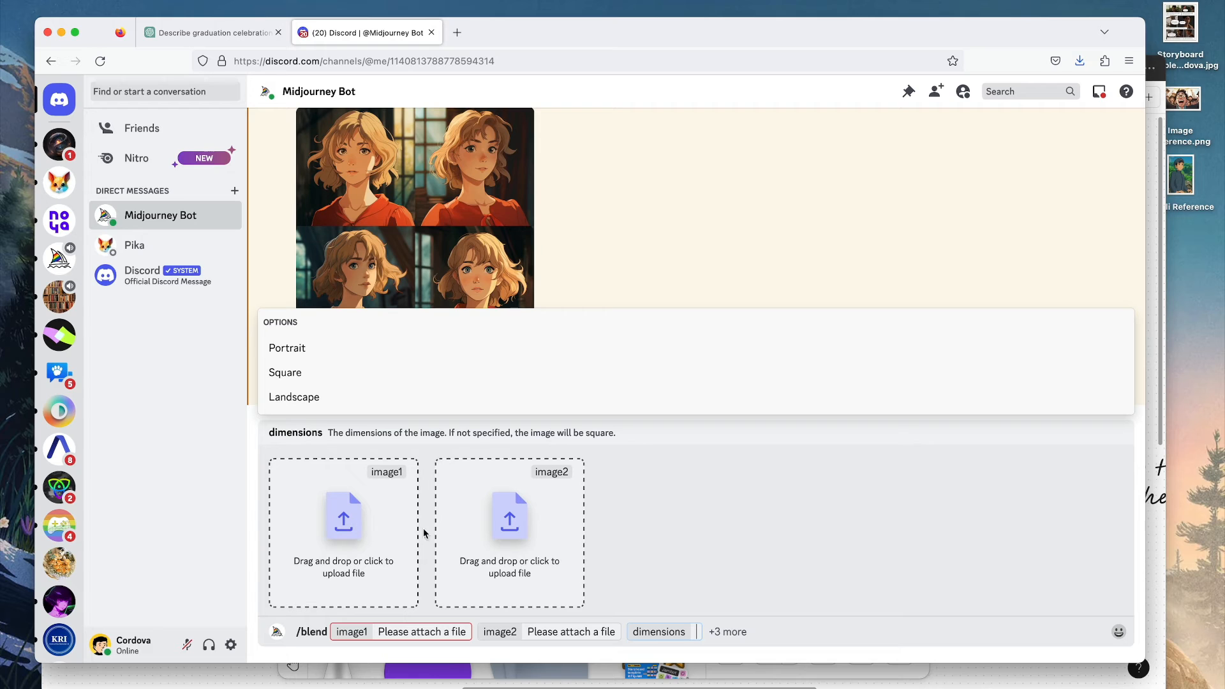
{"action": "mouse_move", "coordinate": [1187, 123]}
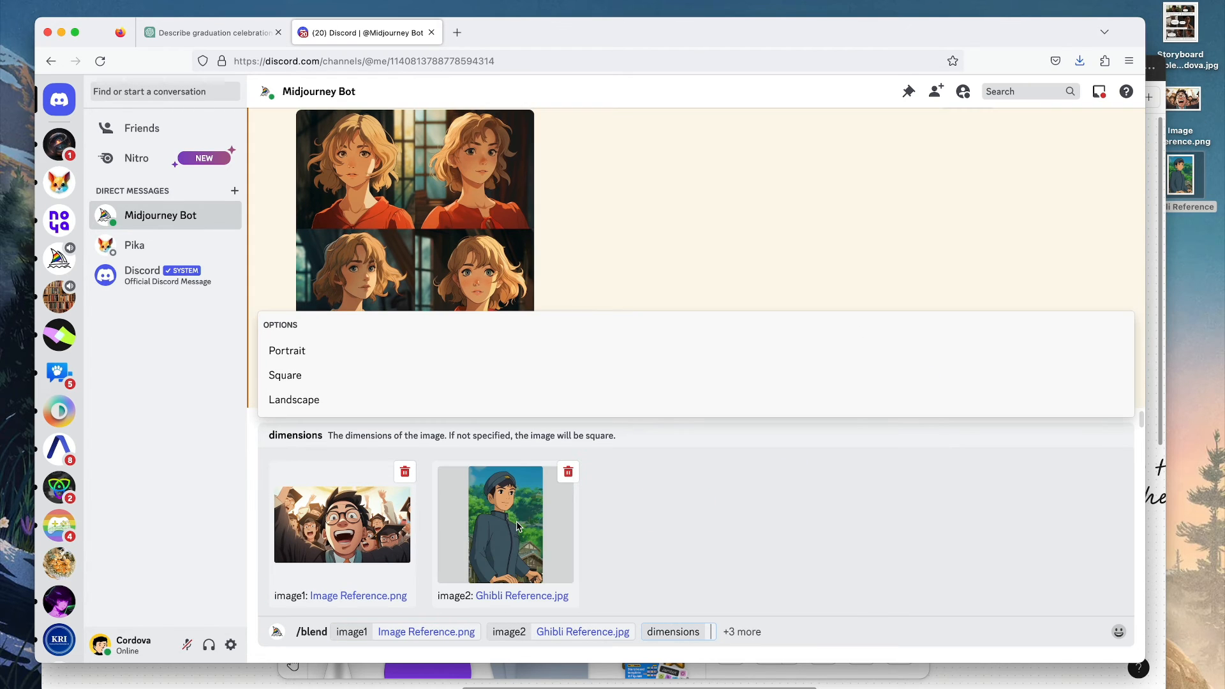
{"action": "mouse_move", "coordinate": [428, 470]}
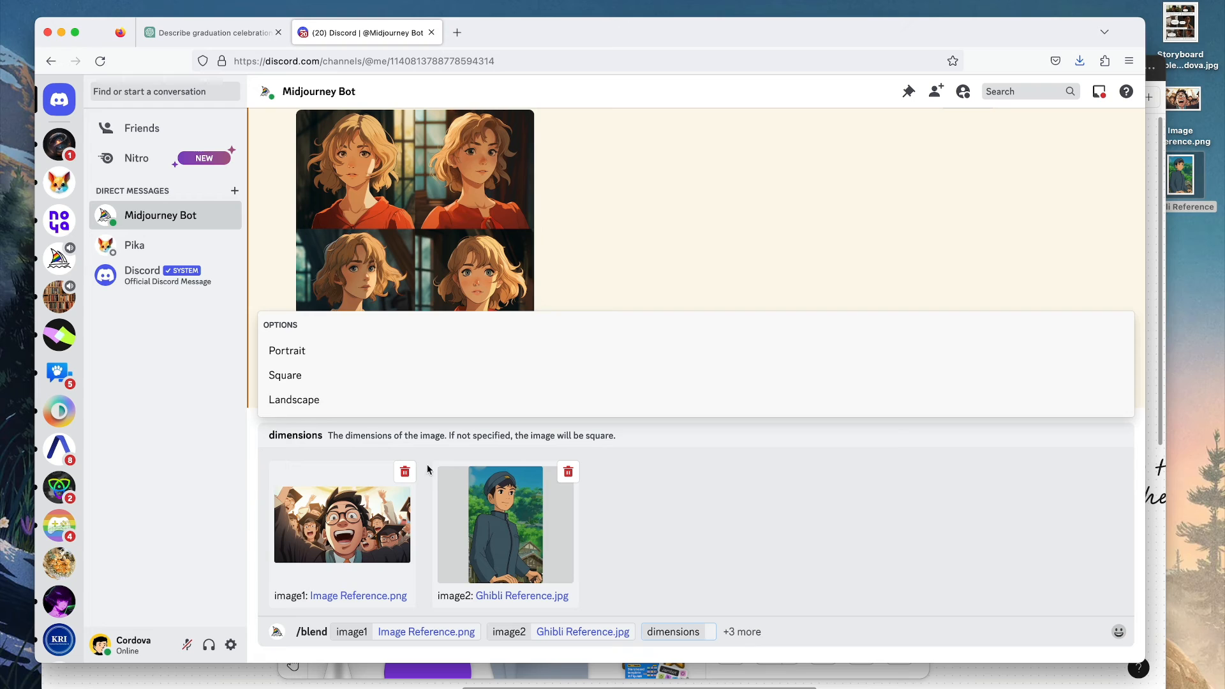
{"action": "left_click", "coordinate": [294, 400]}
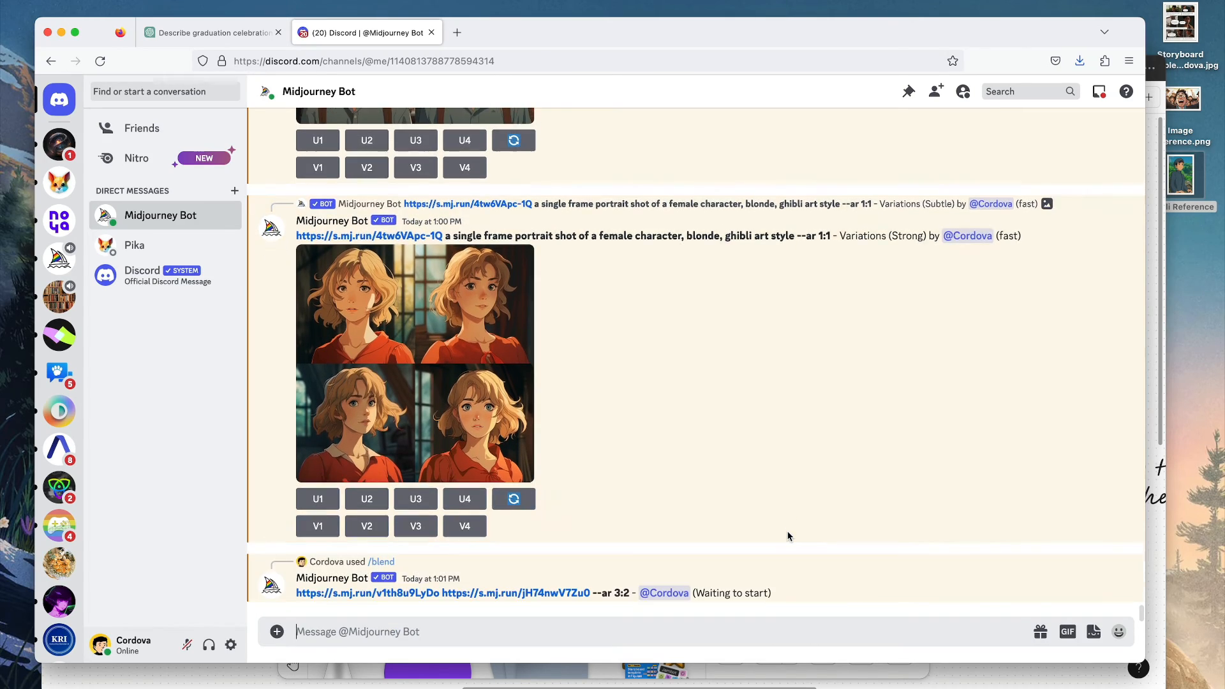
Enlarge the four blended Ghibli-style graduation images in Discord's preview.
{"action": "left_click", "coordinate": [415, 363]}
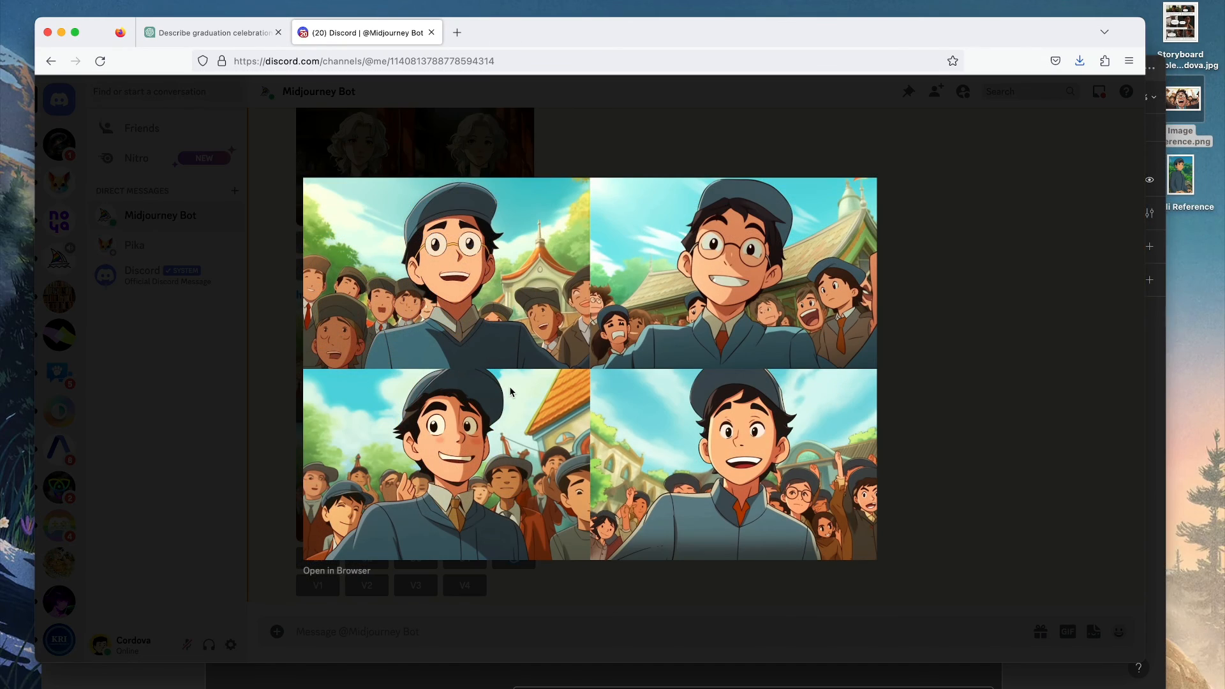
{"action": "mouse_move", "coordinate": [735, 224]}
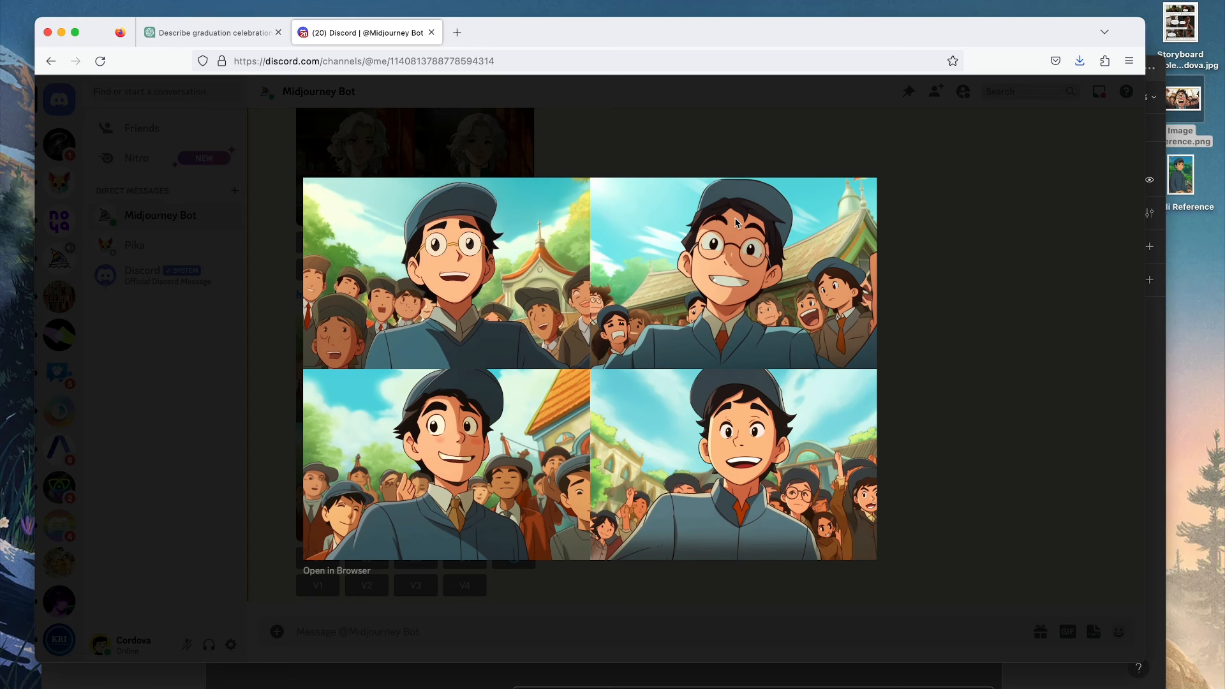
{"action": "mouse_move", "coordinate": [846, 240]}
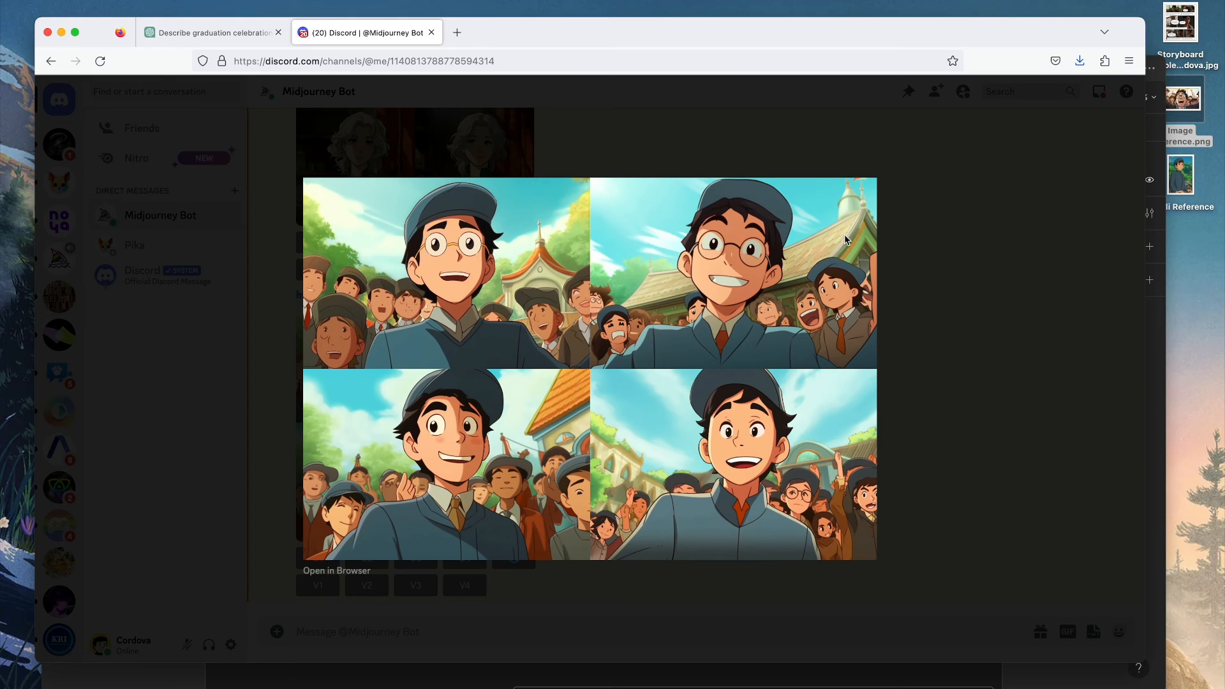
{"action": "mouse_move", "coordinate": [887, 267]}
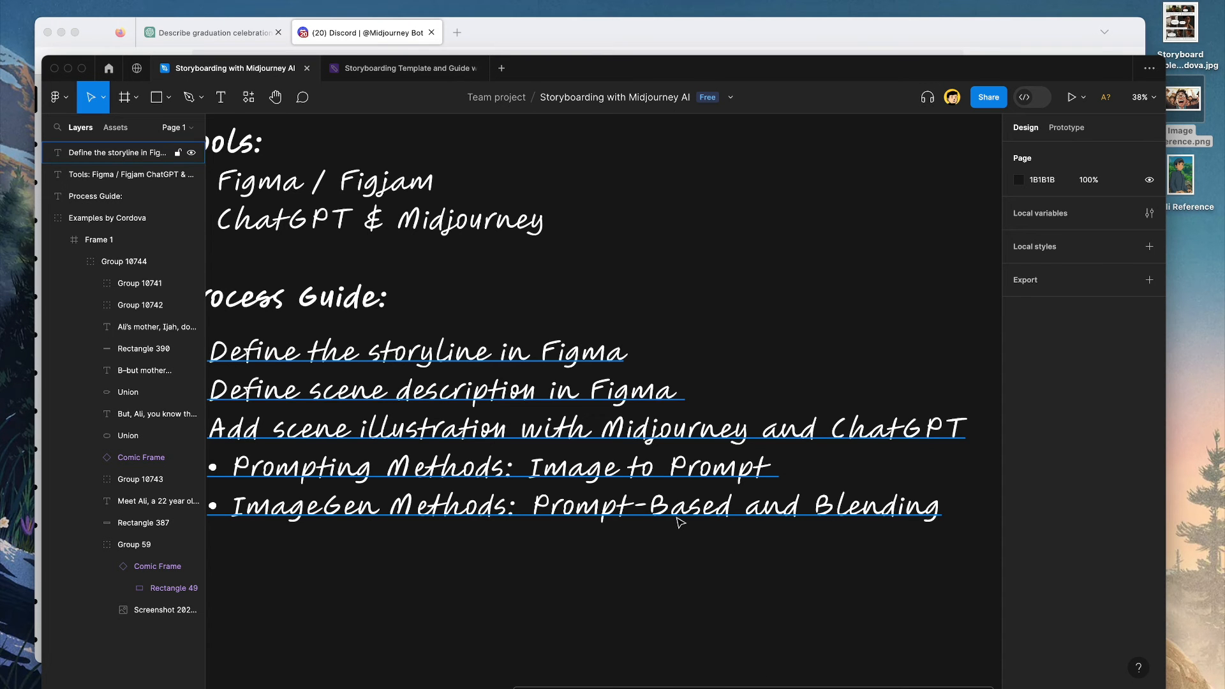
Zoom into FigJam's first scene showing the graduation illustration, then return via ChatGPT to Midjourney.
{"action": "left_click", "coordinate": [400, 68]}
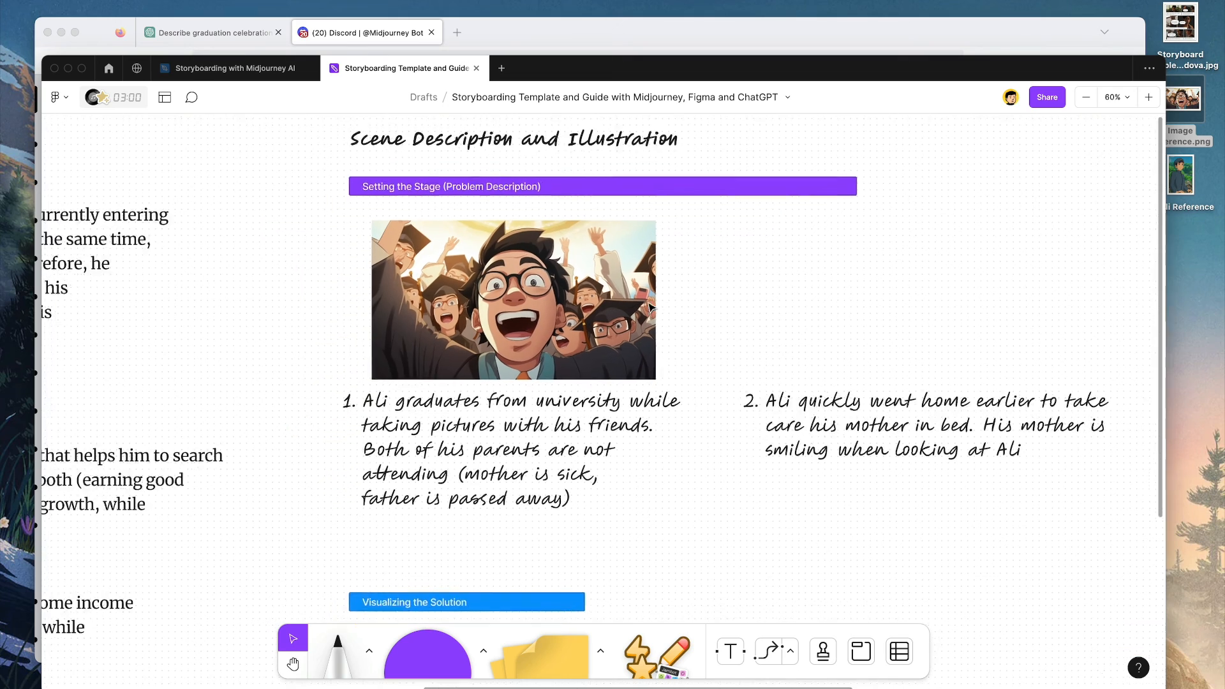
{"action": "left_click", "coordinate": [1149, 97]}
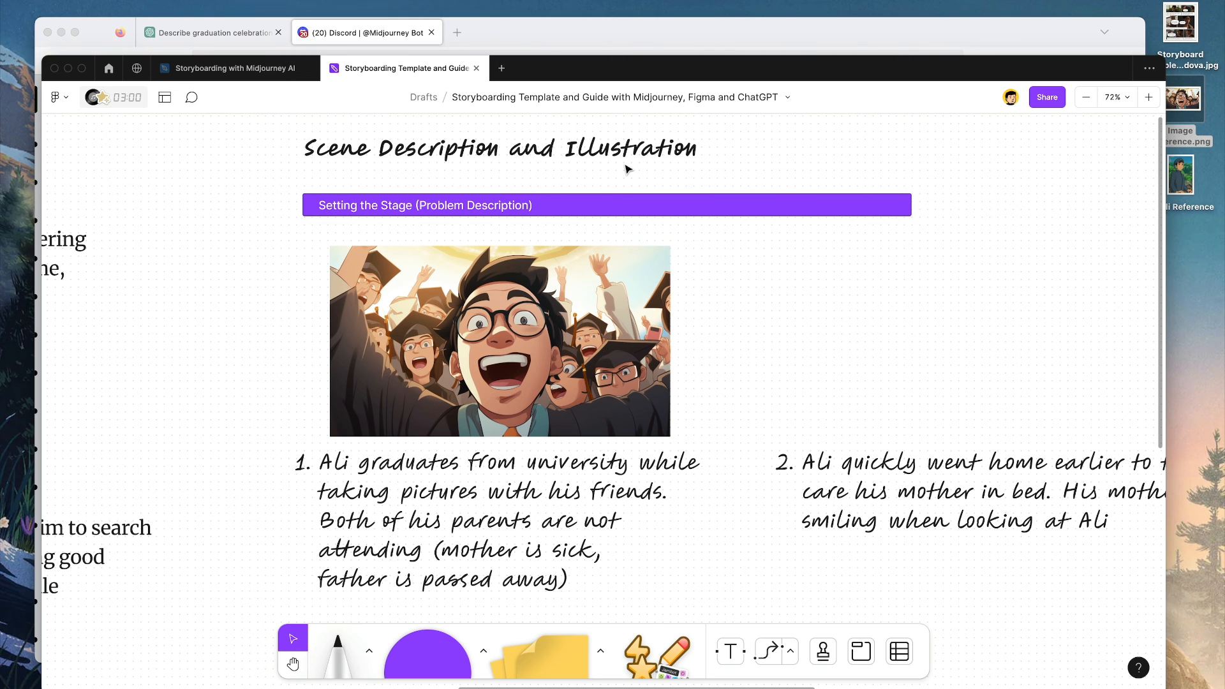
{"action": "left_click", "coordinate": [211, 31]}
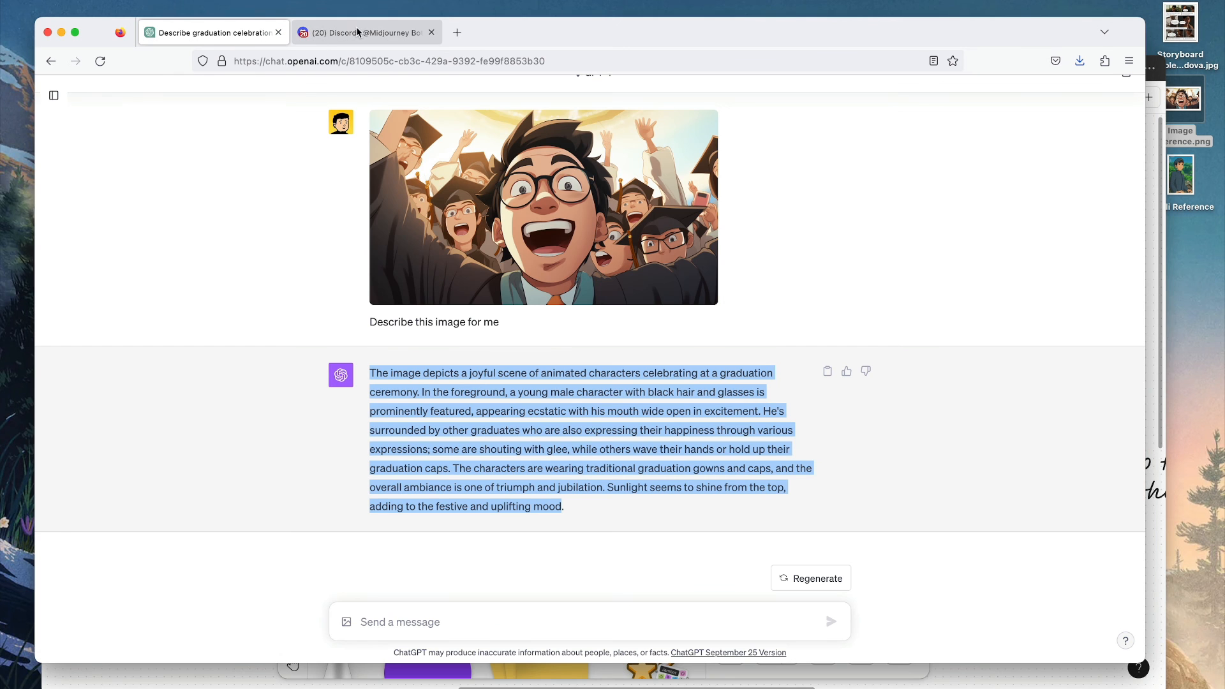
{"action": "left_click", "coordinate": [365, 32]}
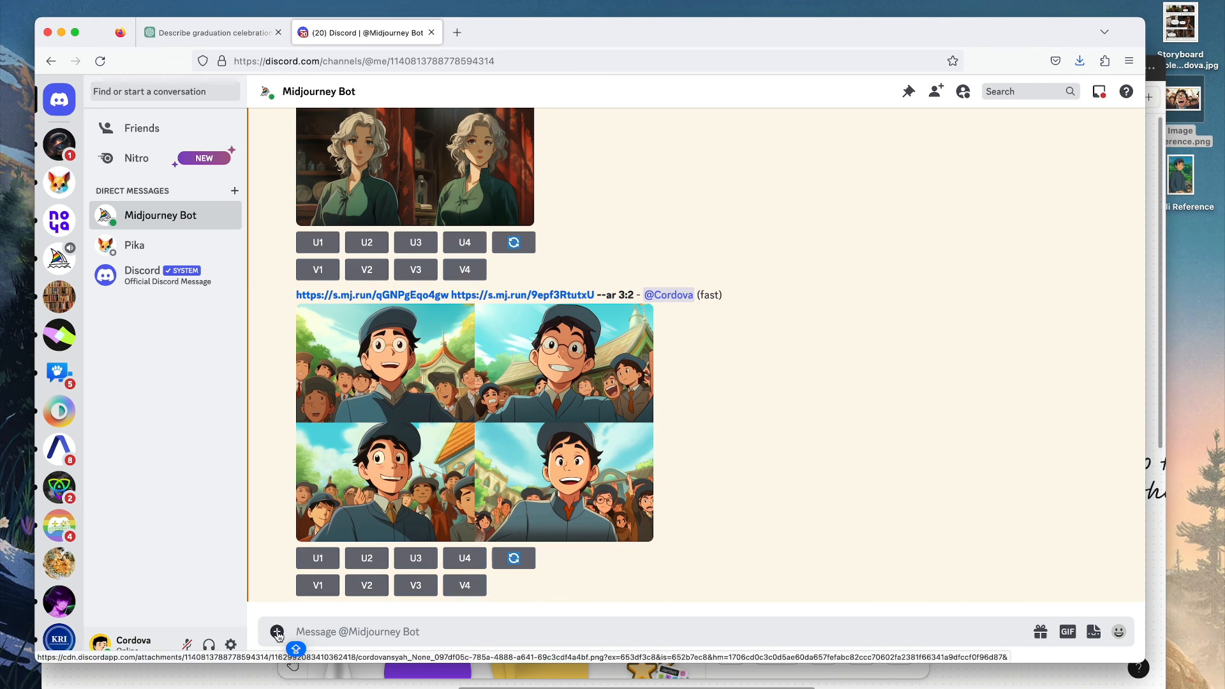
{"action": "mouse_move", "coordinate": [263, 679]}
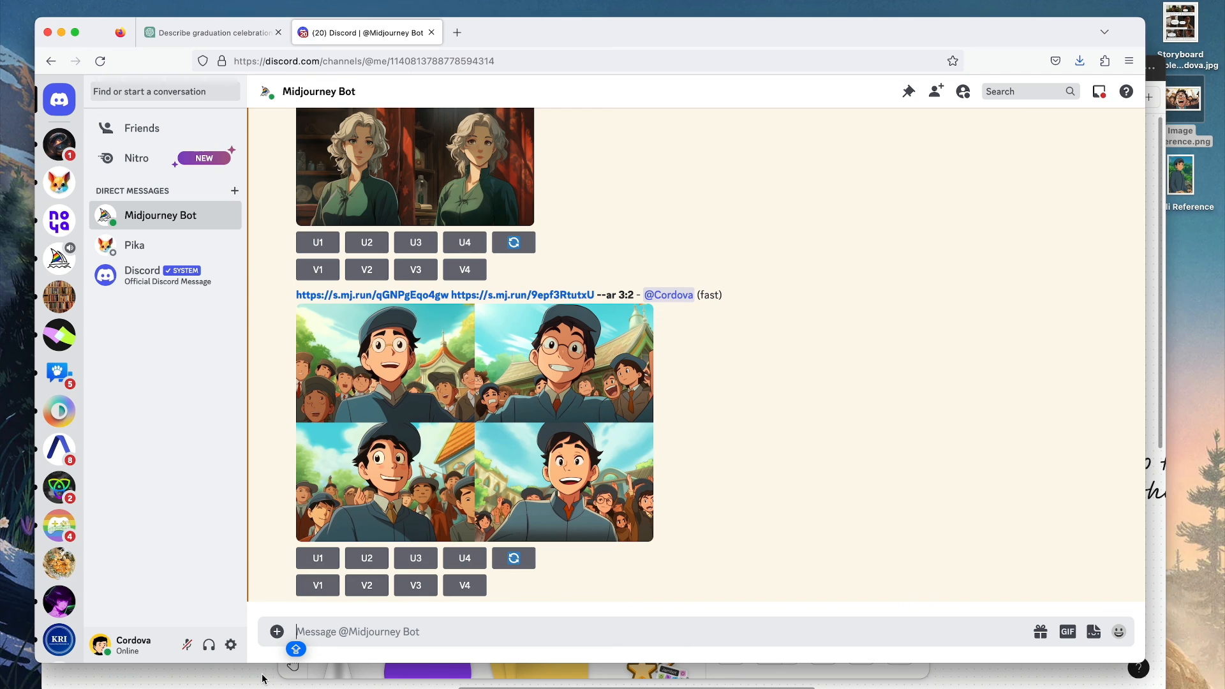